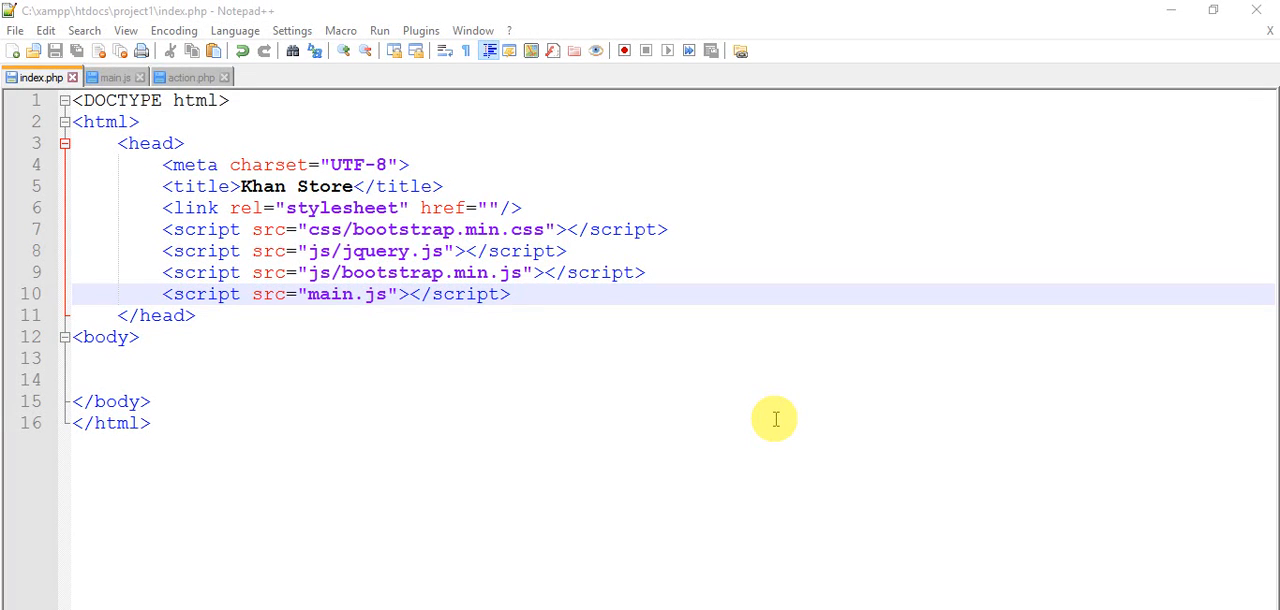
{"action": "mouse_move", "coordinate": [332, 312]}
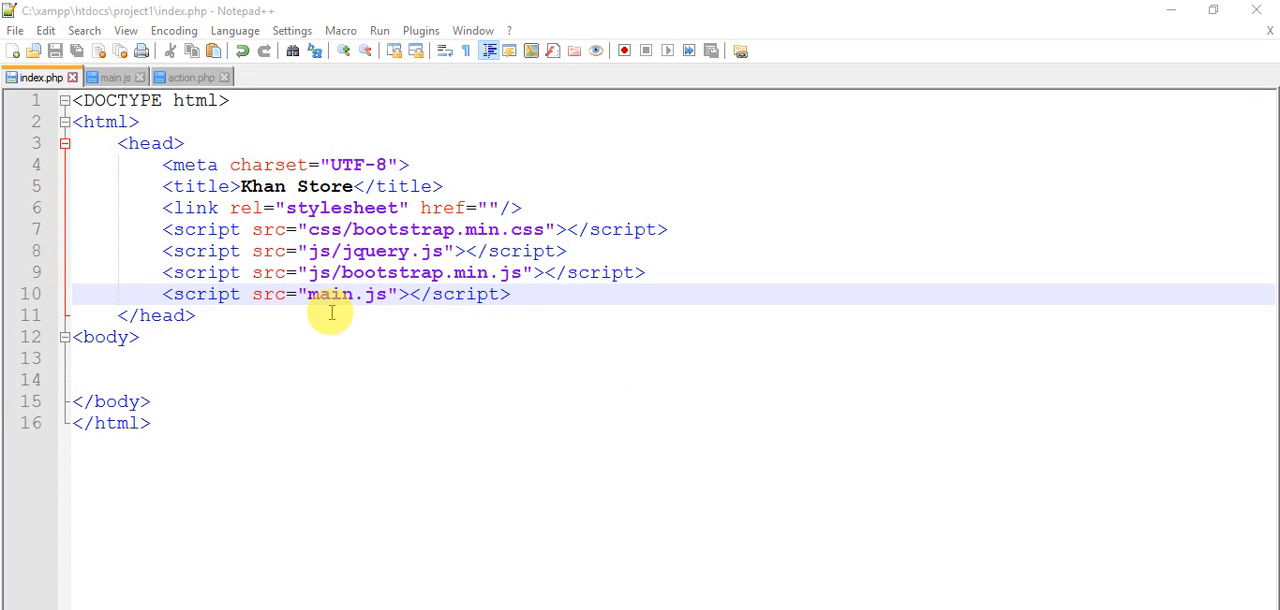
{"action": "mouse_move", "coordinate": [248, 324]}
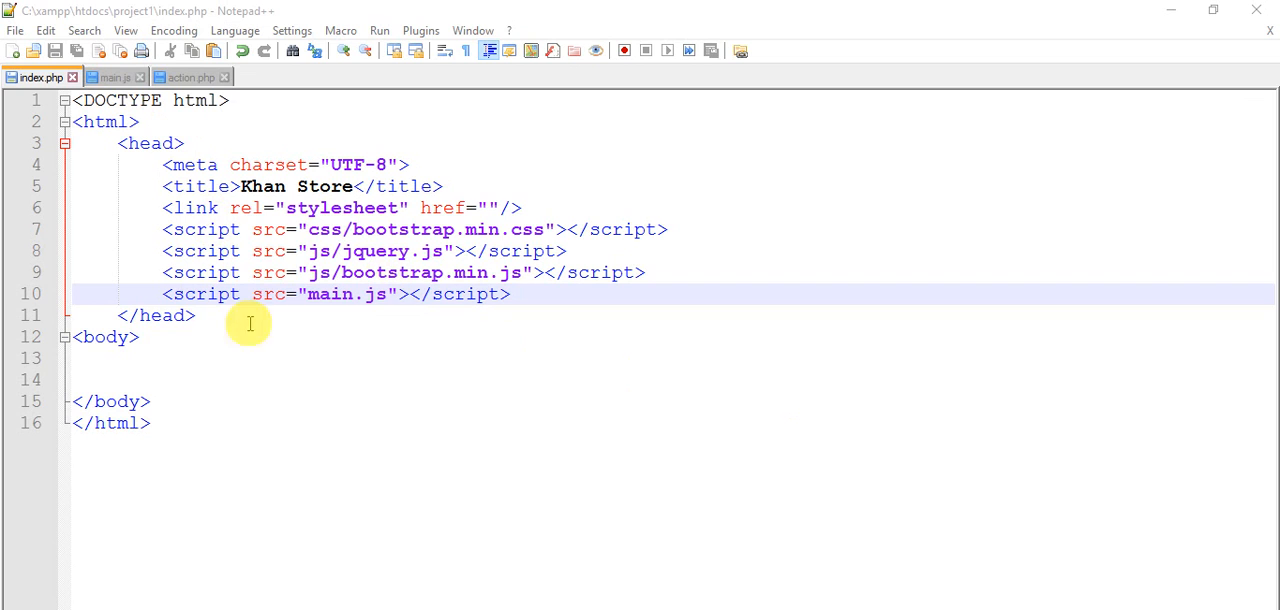
Step: Switch from index.php to the empty main.js file
{"action": "left_click", "coordinate": [112, 78]}
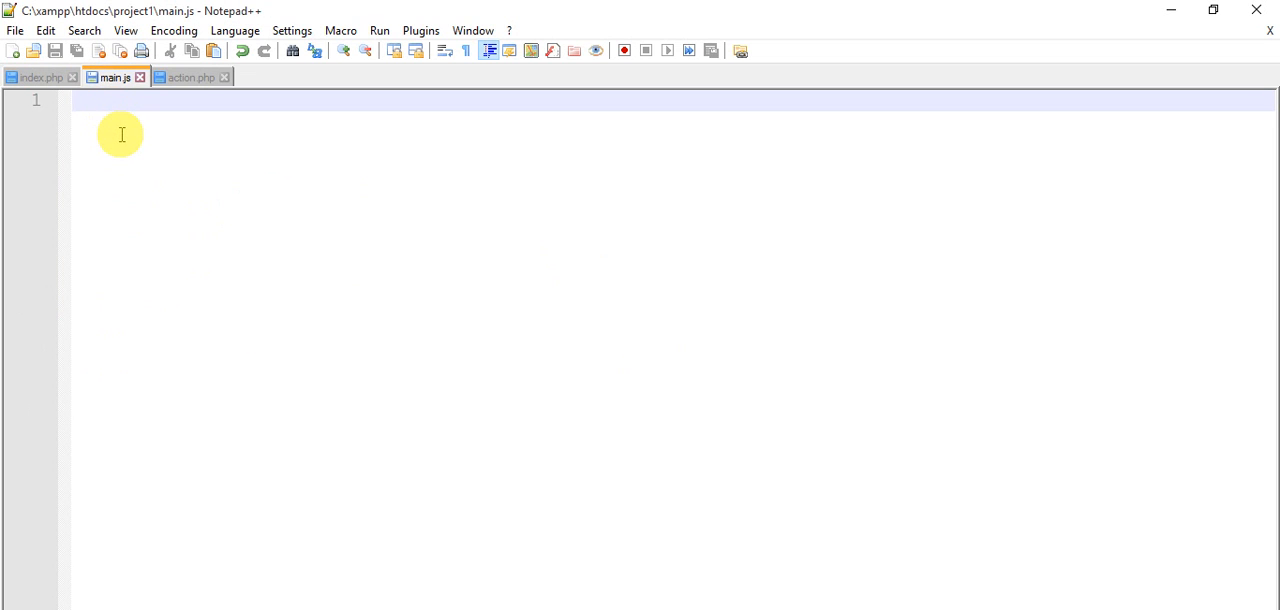
Step: Write the jQuery $(document).ready(function(){ }) wrapper in main.js
{"action": "type", "text": "$"}
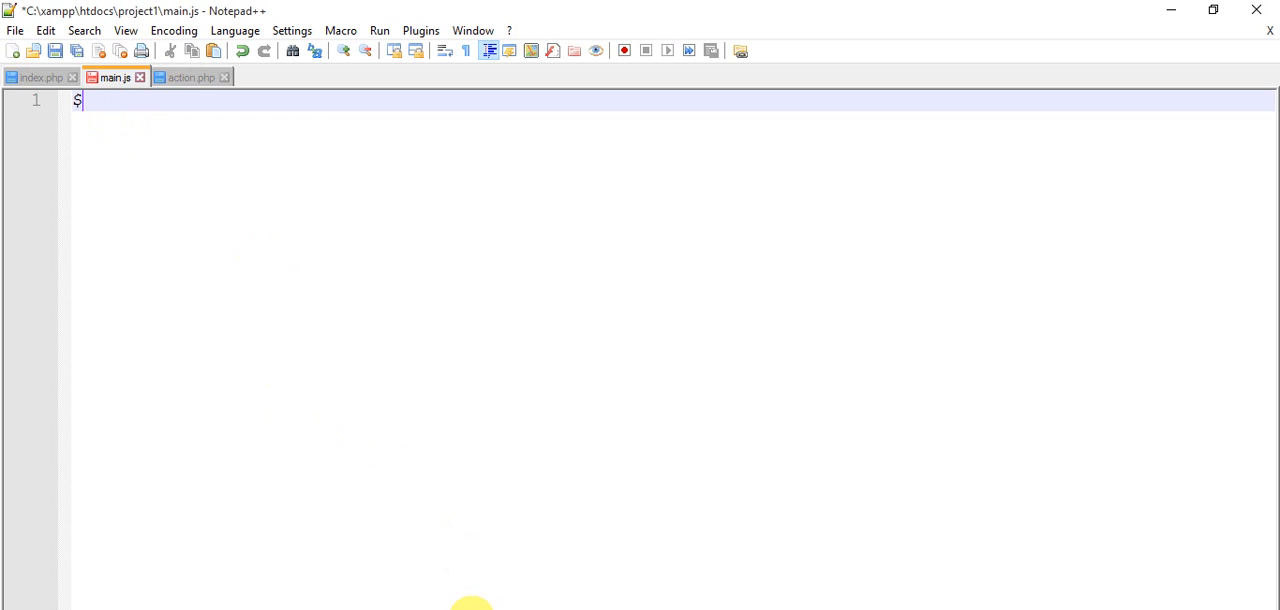
{"action": "type", "text": "()"}
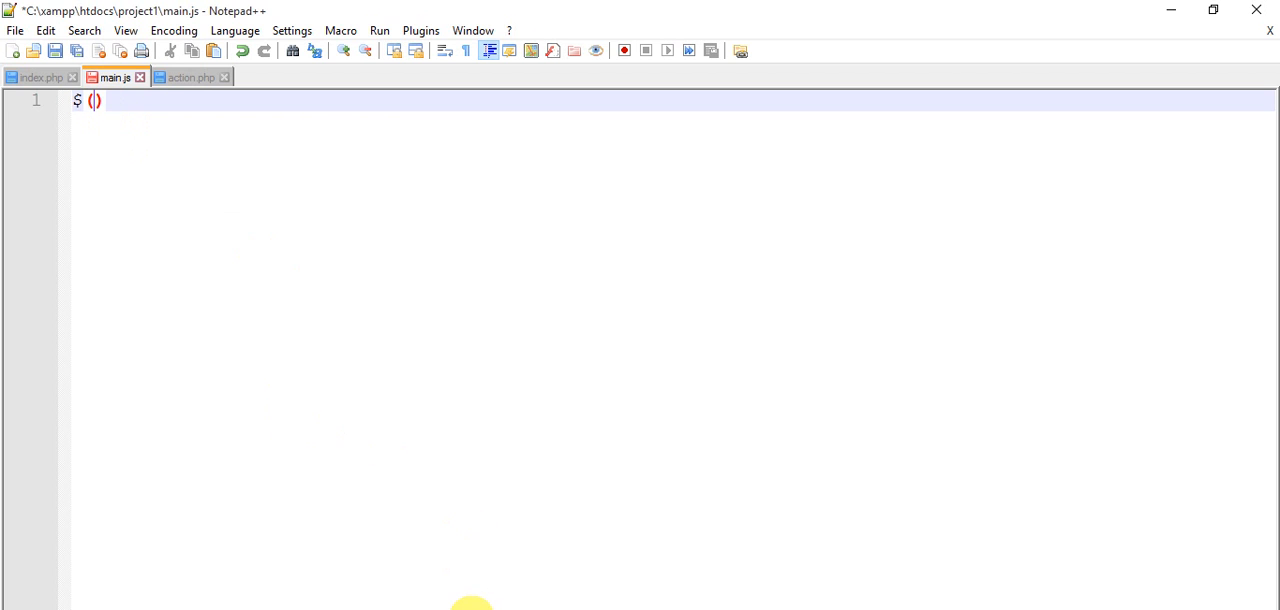
{"action": "type", "text": "do"}
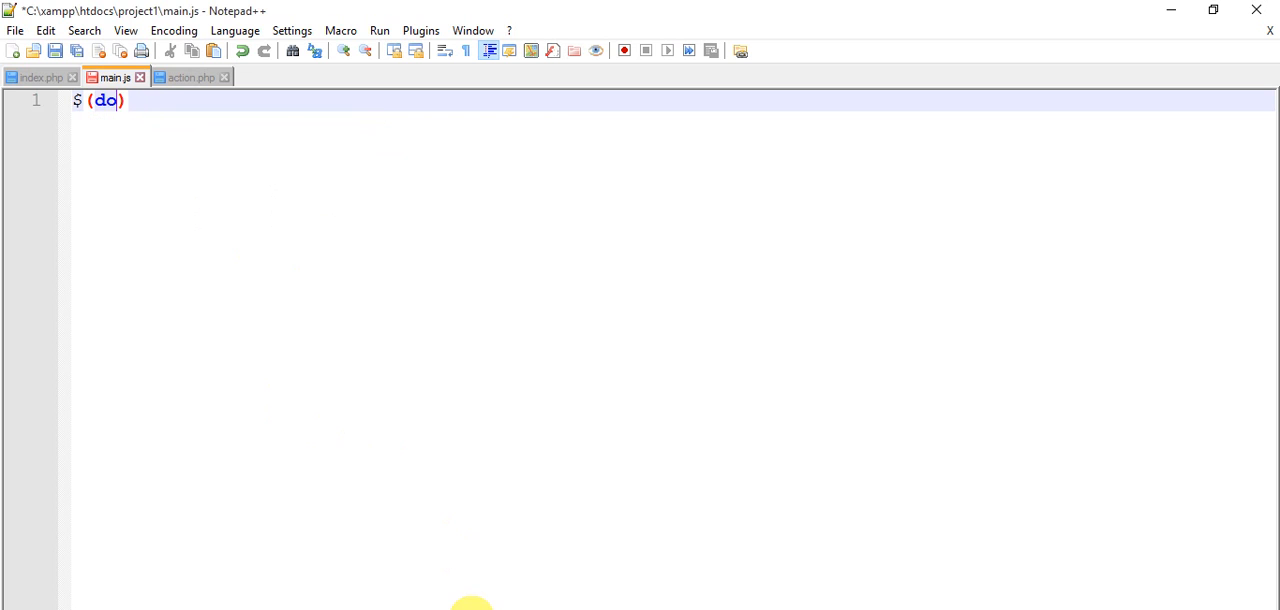
{"action": "type", "text": "cument"}
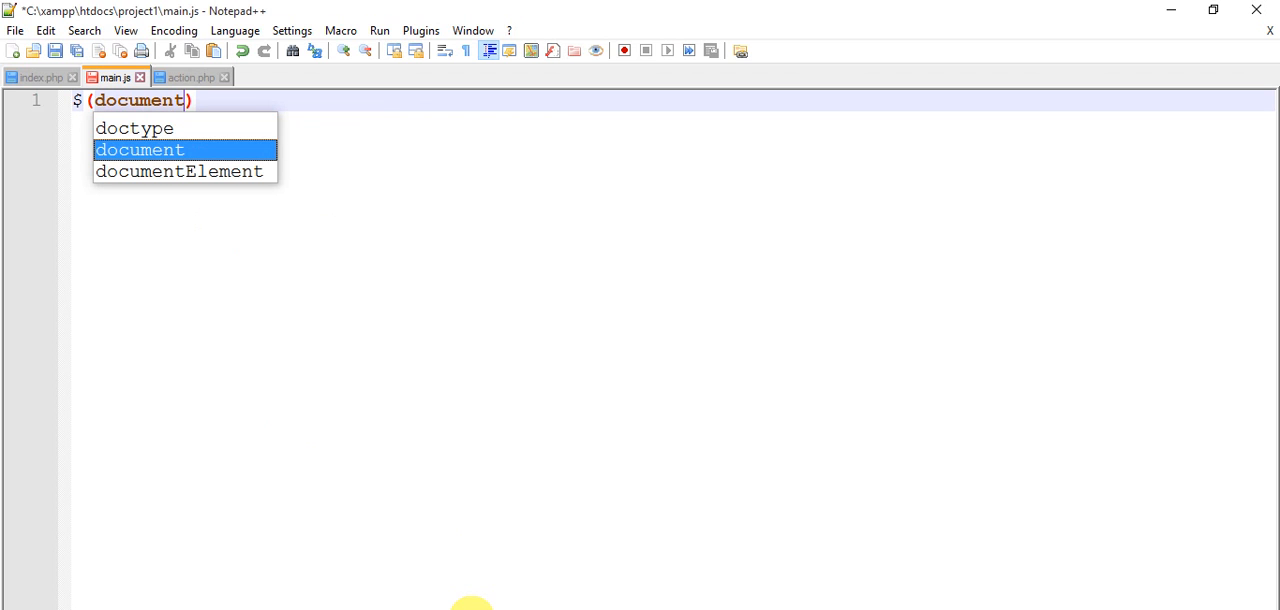
{"action": "type", "text": ".ready("}
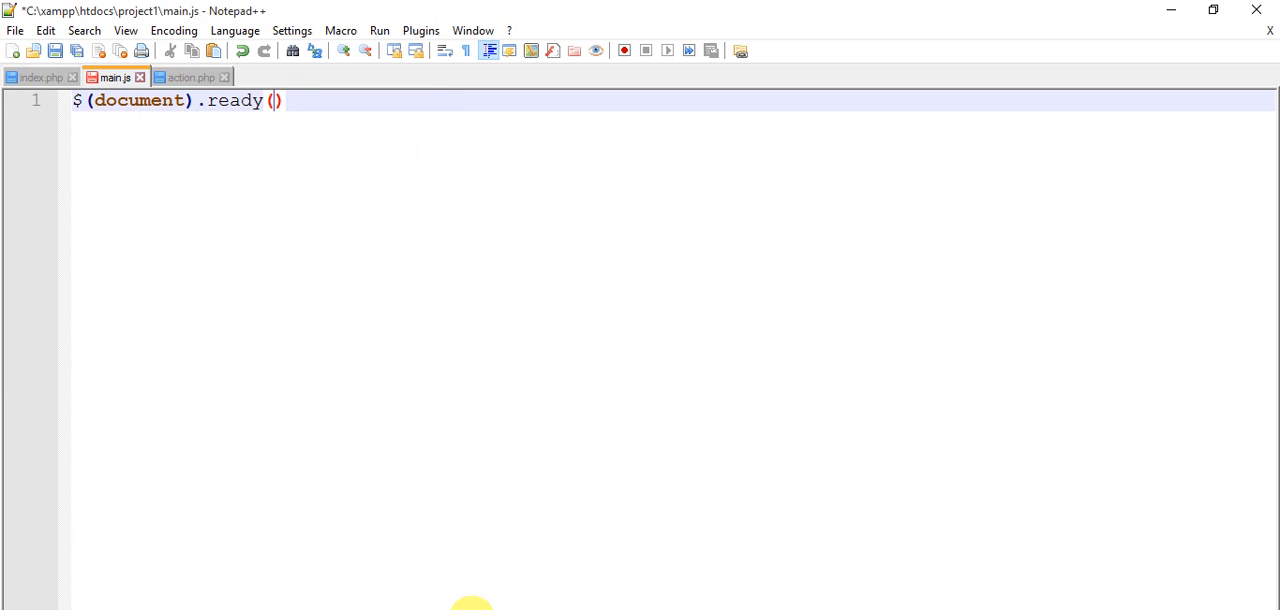
{"action": "type", "text": "fu("}
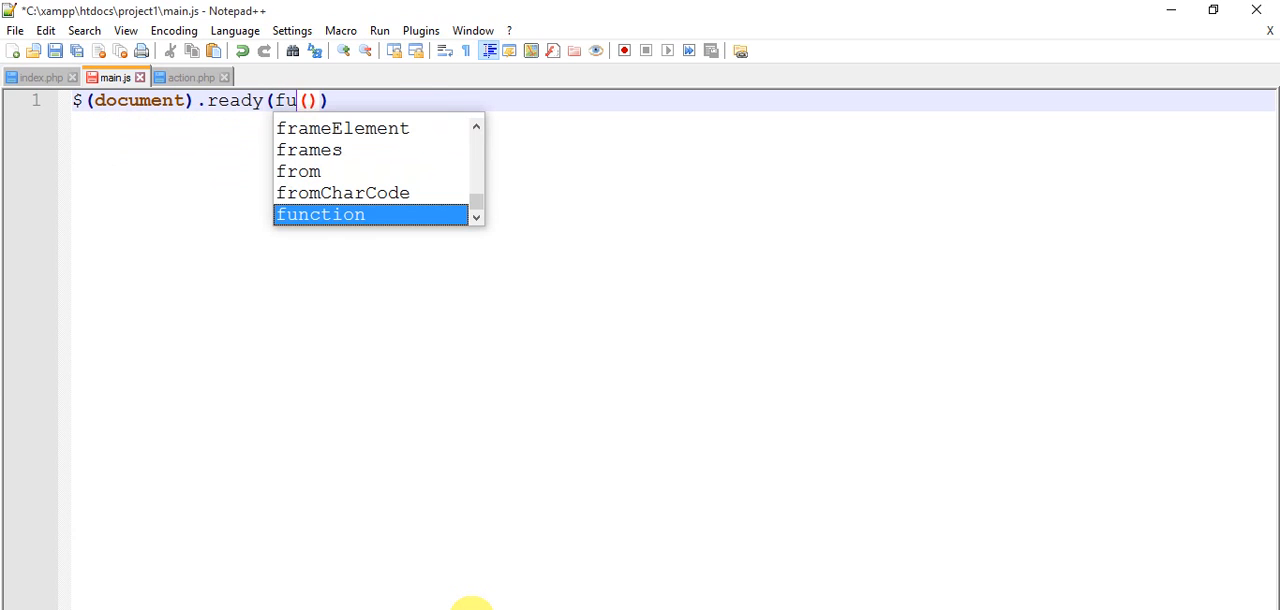
{"action": "key", "text": "Tab"}
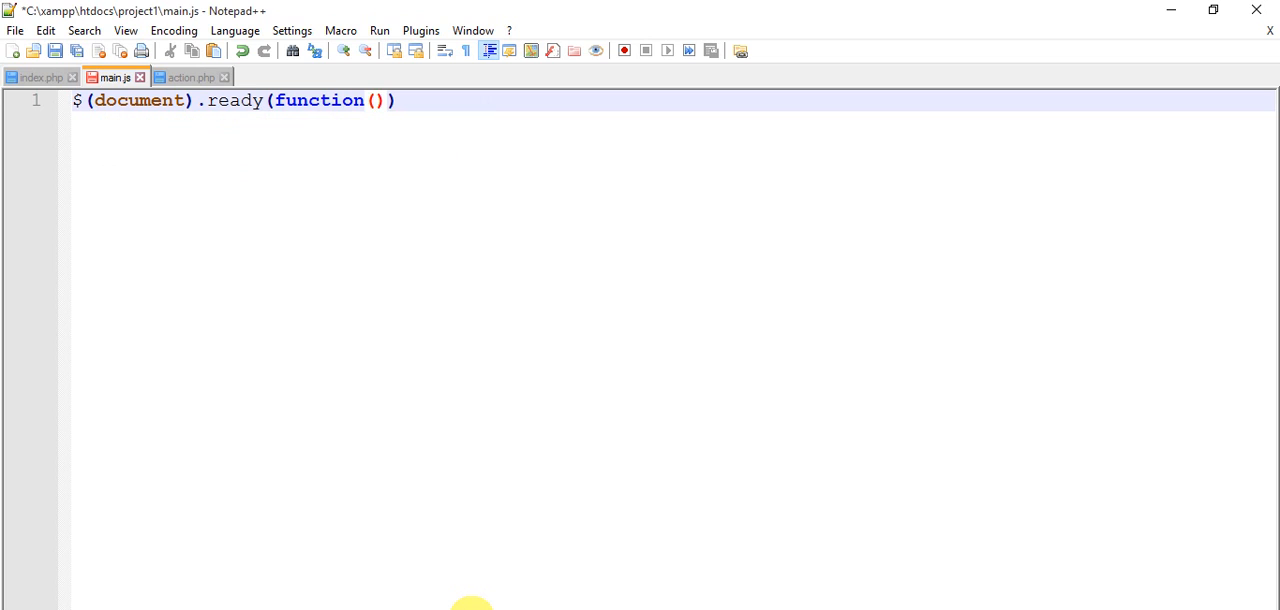
{"action": "type", "text": "{}"}
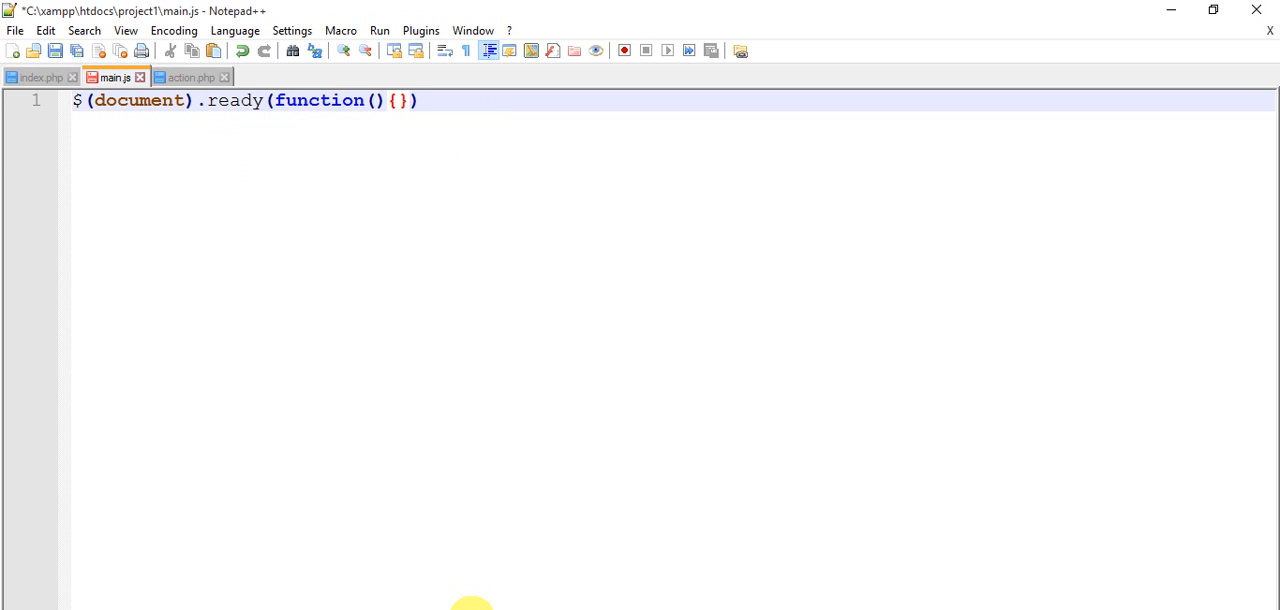
{"action": "key", "text": "Enter"}
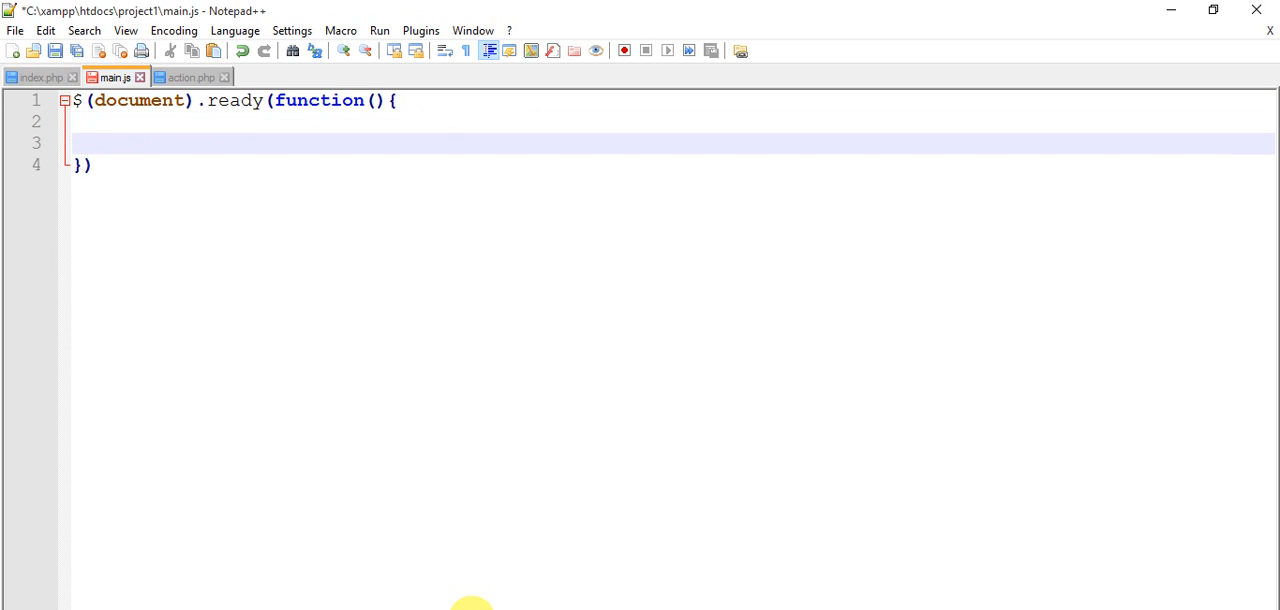
Step: Add alert("Hello"); inside the document-ready function
{"action": "type", "text": "a"}
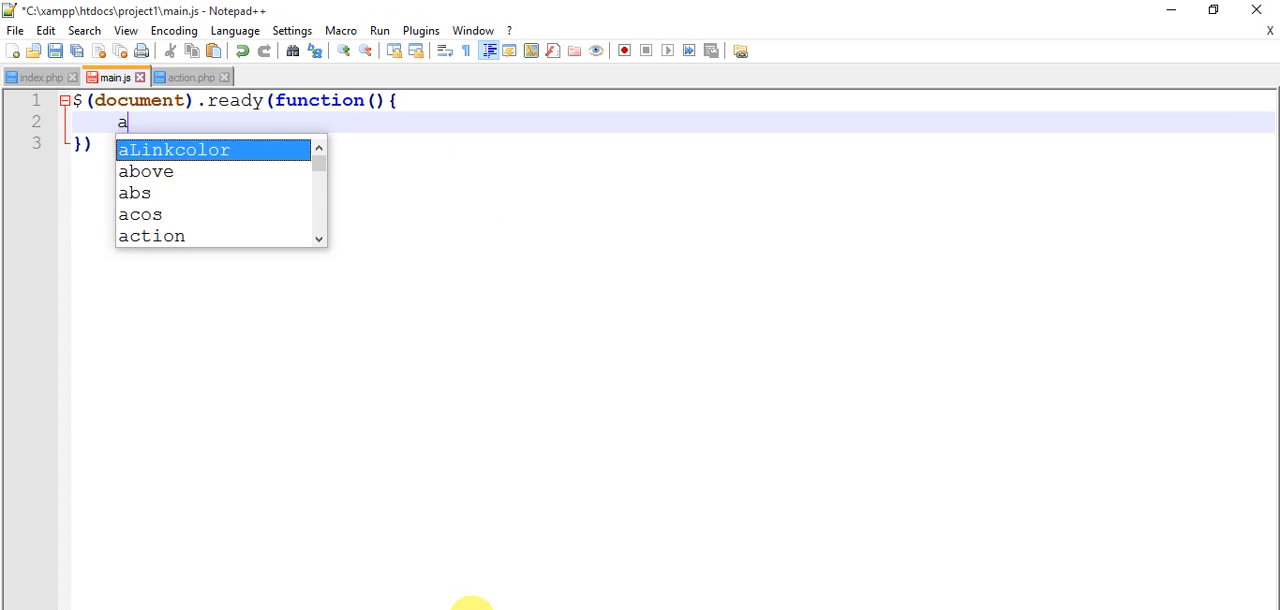
{"action": "type", "text": "lert()"}
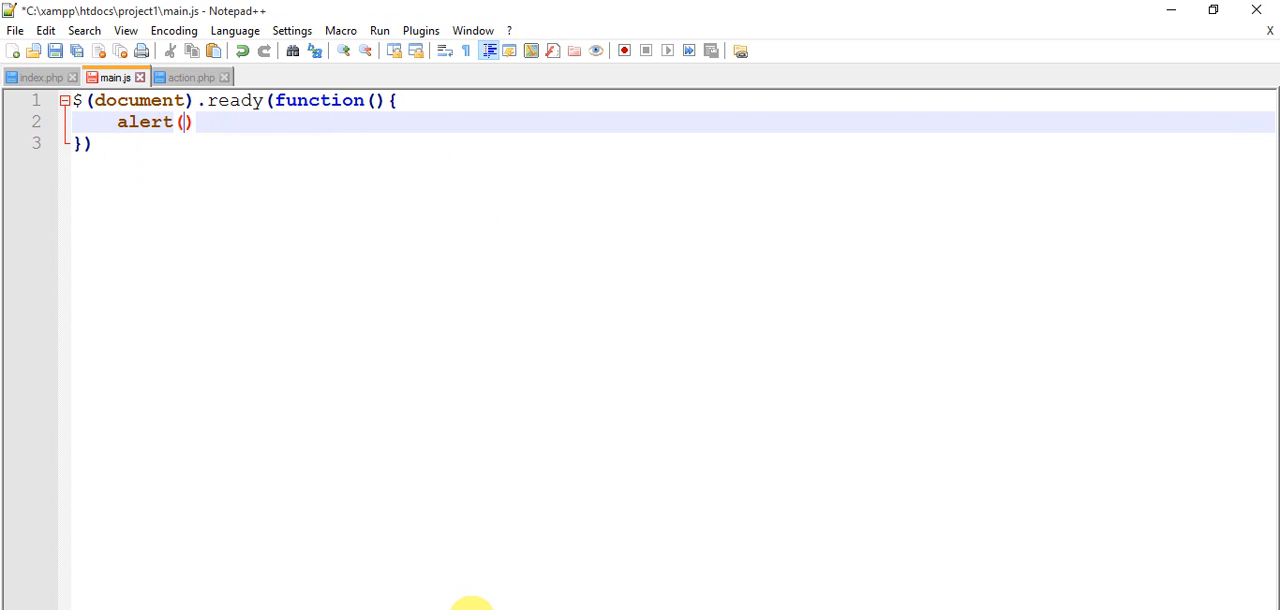
{"action": "type", "text": "\"H\""}
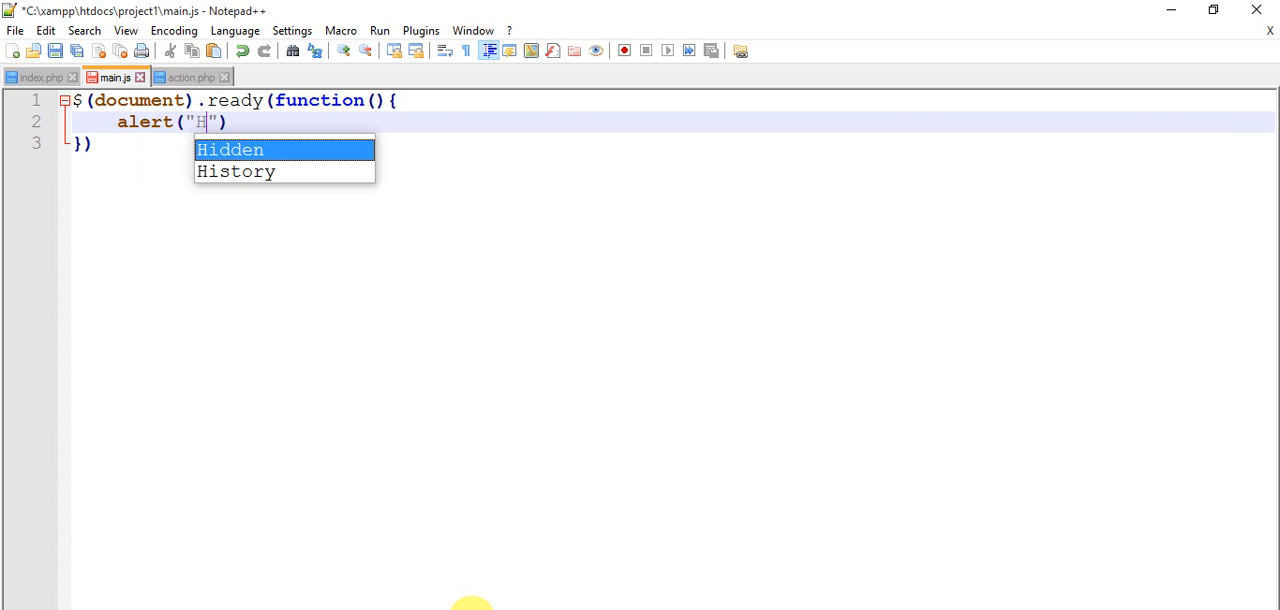
{"action": "type", "text": "ello"}
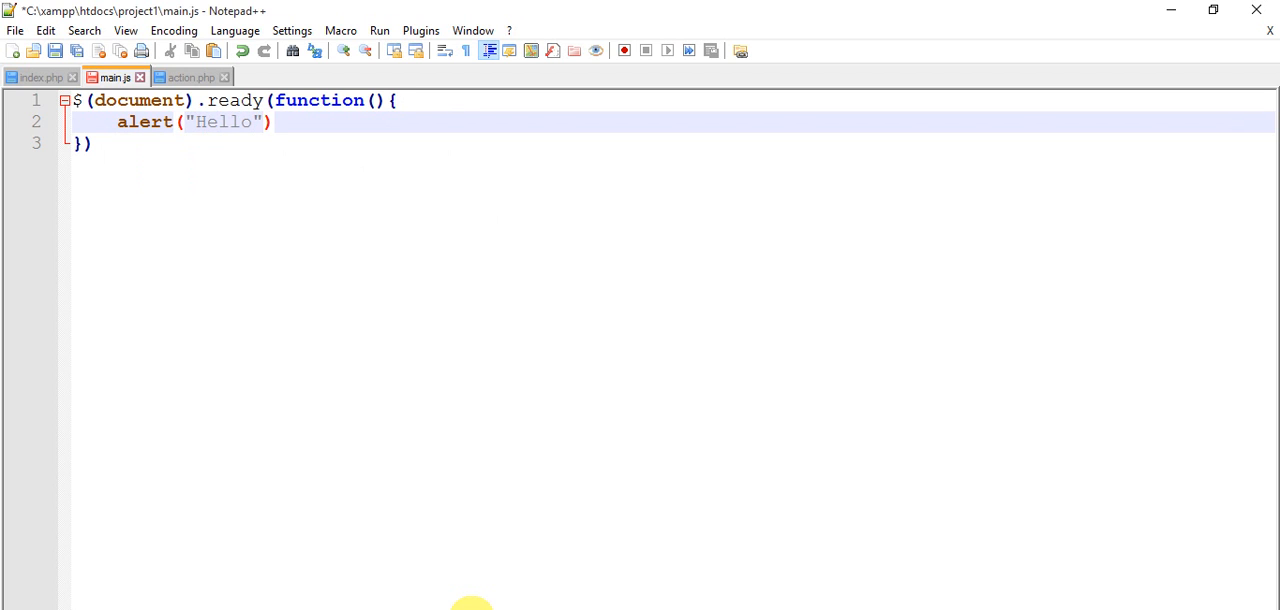
{"action": "type", "text": ";"}
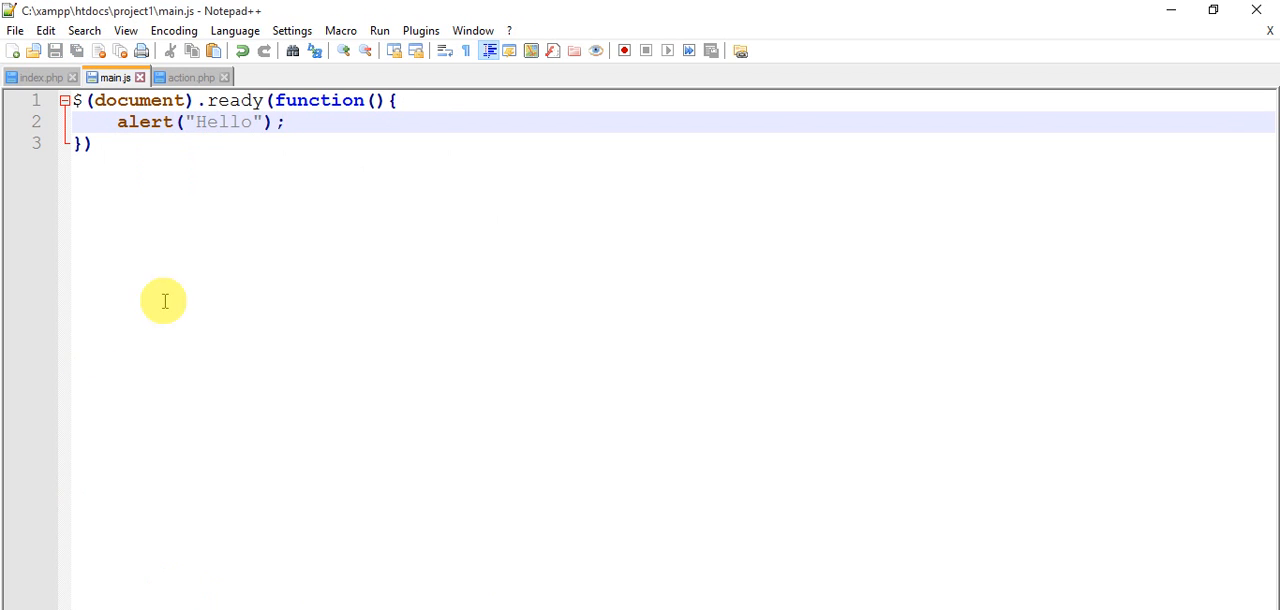
Step: Load localhost/project1/index.php in Chrome, confirm the Hello alert, and return to index.php
{"action": "left_click", "coordinate": [40, 78]}
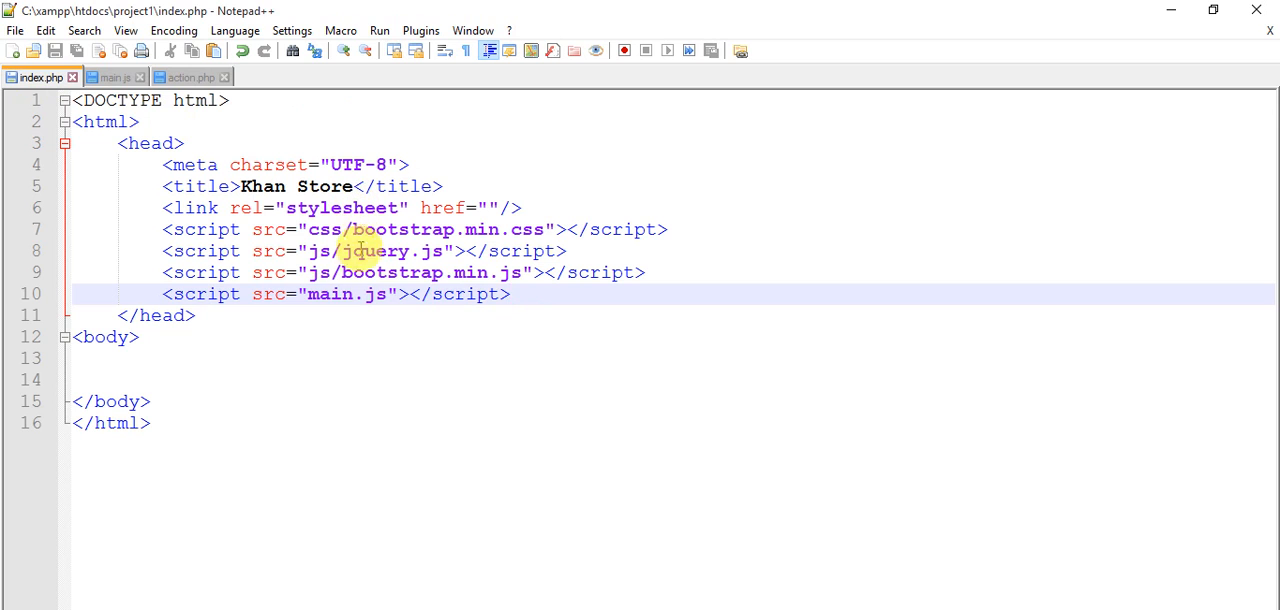
{"action": "left_click", "coordinate": [190, 78]}
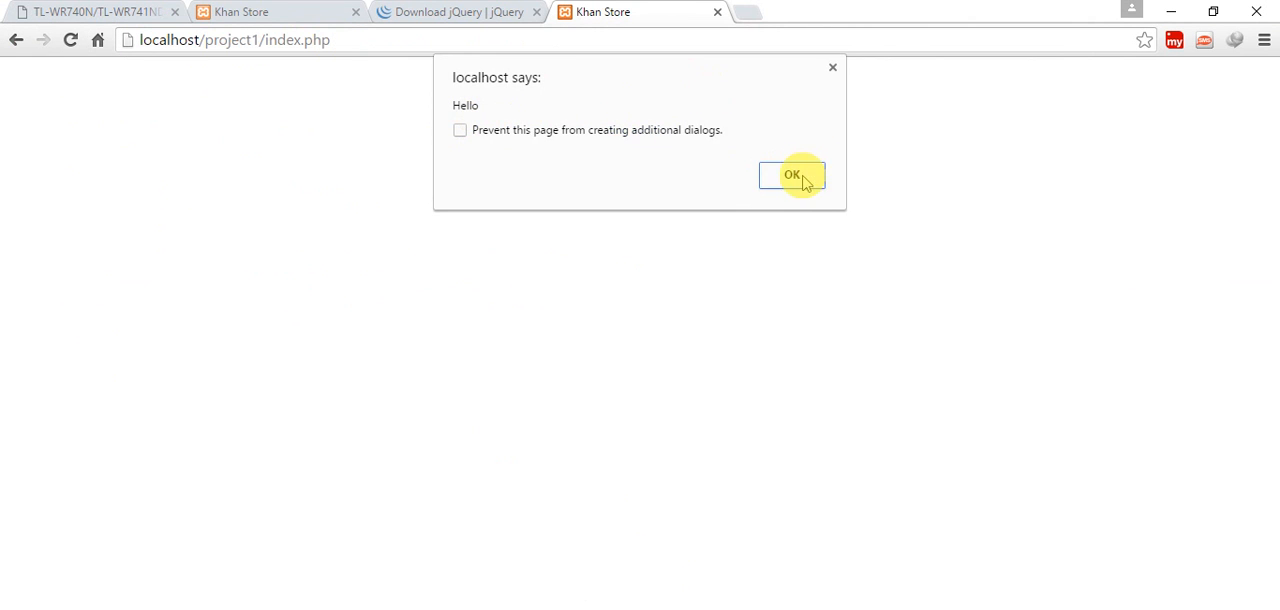
{"action": "left_click", "coordinate": [792, 174]}
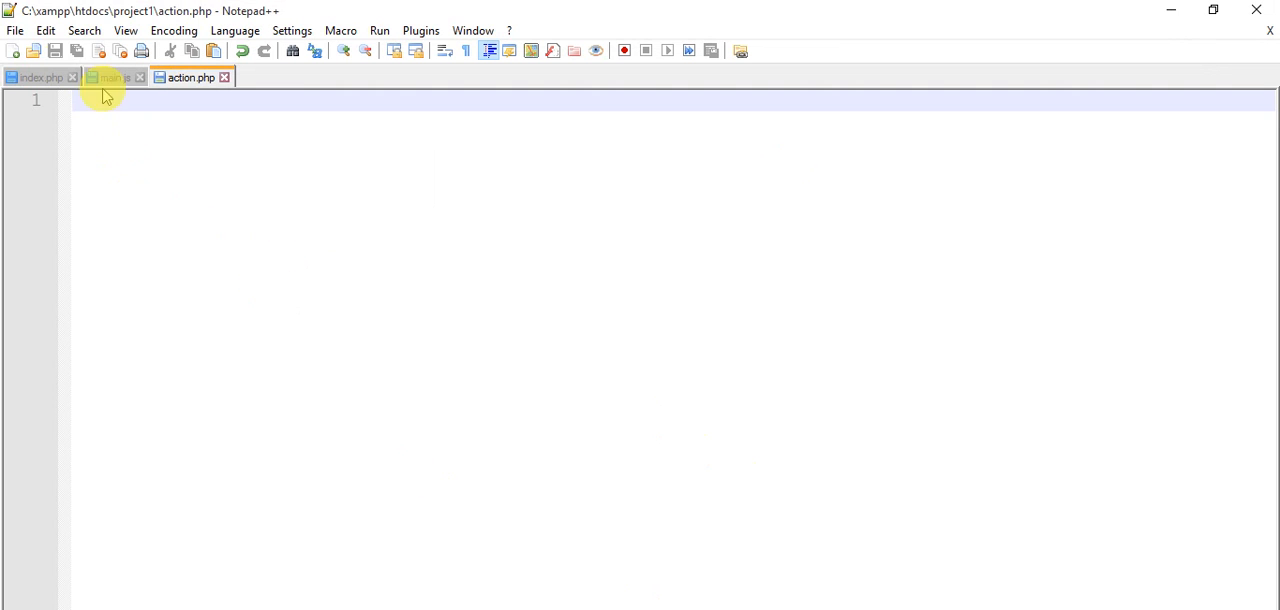
{"action": "left_click", "coordinate": [40, 78]}
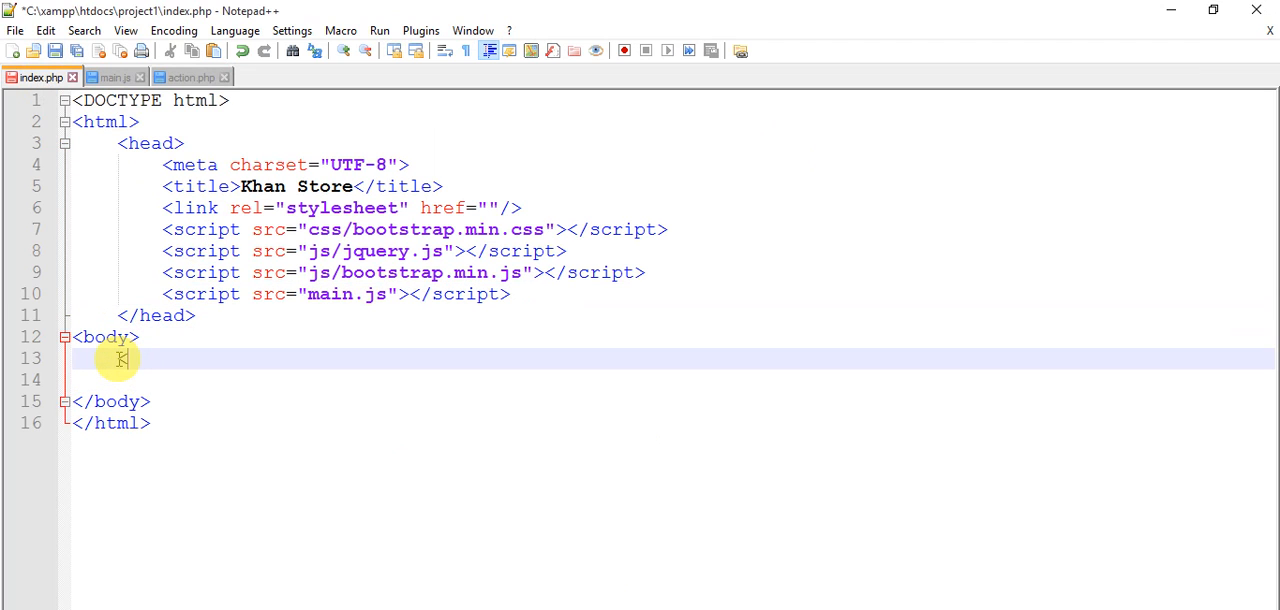
Step: Add an empty <div class="jumbotron"></div> to the body of index.php
{"action": "type", "text": "<div c>"}
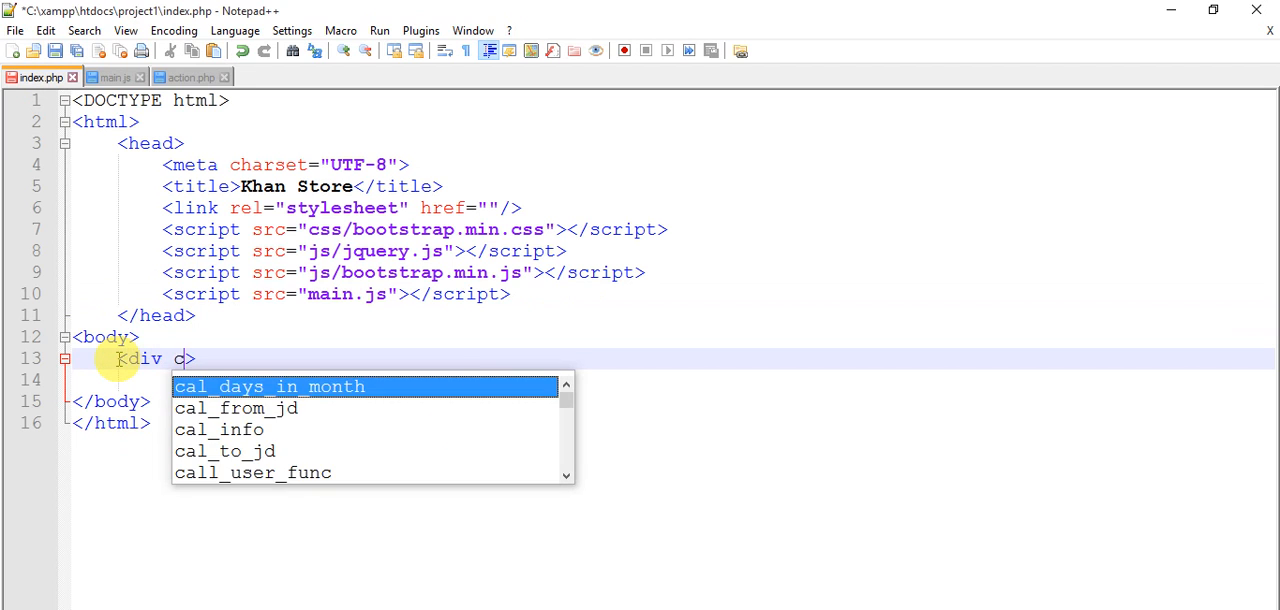
{"action": "type", "text": "lass="}
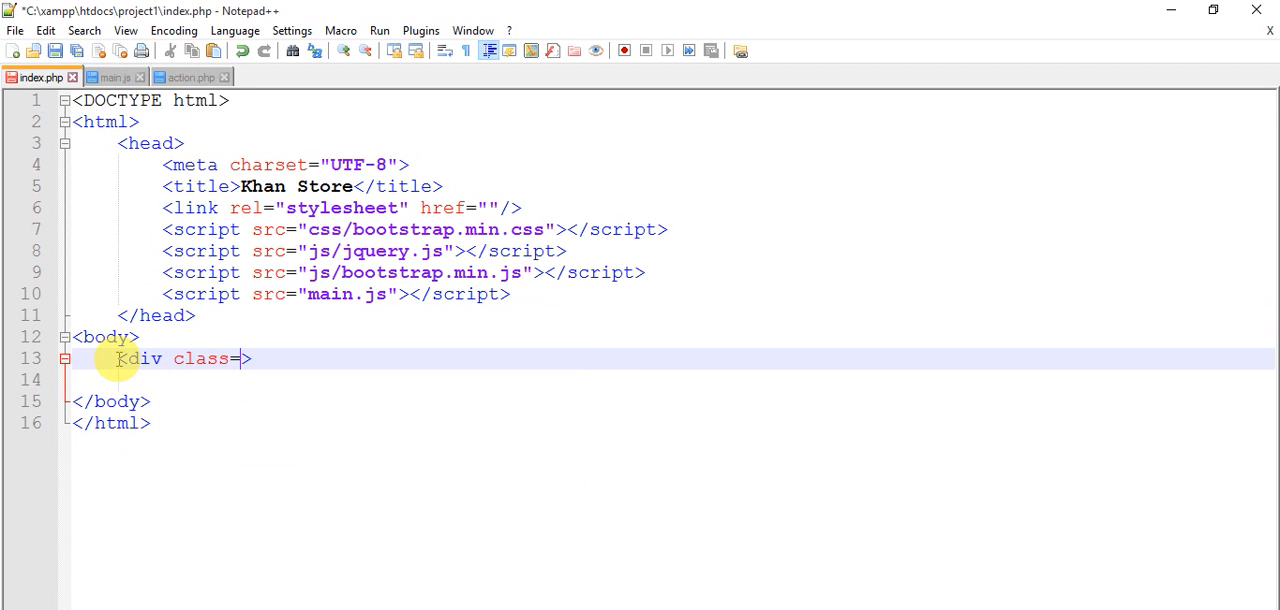
{"action": "type", "text": "jum\""}
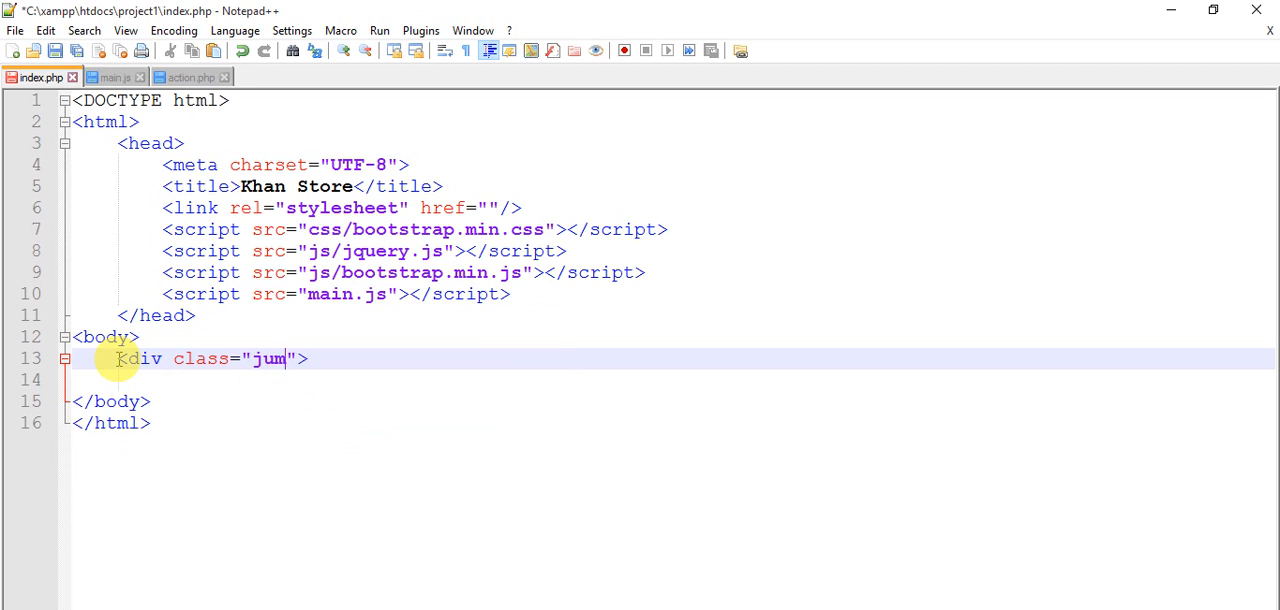
{"action": "type", "text": "botro"}
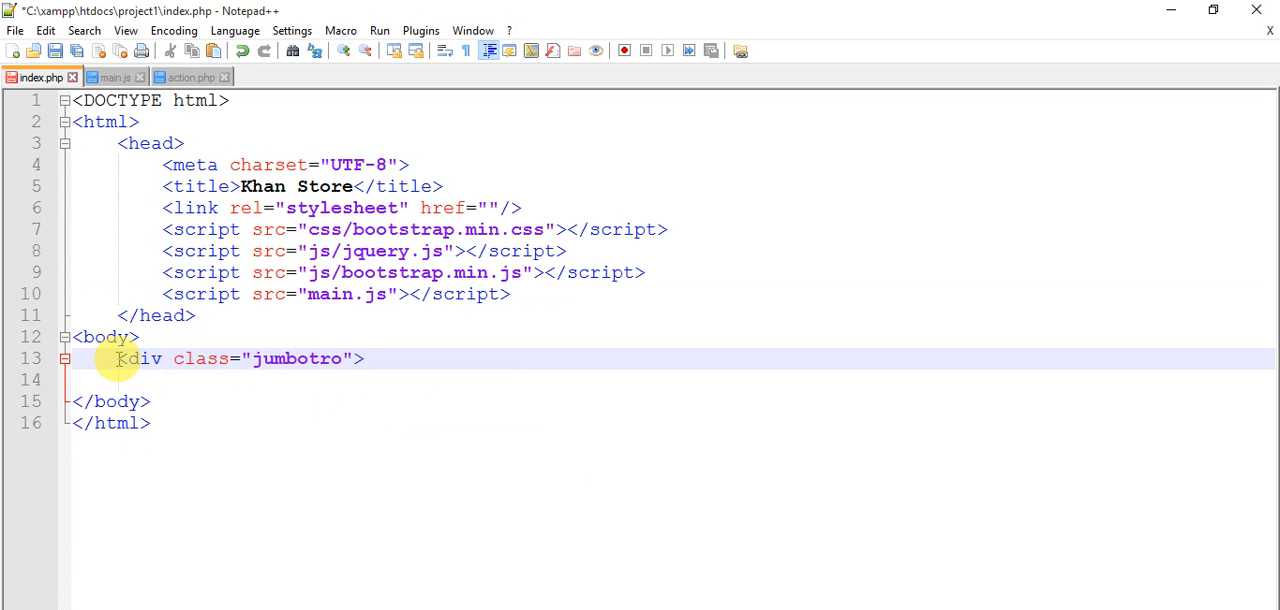
{"action": "type", "text": "n"}
{"action": "left_click", "coordinate": [674, 380]}
{"action": "type", "text": "<"}
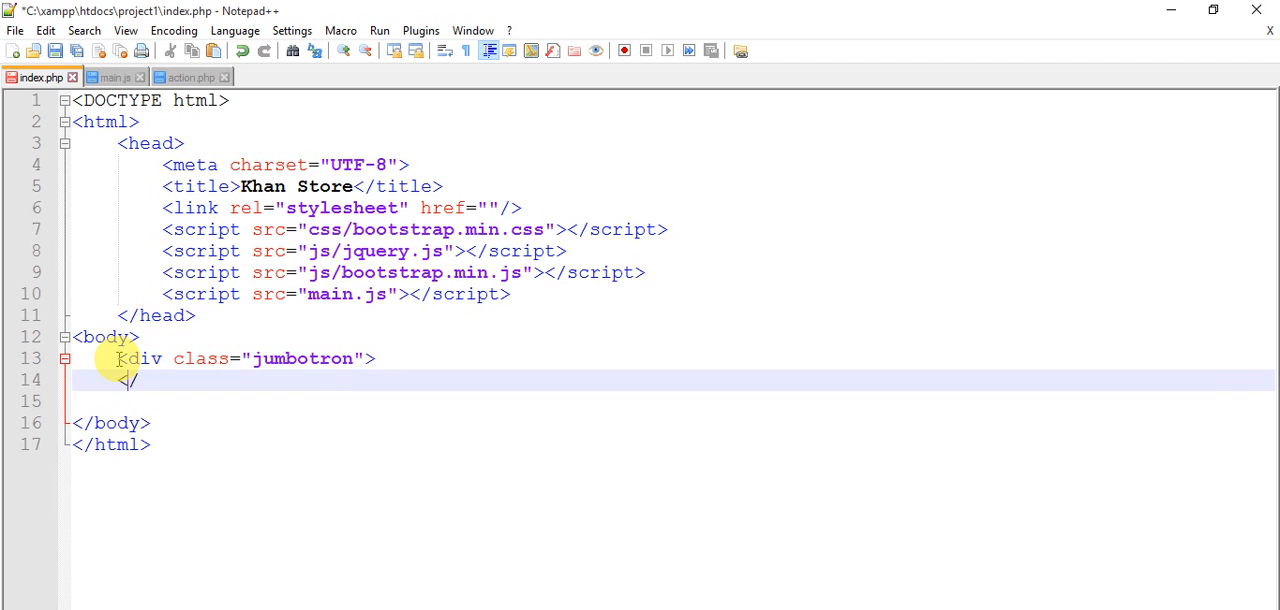
{"action": "type", "text": "/div"}
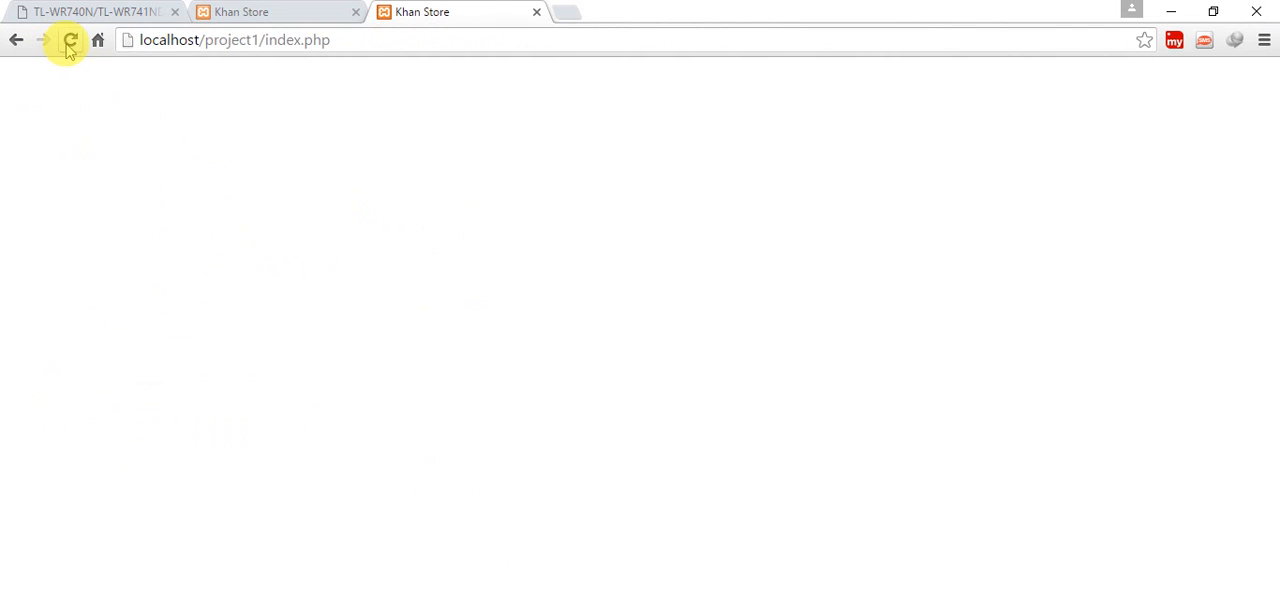
Step: Reload the Khan Store page and dismiss the Hello alert
{"action": "left_click", "coordinate": [70, 40]}
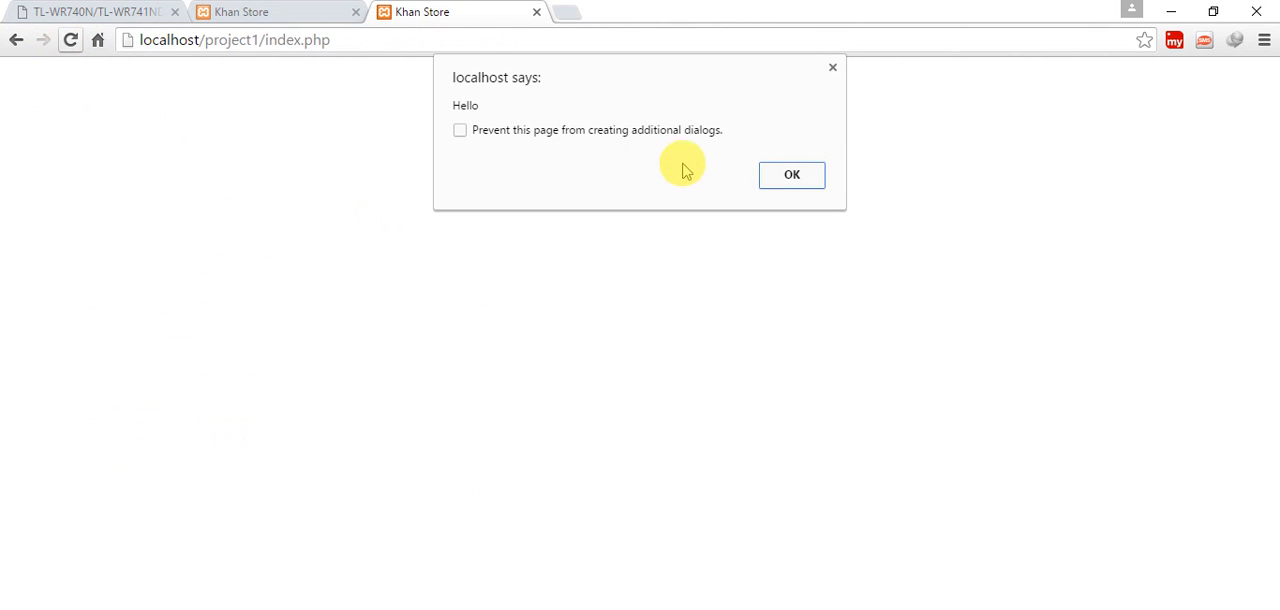
{"action": "left_click", "coordinate": [792, 176]}
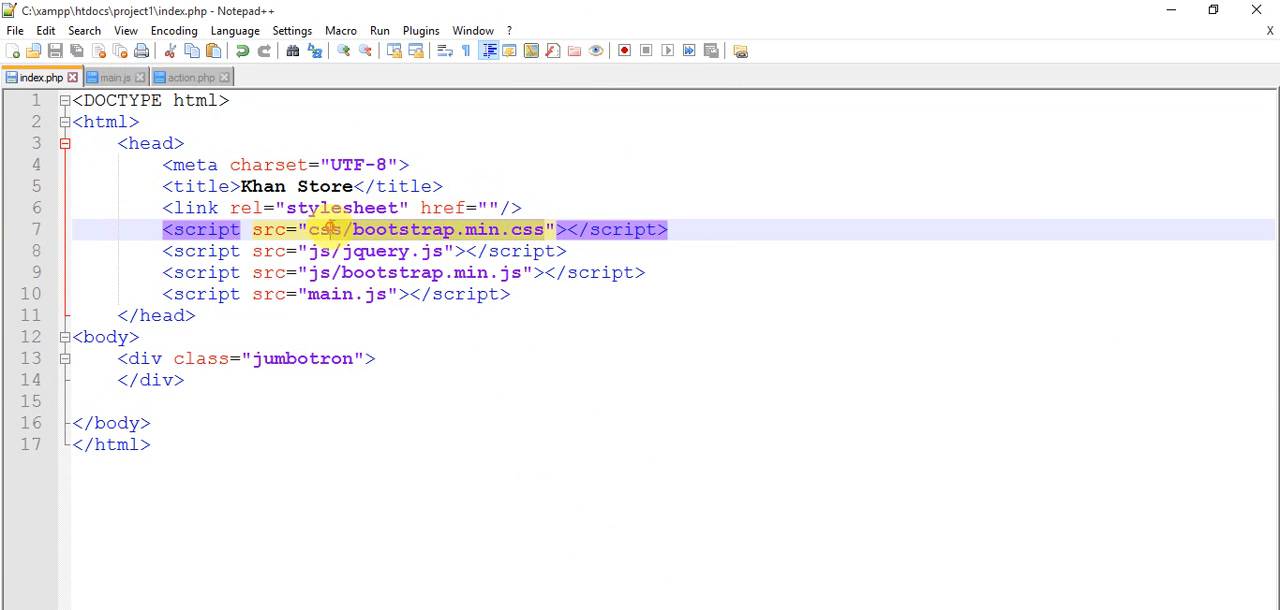
Step: Move css/bootstrap.min.css from the script src into the stylesheet link's href
{"action": "key", "text": "Delete"}
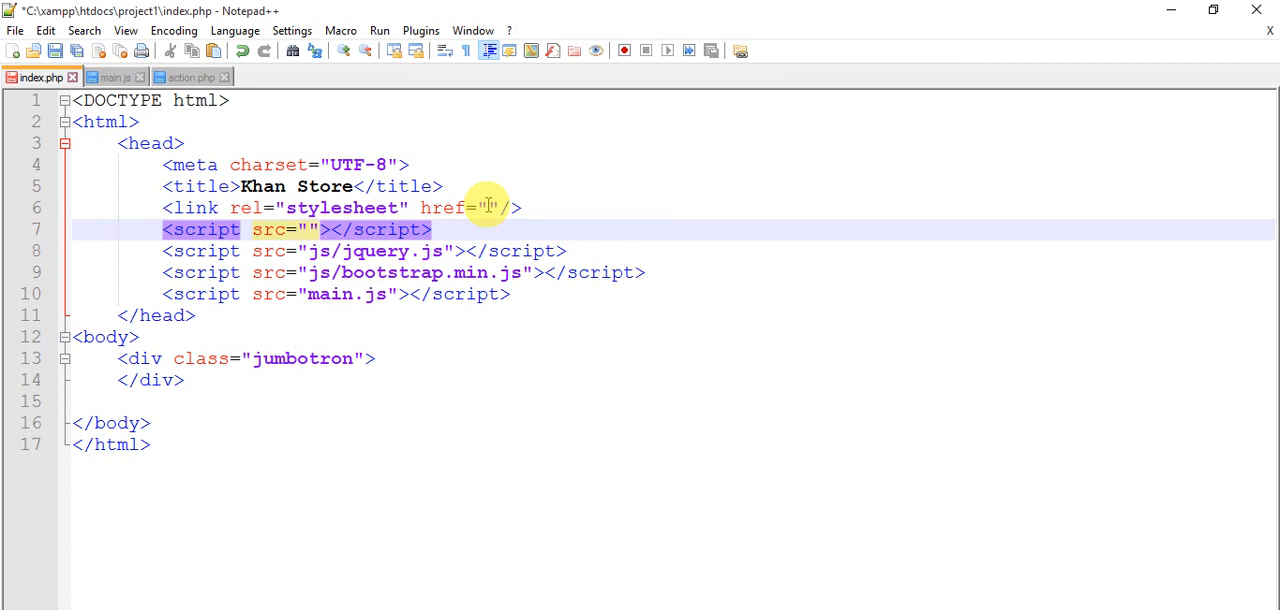
{"action": "type", "text": "css/bootstrap.min.css"}
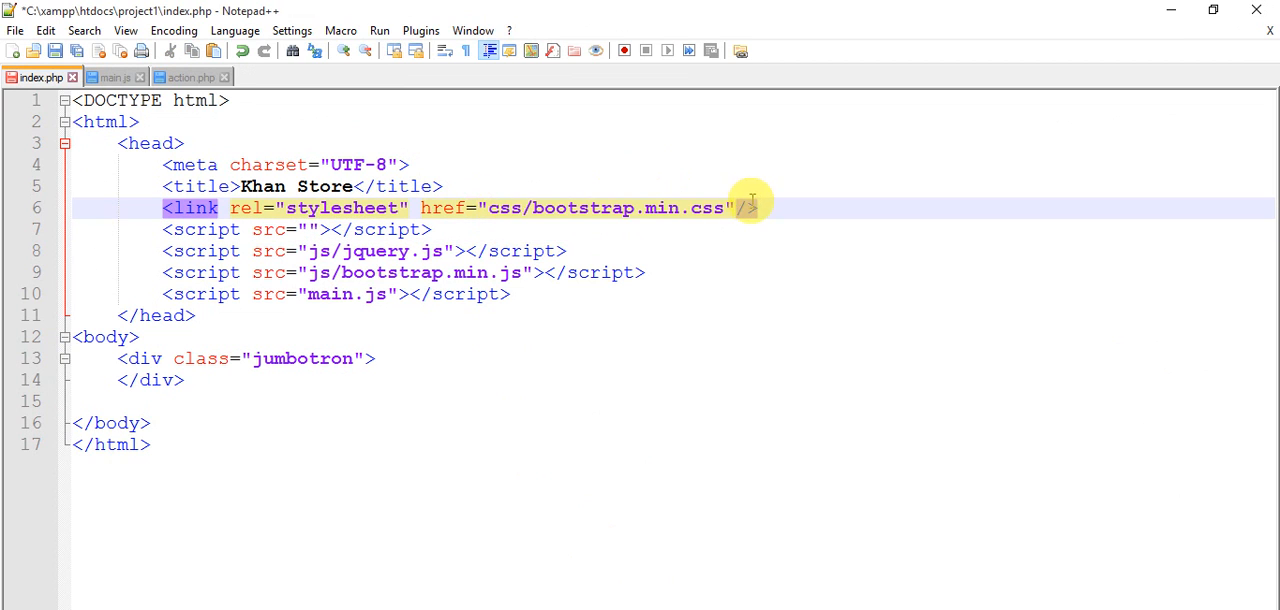
{"action": "left_click", "coordinate": [164, 228]}
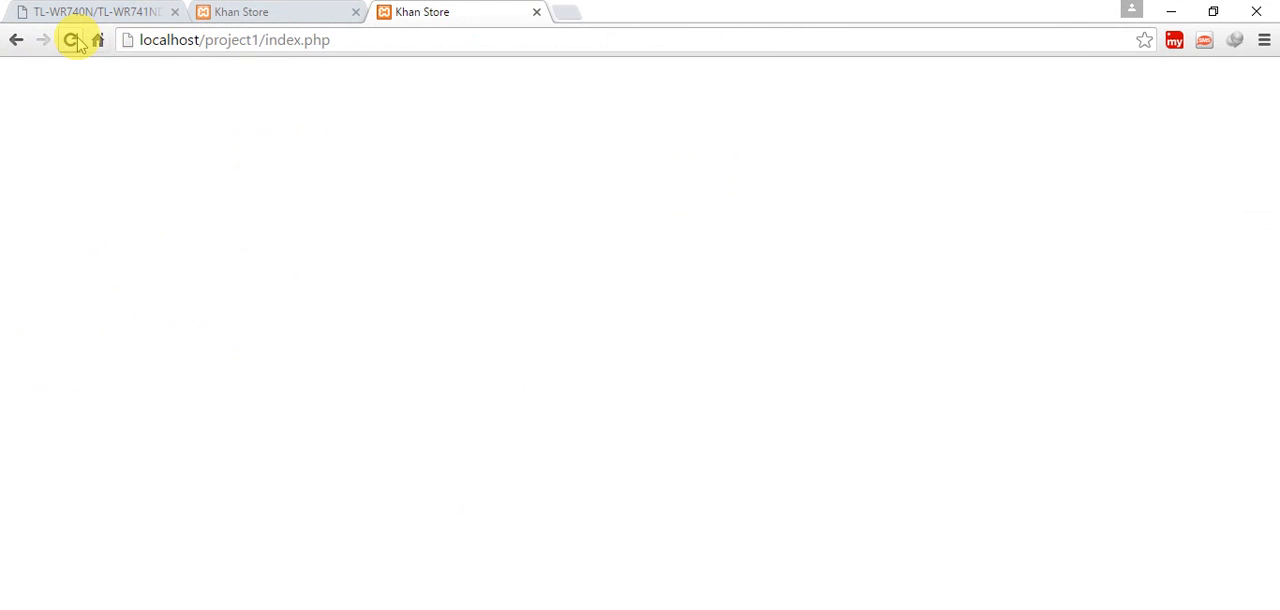
Step: Reload the page to see the grey jumbotron band and dismiss the Hello alert
{"action": "left_click", "coordinate": [70, 40]}
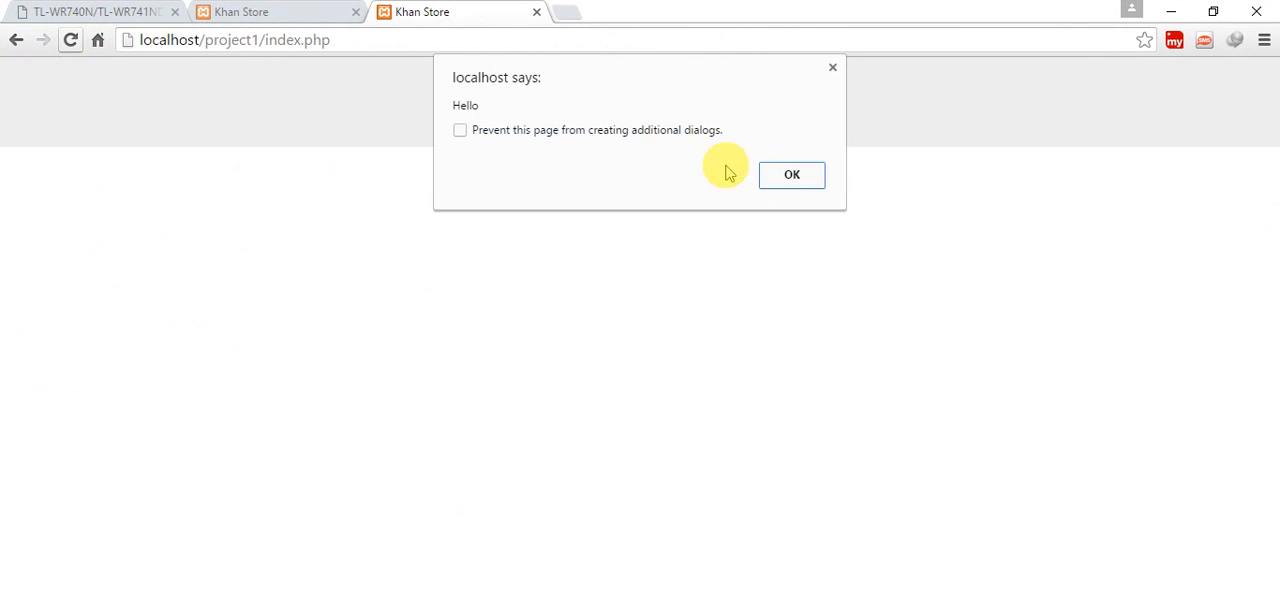
{"action": "left_click", "coordinate": [792, 174]}
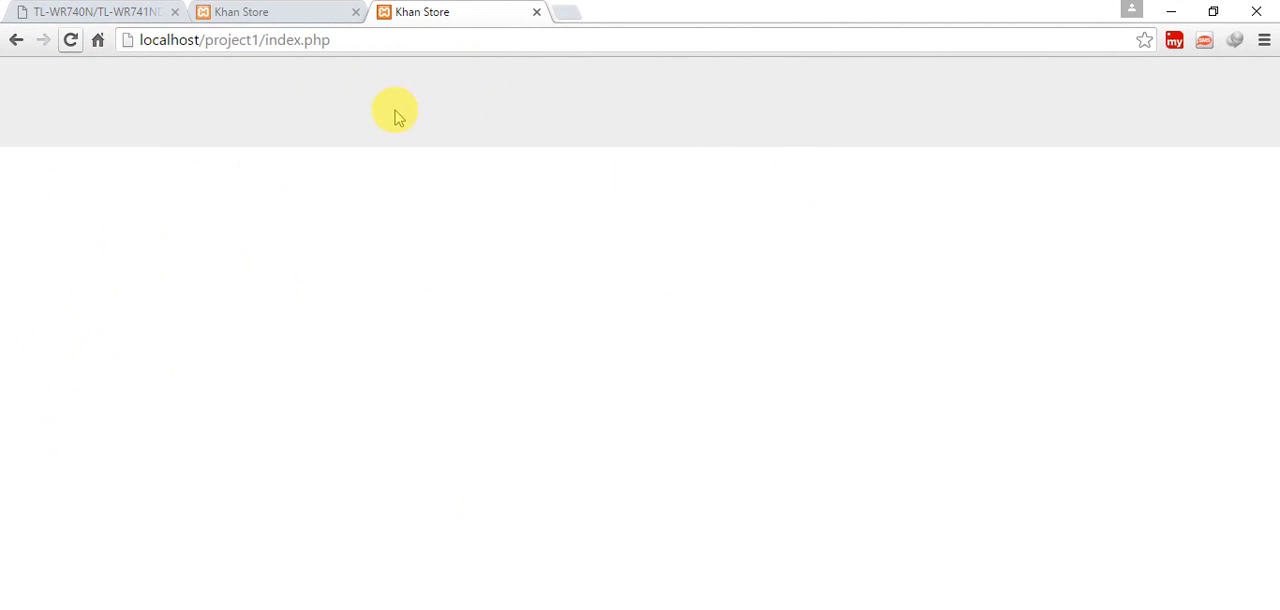
{"action": "mouse_move", "coordinate": [316, 222]}
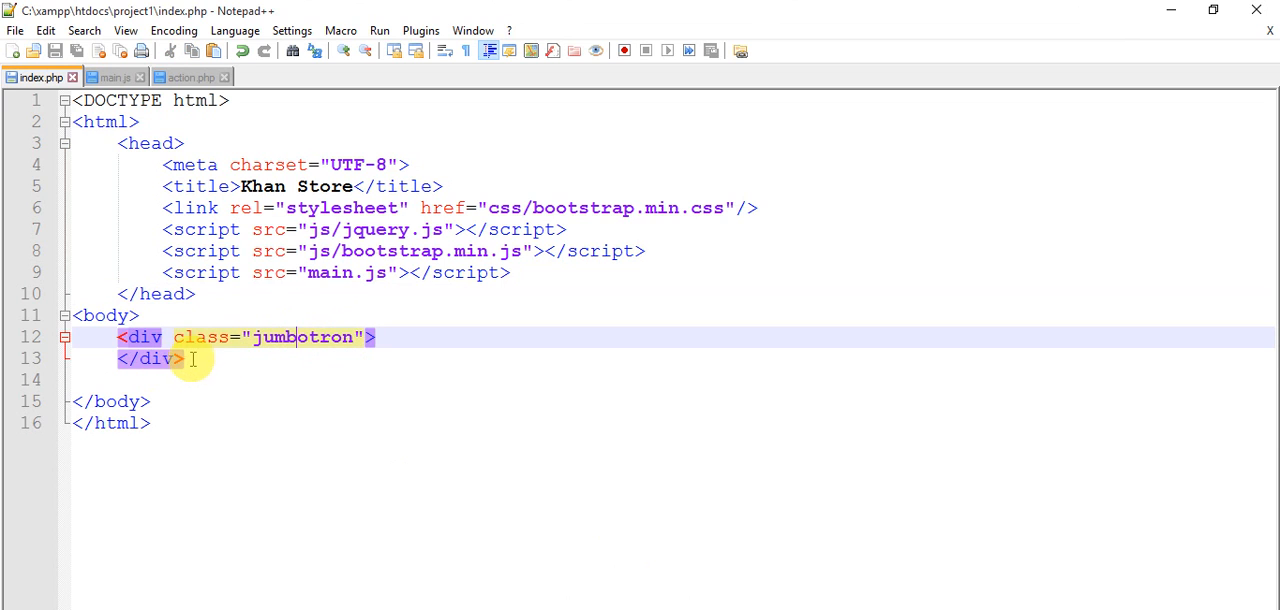
Step: Replace the jumbotron with <div class="navbar navbar-inverse navbar-fixed-top"></div>
{"action": "key", "text": "Delete"}
{"action": "type", "text": "<div c>"}
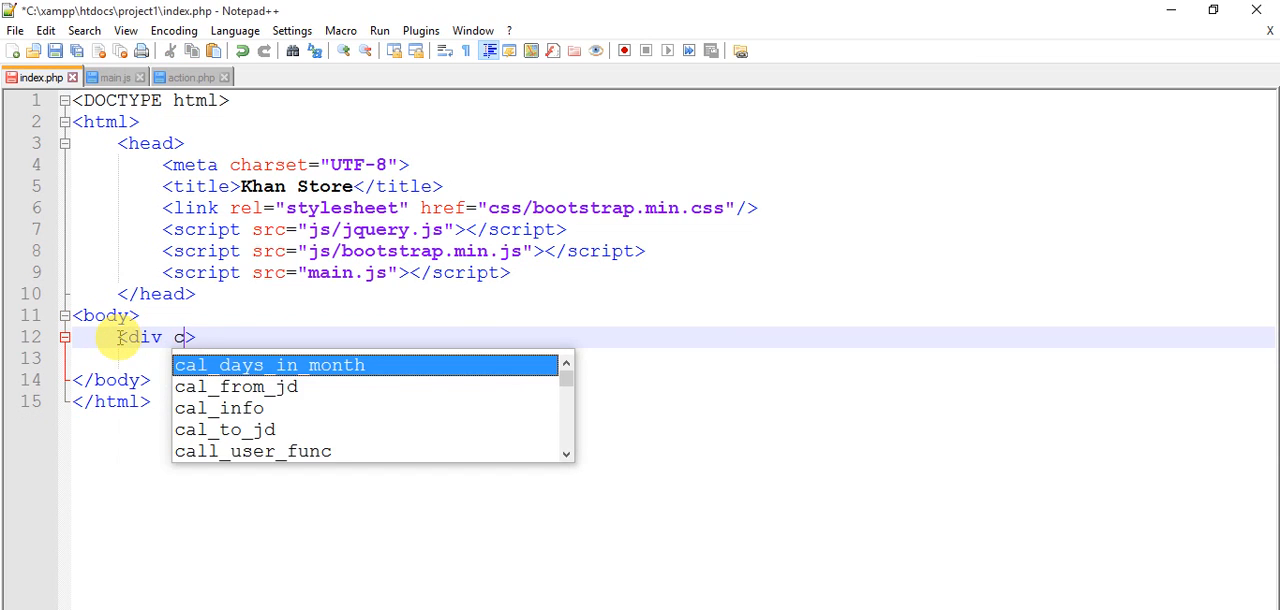
{"action": "type", "text": "lass="}
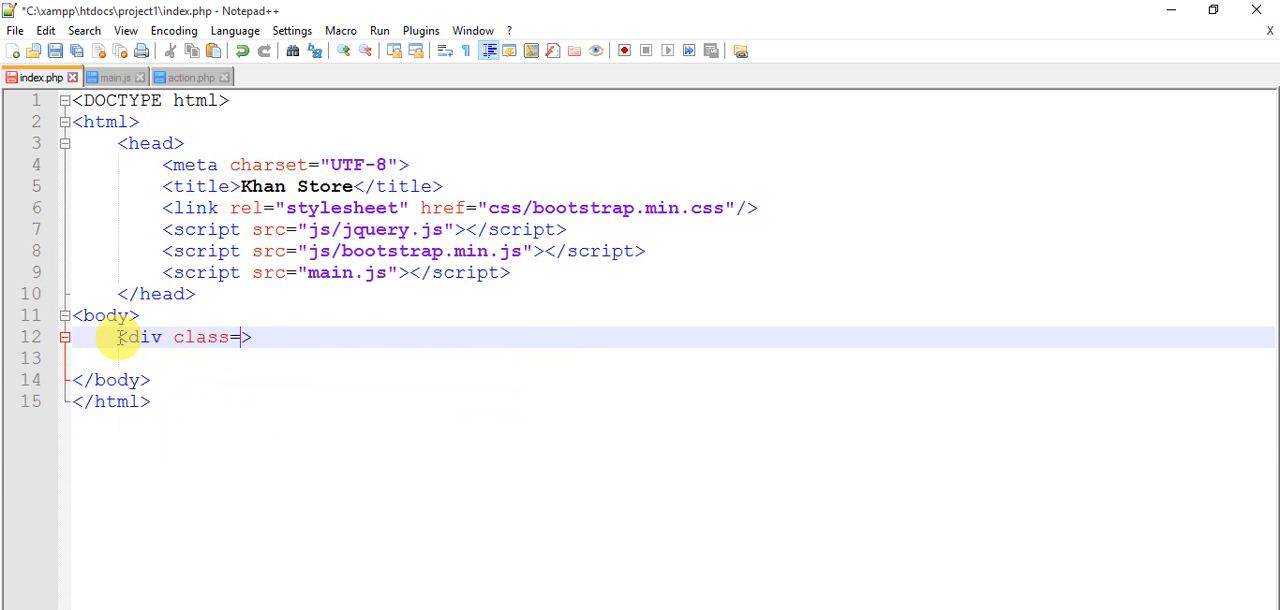
{"action": "type", "text": "\"\""}
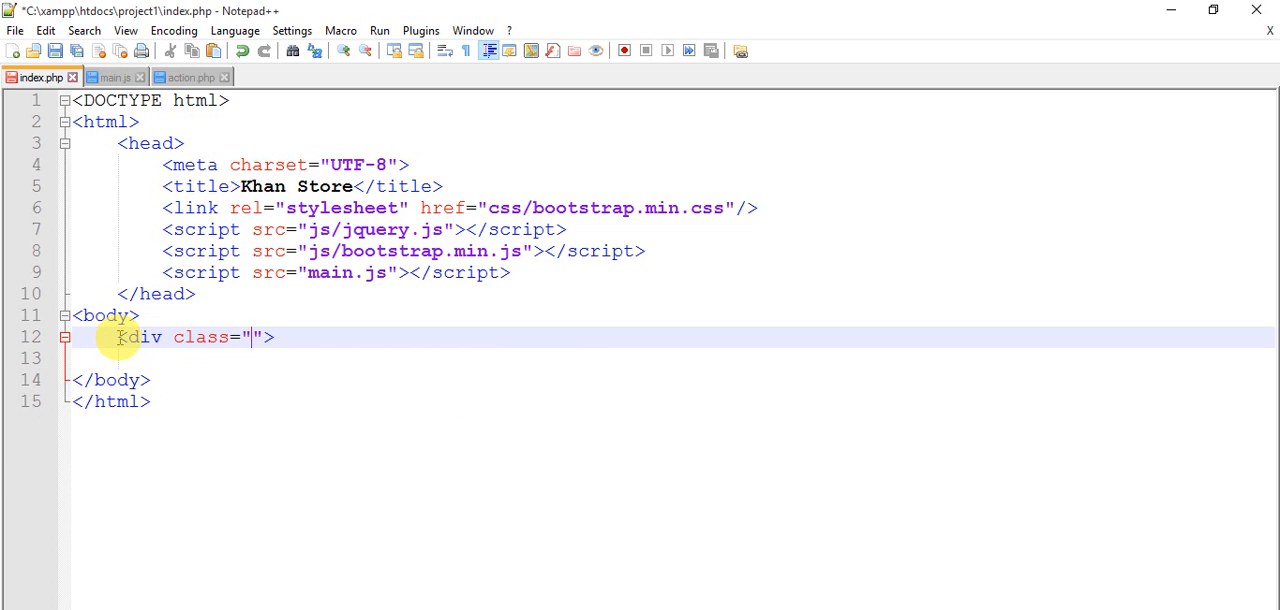
{"action": "type", "text": "c"}
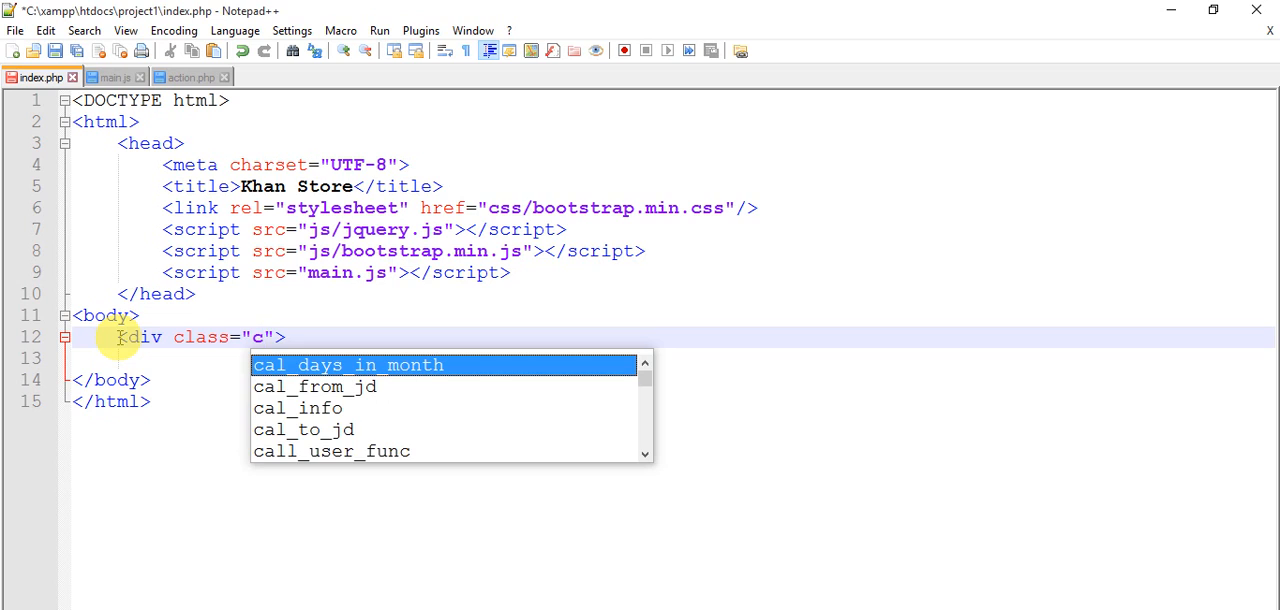
{"action": "type", "text": "nav"}
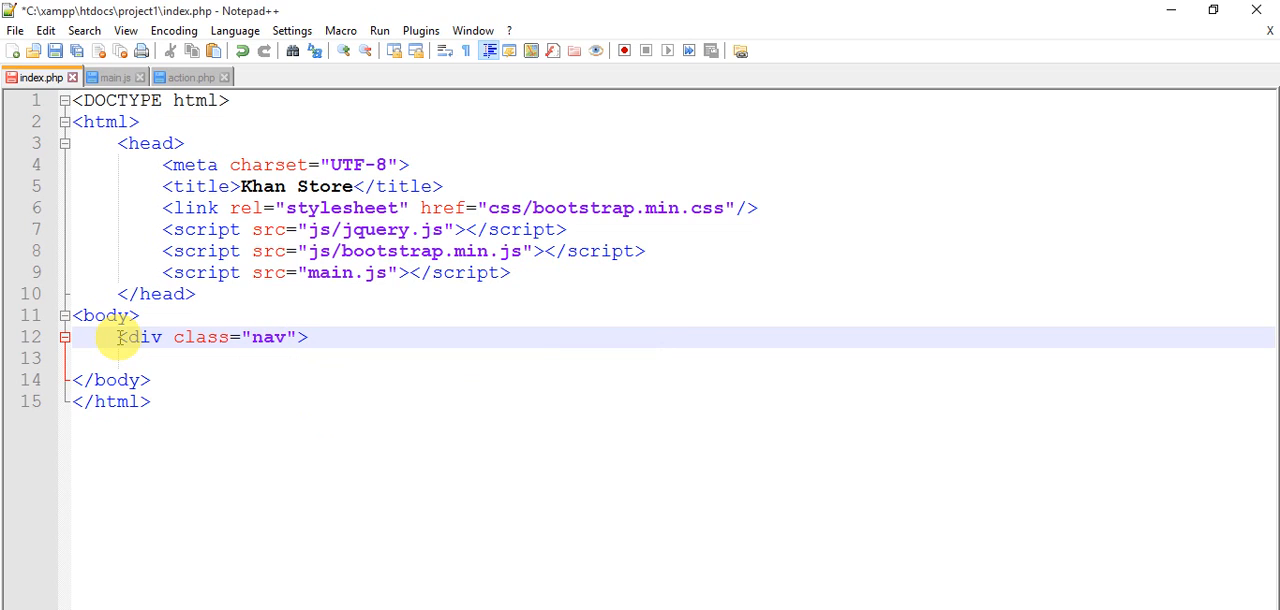
{"action": "type", "text": "bar"}
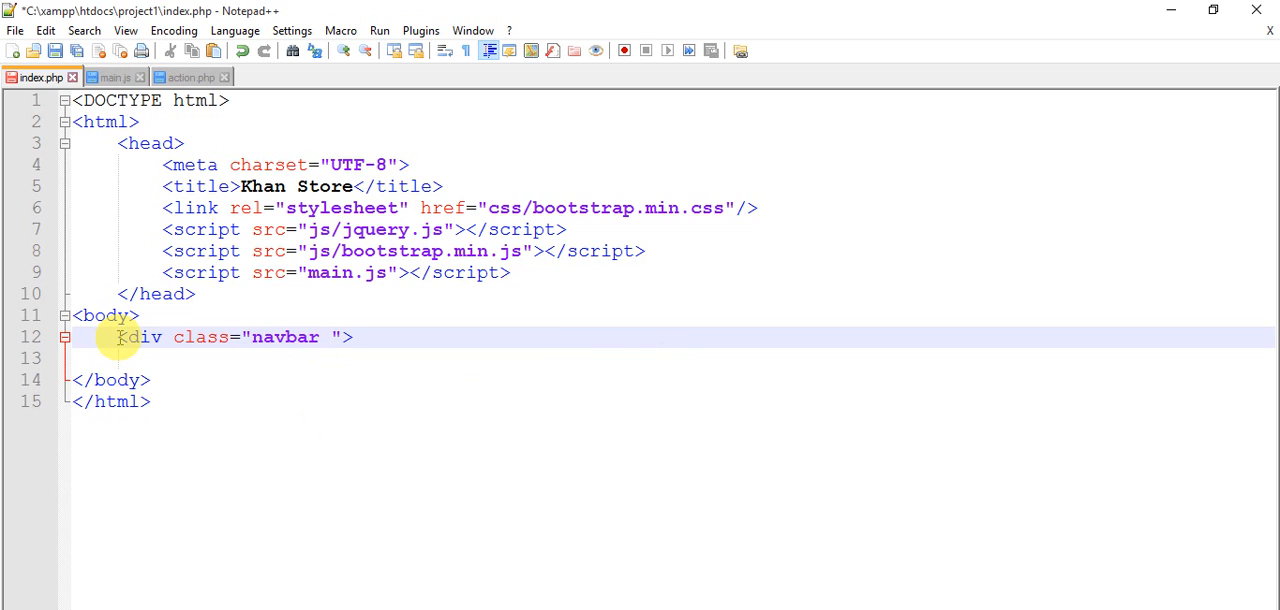
{"action": "type", "text": "n"}
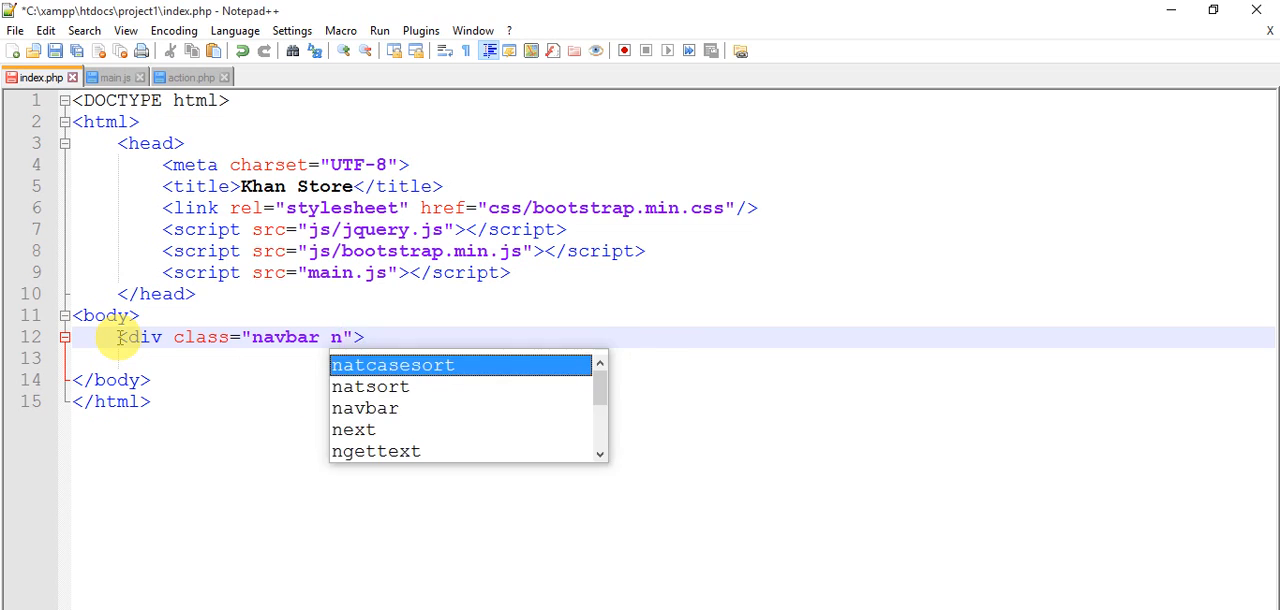
{"action": "type", "text": "avbar"}
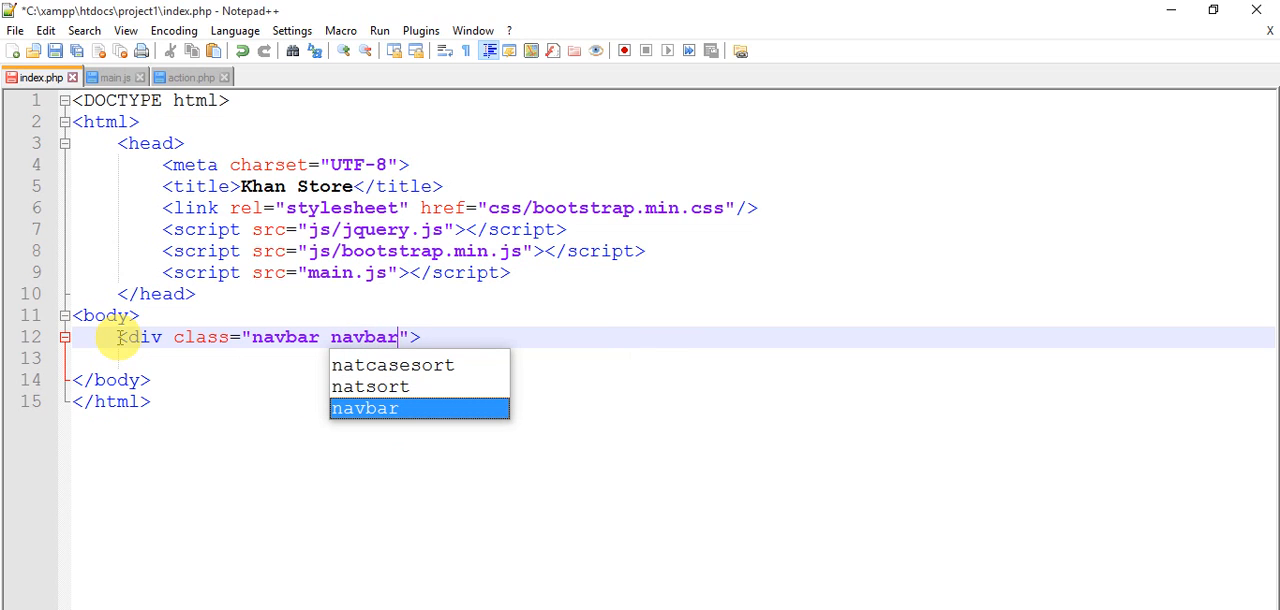
{"action": "type", "text": "-inverse na"}
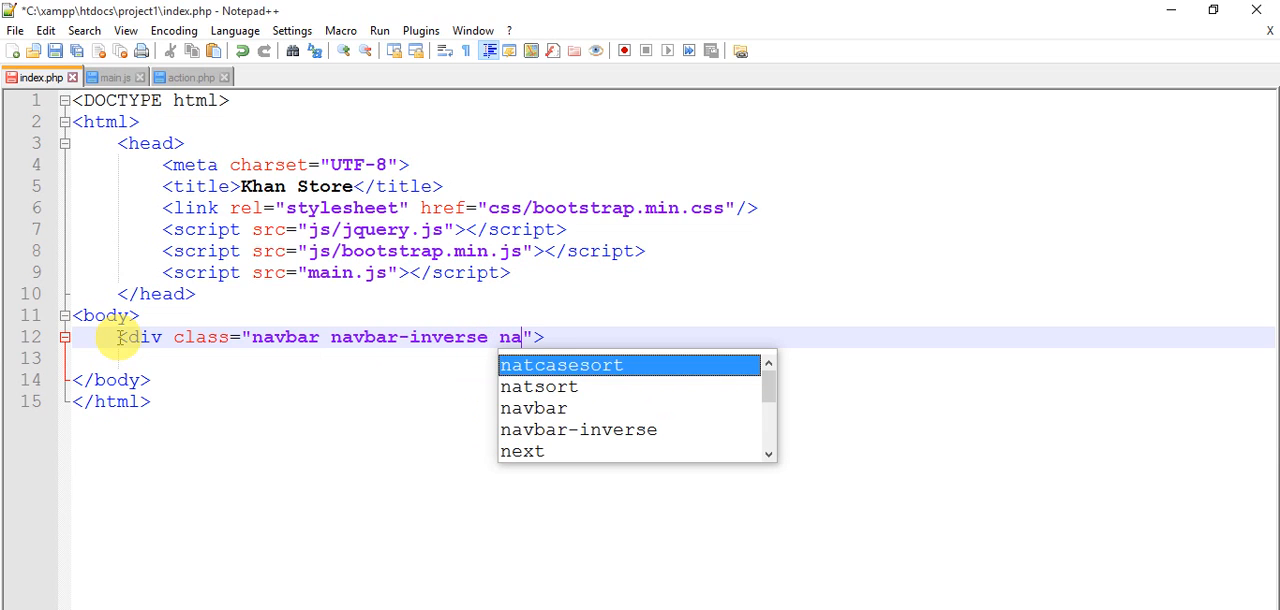
{"action": "type", "text": "vbar-"}
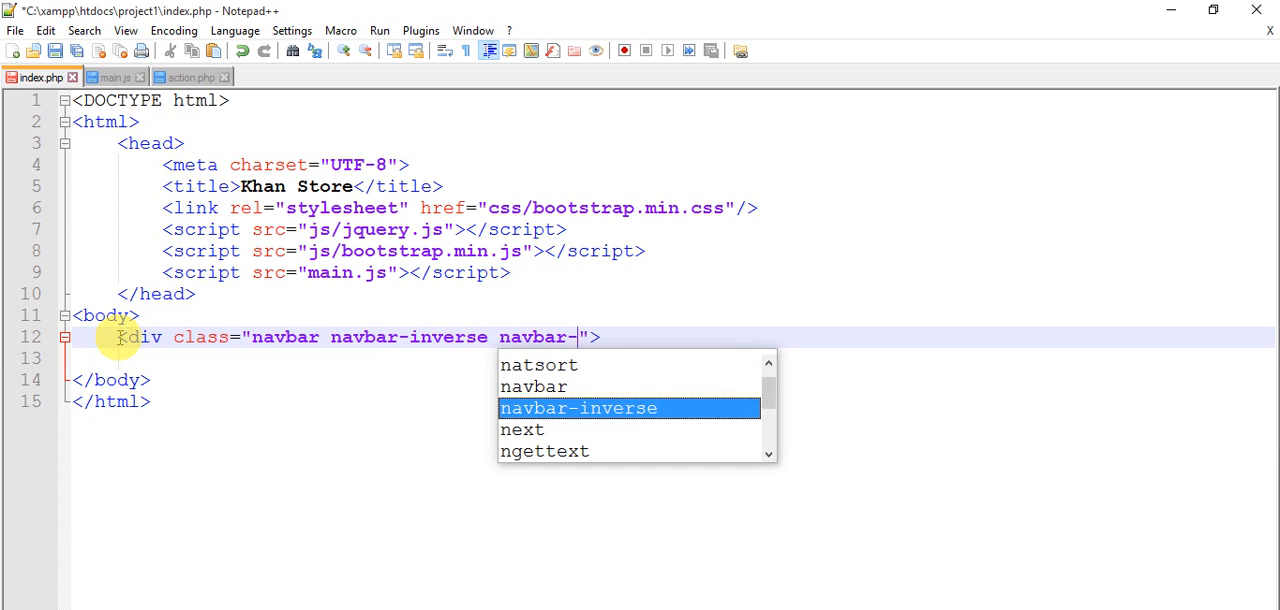
{"action": "type", "text": "fixed"}
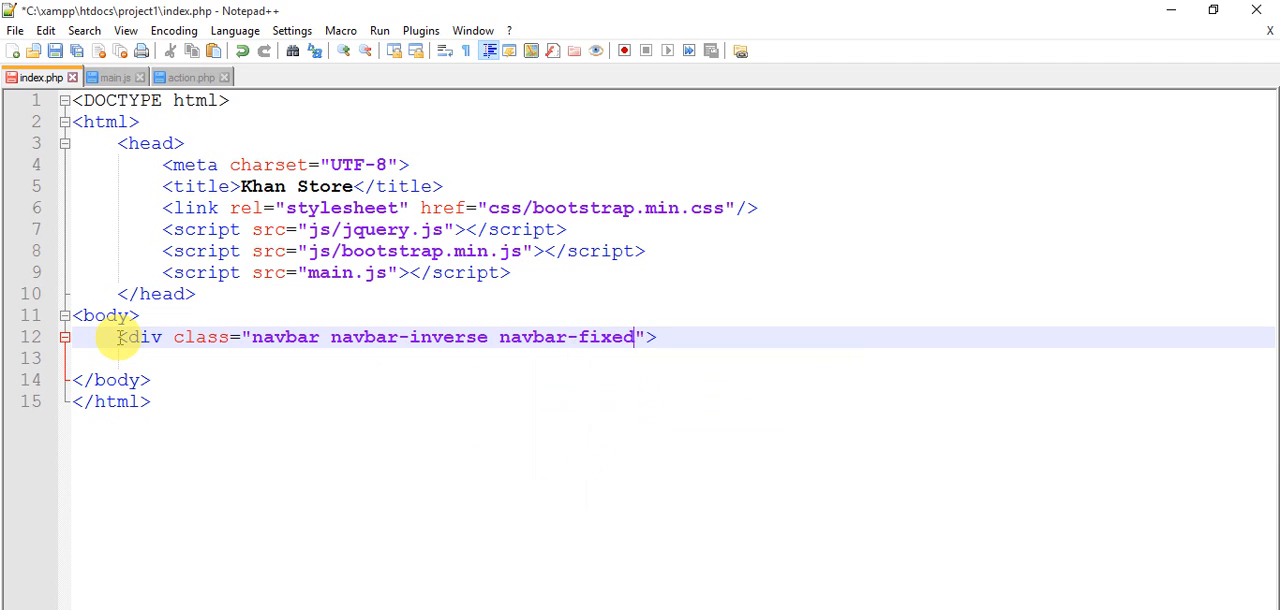
{"action": "type", "text": "-top"}
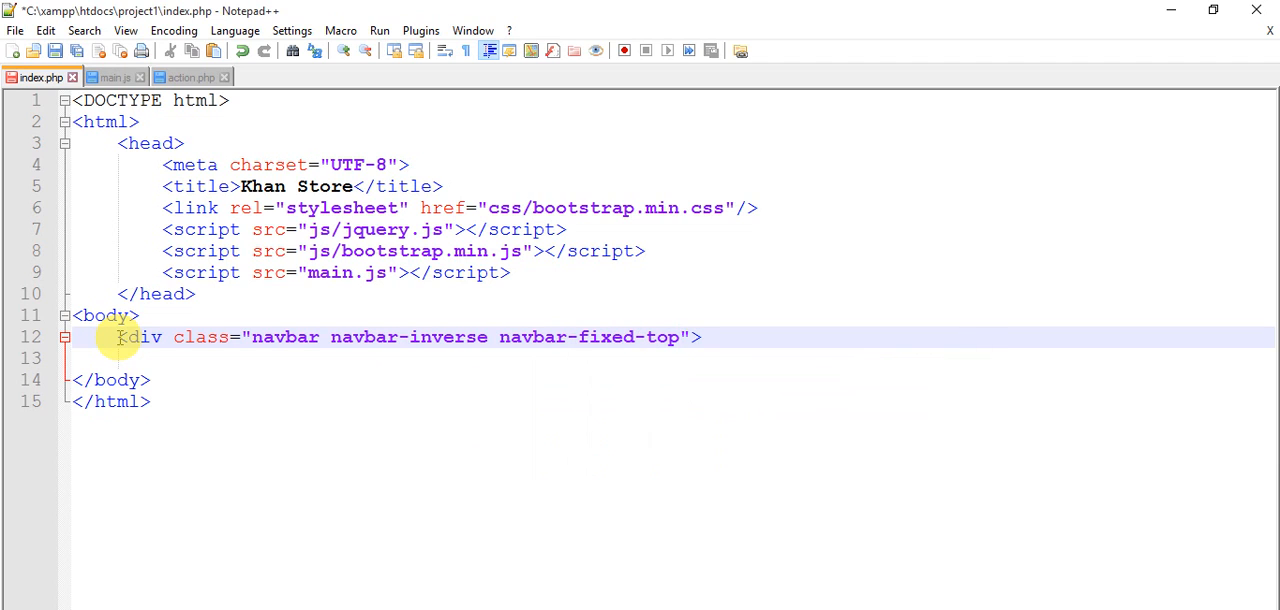
{"action": "key", "text": "enter"}
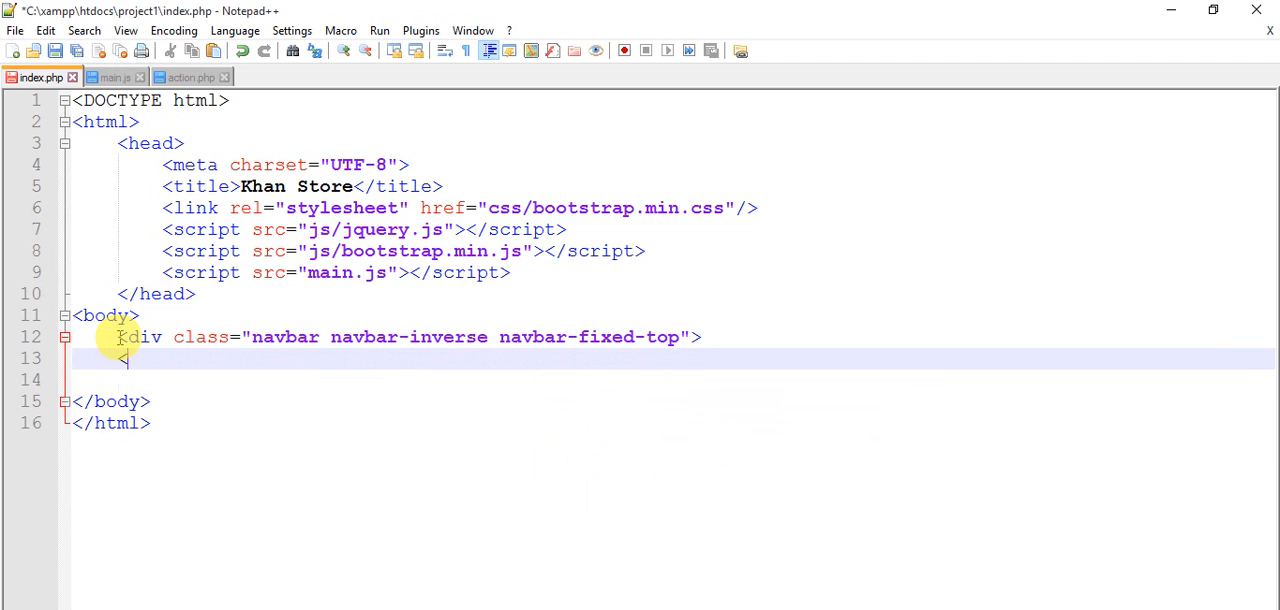
{"action": "type", "text": "</div"}
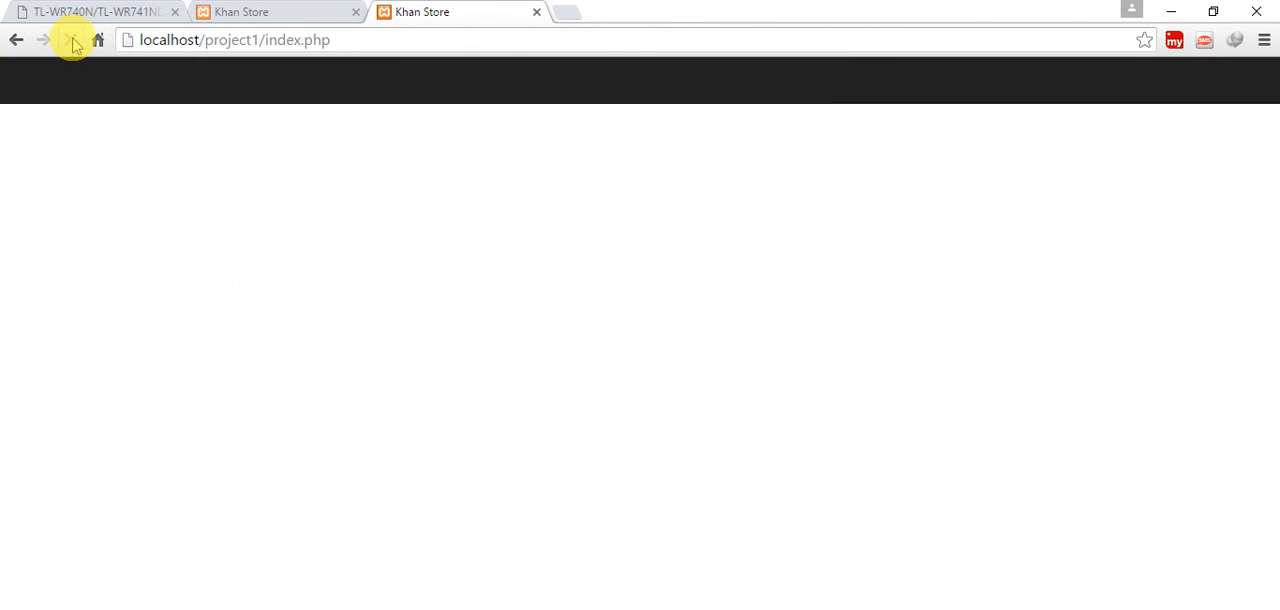
Step: Reload the page to see the dark top navbar and return to index.php
{"action": "left_click", "coordinate": [70, 40]}
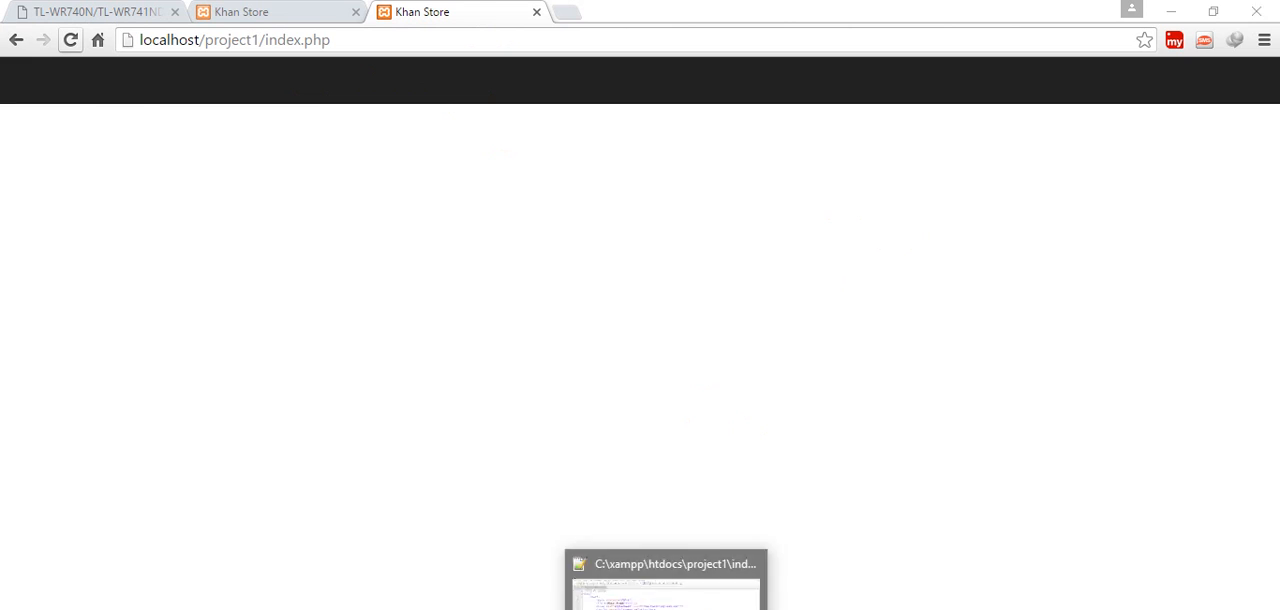
{"action": "left_click", "coordinate": [668, 564]}
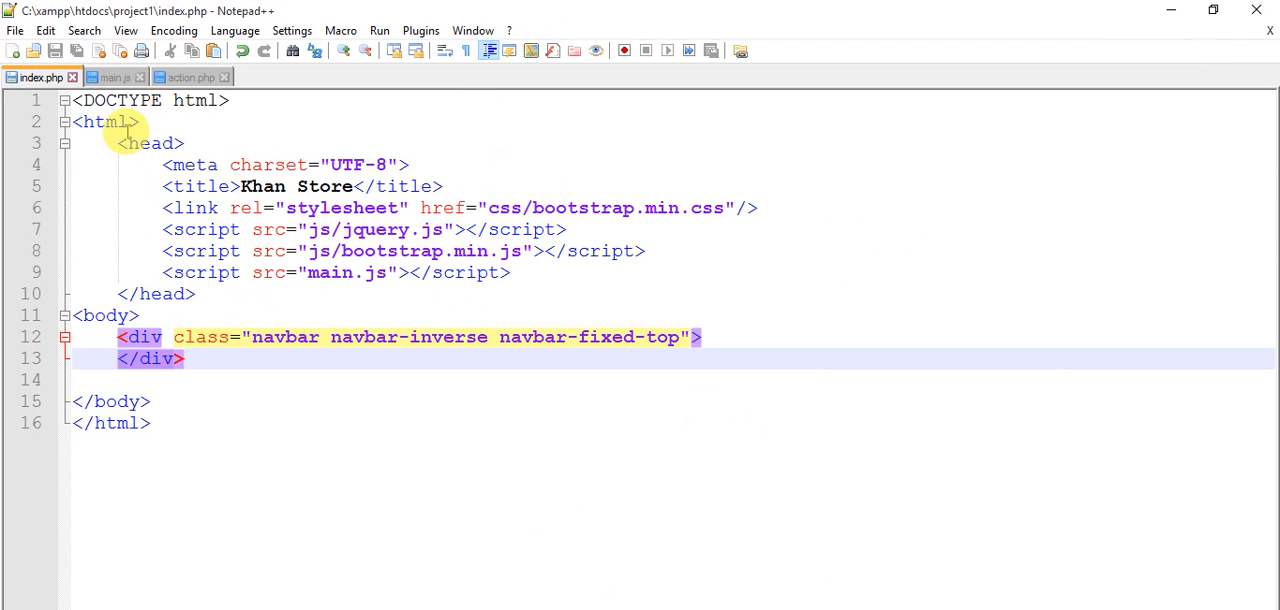
Step: Remove the alert("Hello"); line from main.js and return to index.php
{"action": "left_click", "coordinate": [112, 78]}
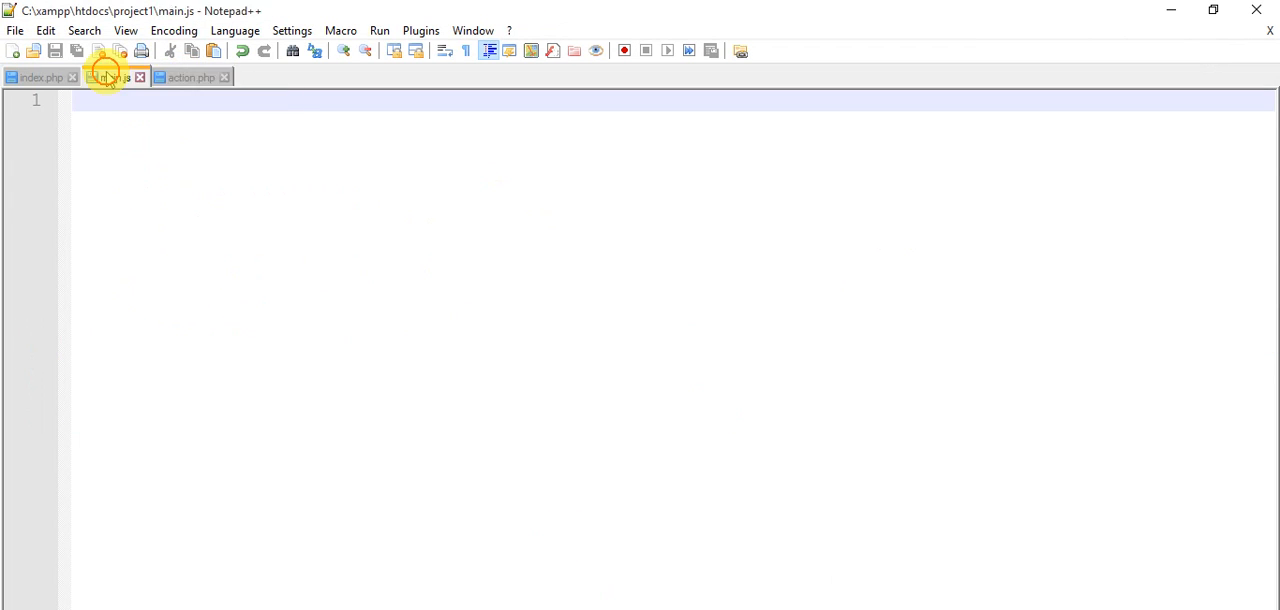
{"action": "left_click", "coordinate": [112, 78]}
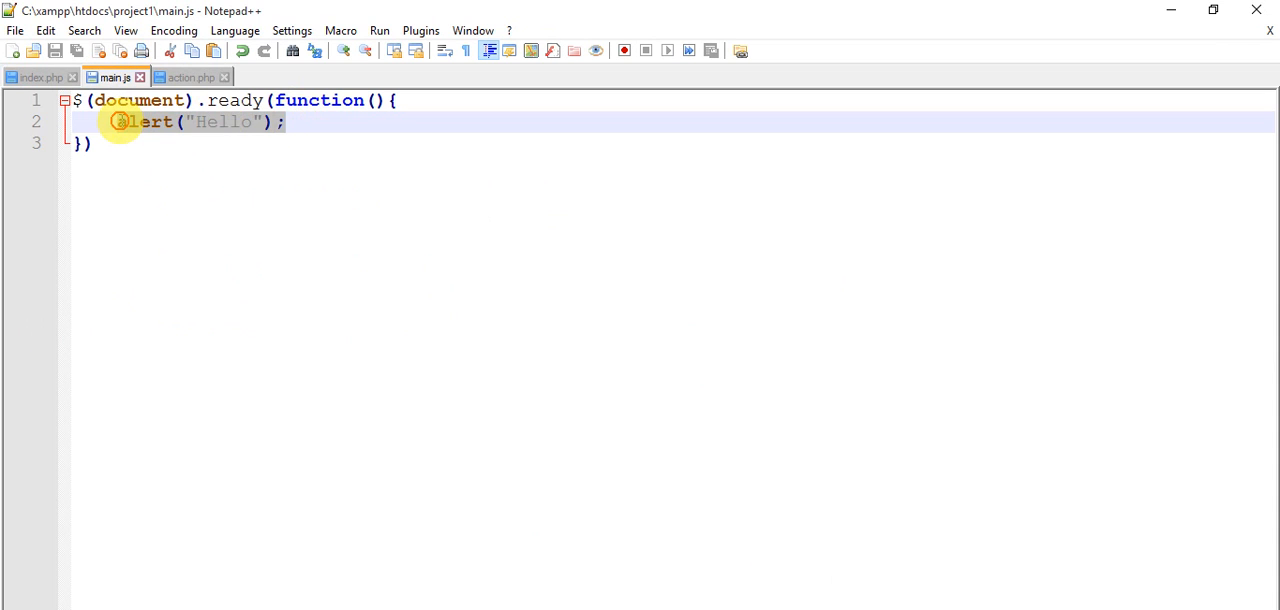
{"action": "key", "text": "Delete"}
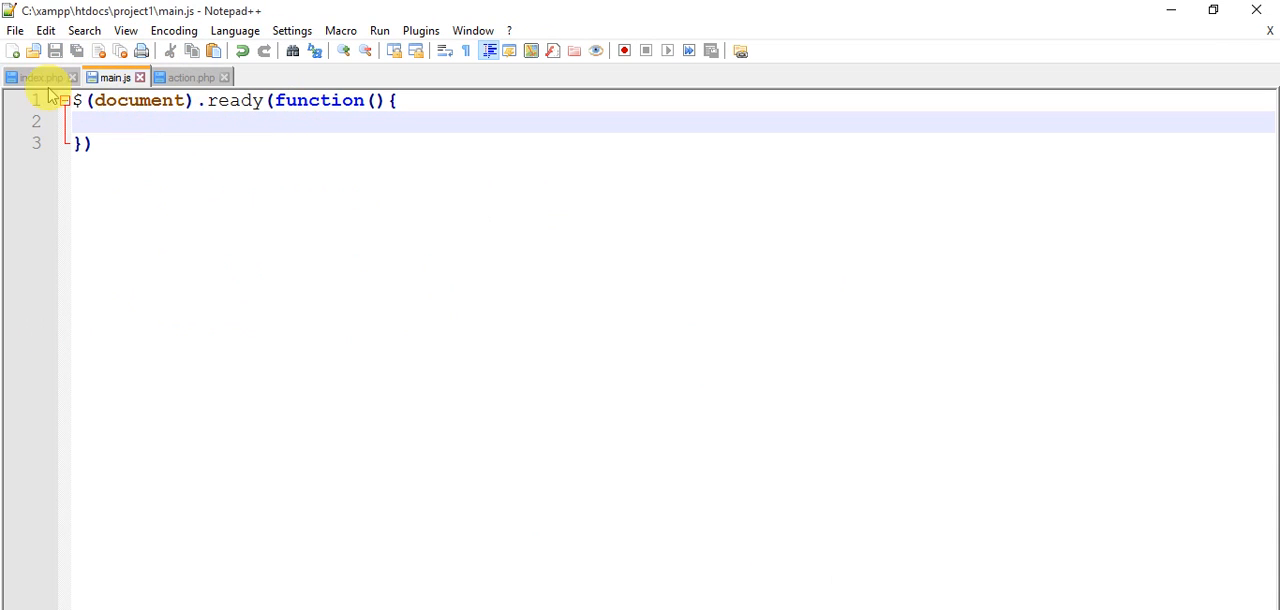
{"action": "left_click", "coordinate": [36, 78]}
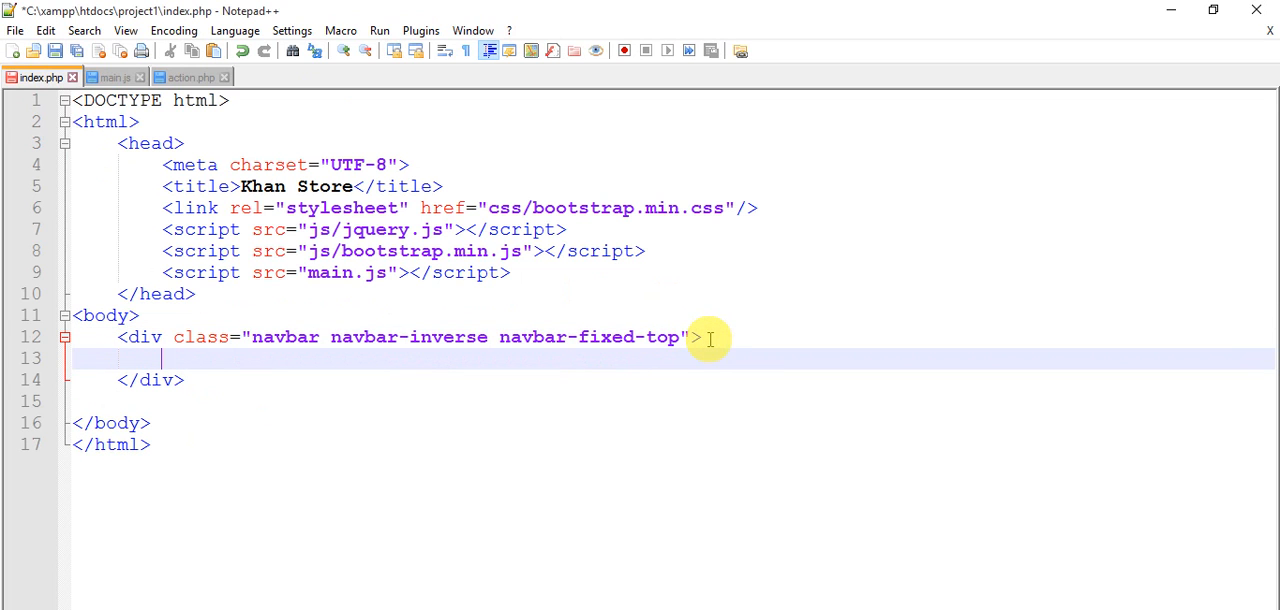
Step: Add a <div class="container-fluid"></div> inside the navbar div
{"action": "type", "text": "<div c>"}
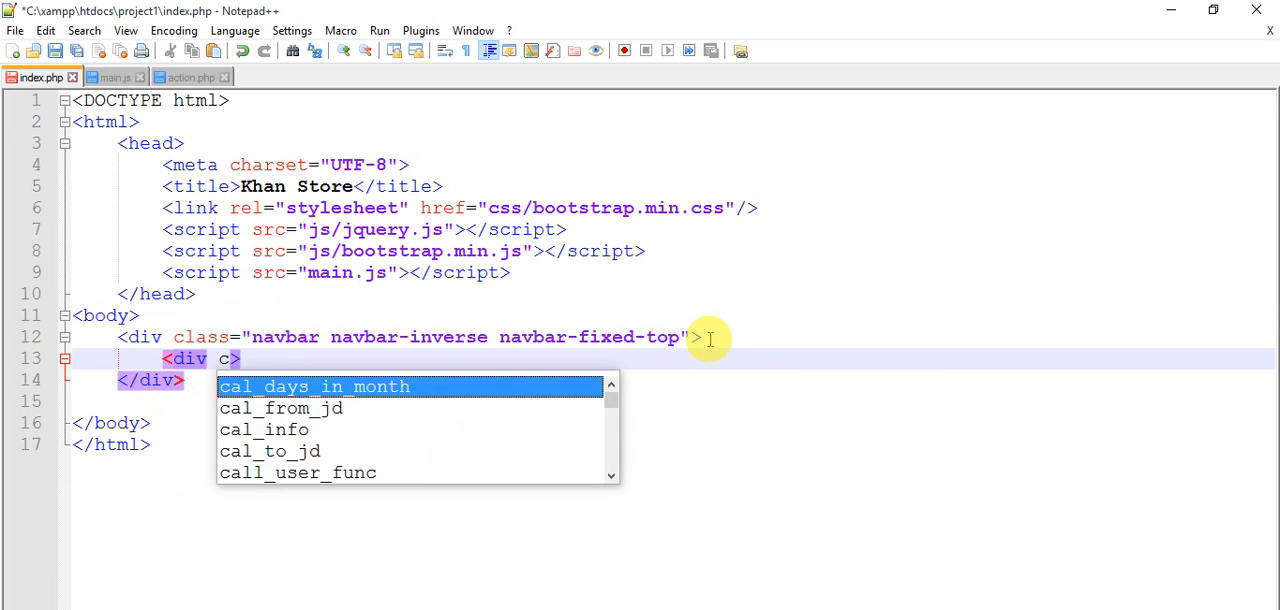
{"action": "type", "text": "lass=\"\""}
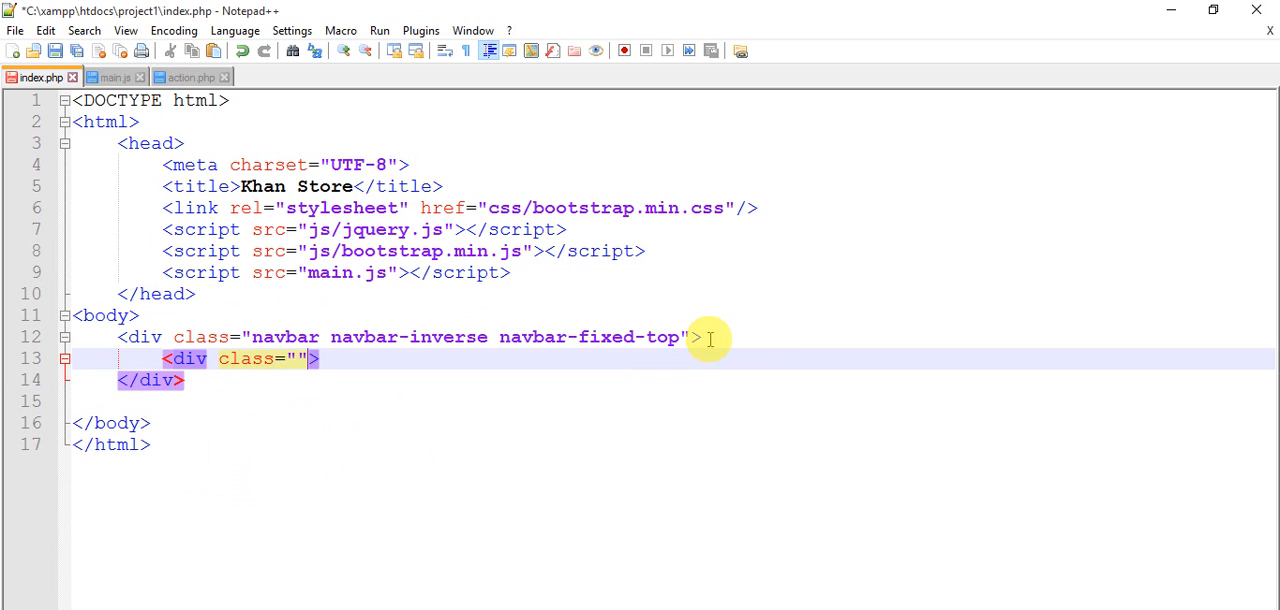
{"action": "type", "text": "con"}
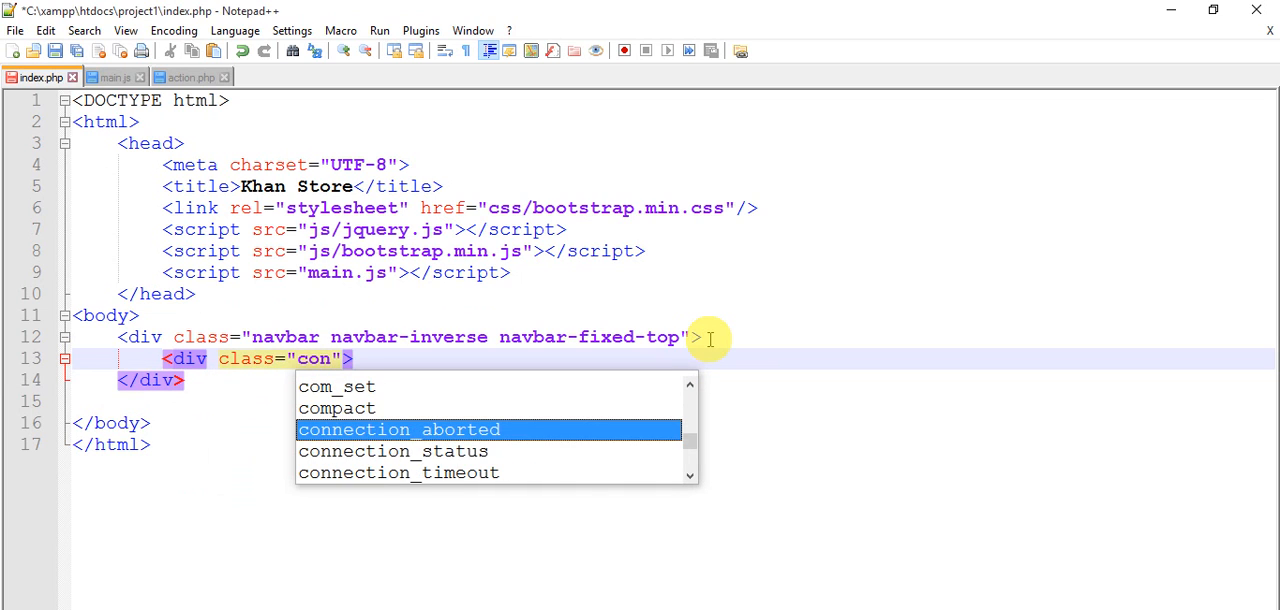
{"action": "type", "text": "tainer"}
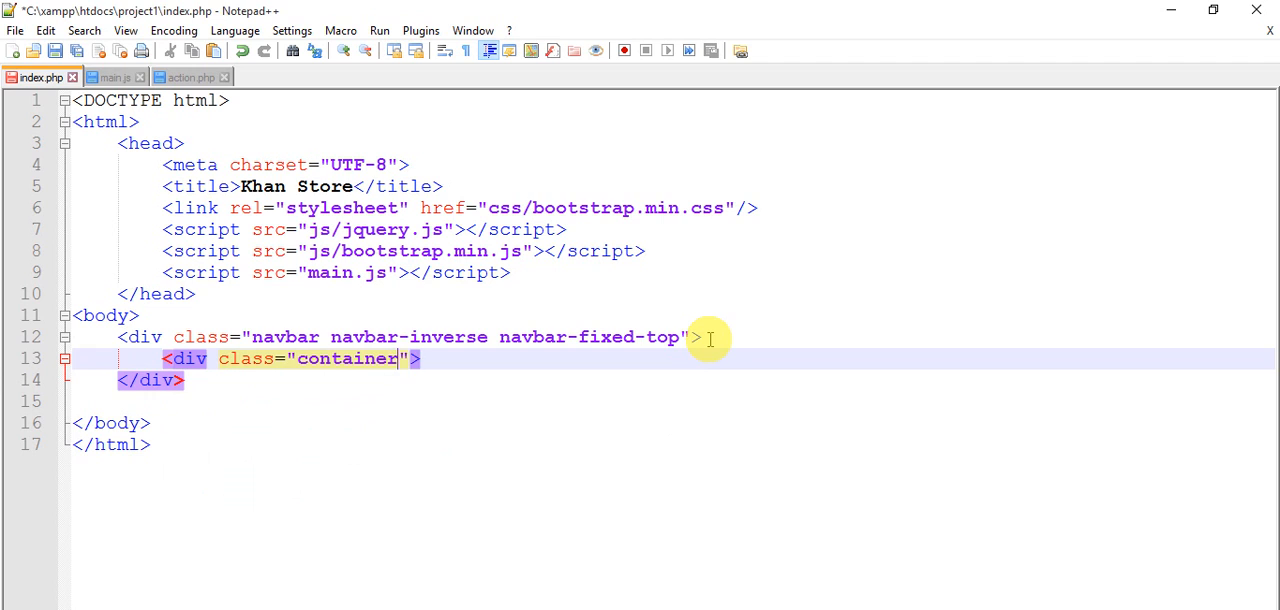
{"action": "type", "text": "flui"}
{"action": "type", "text": "</"}
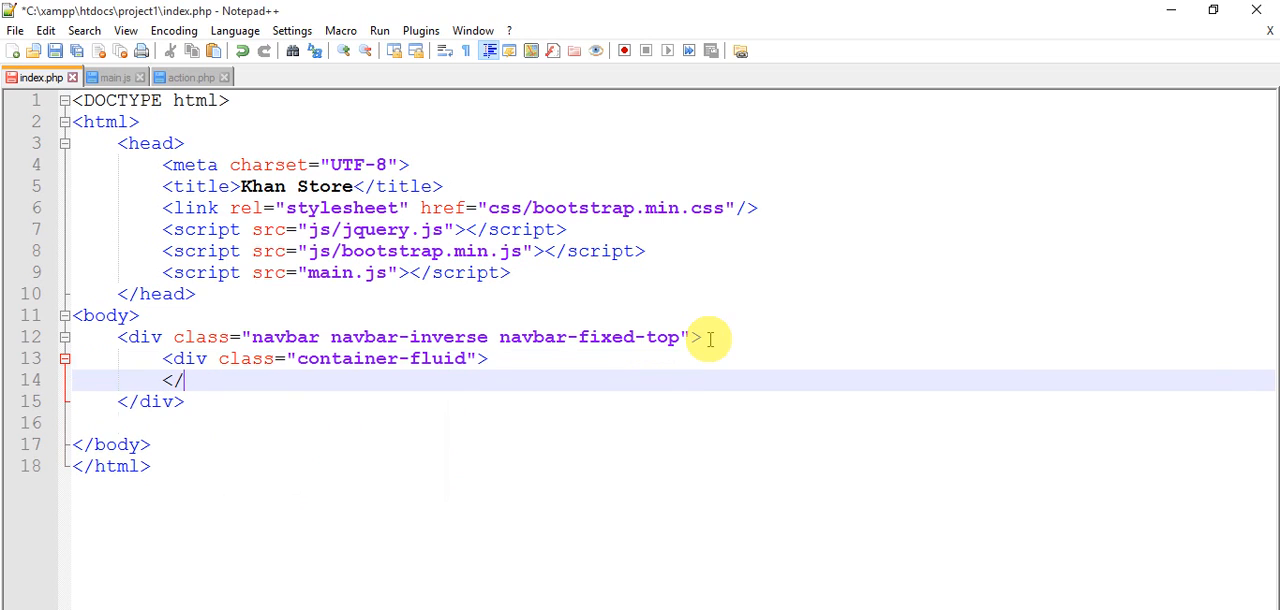
{"action": "type", "text": "div>"}
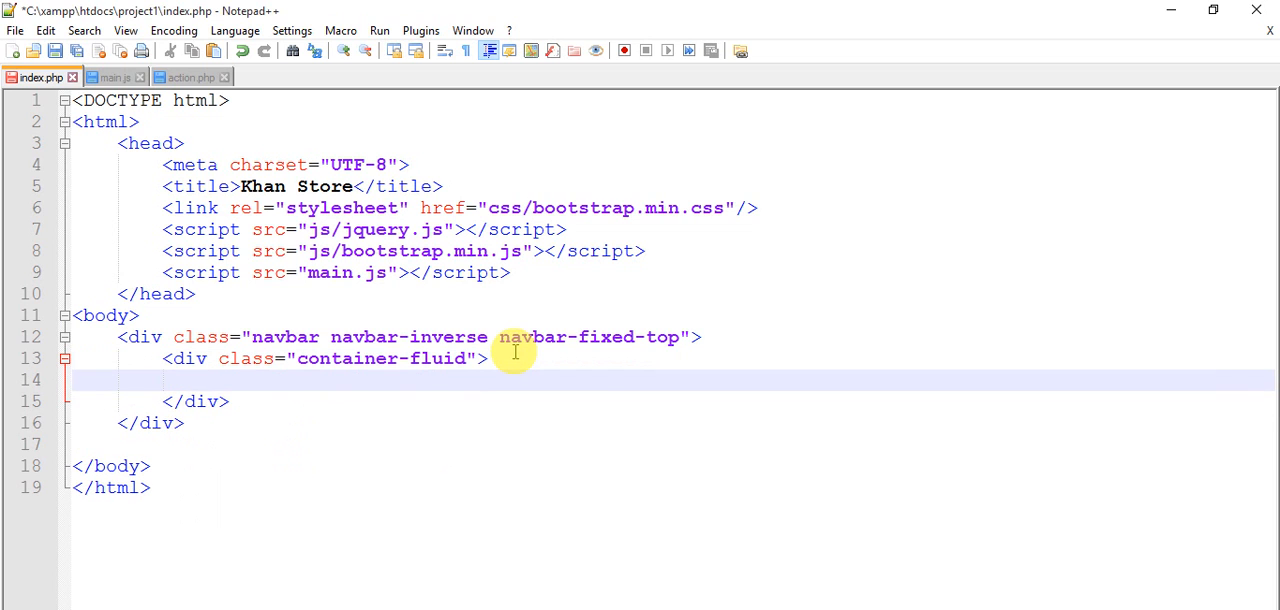
Step: Add a <div class="navbar-header"> inside the container-fluid div
{"action": "type", "text": "<div c>"}
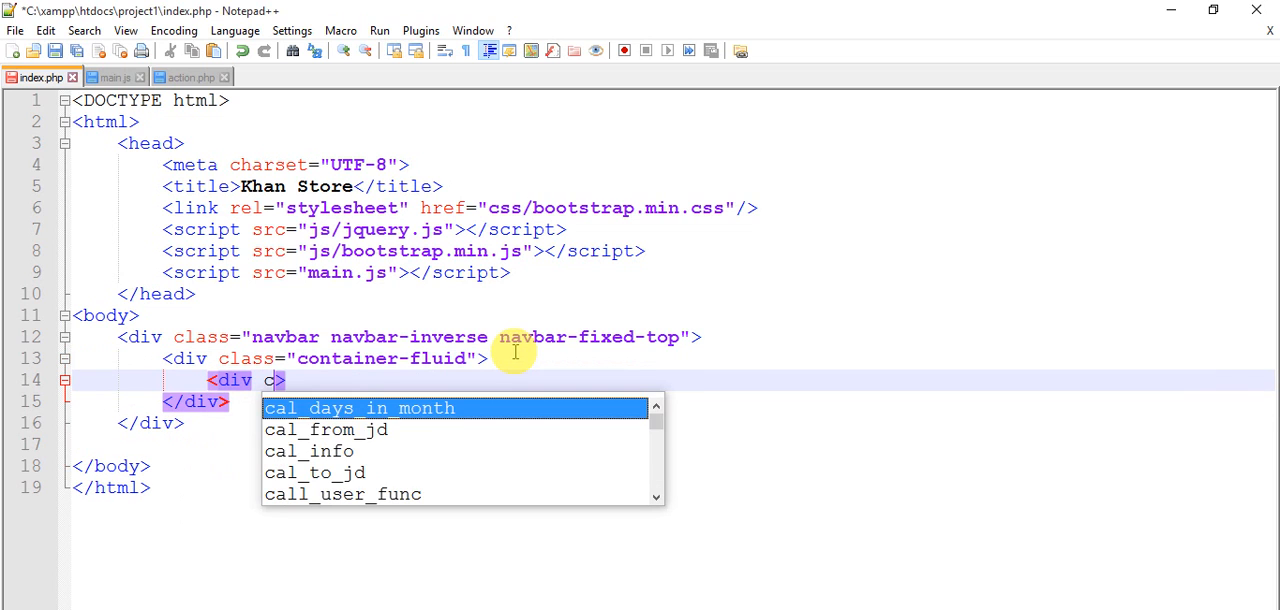
{"action": "type", "text": "lass="}
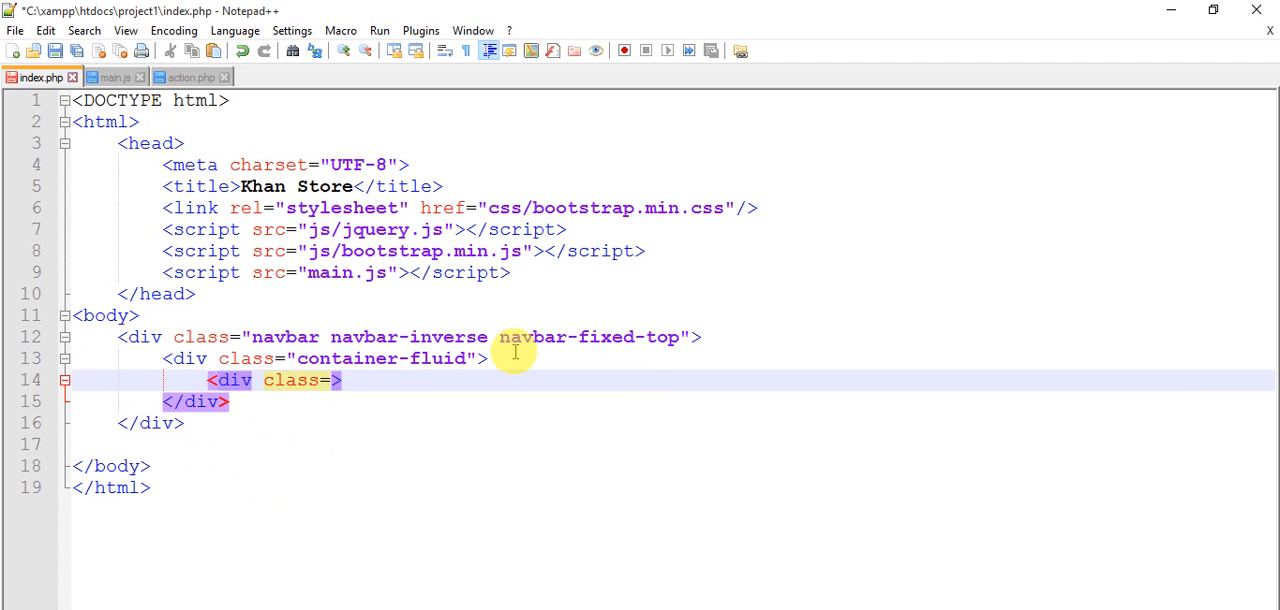
{"action": "type", "text": "navbar\""}
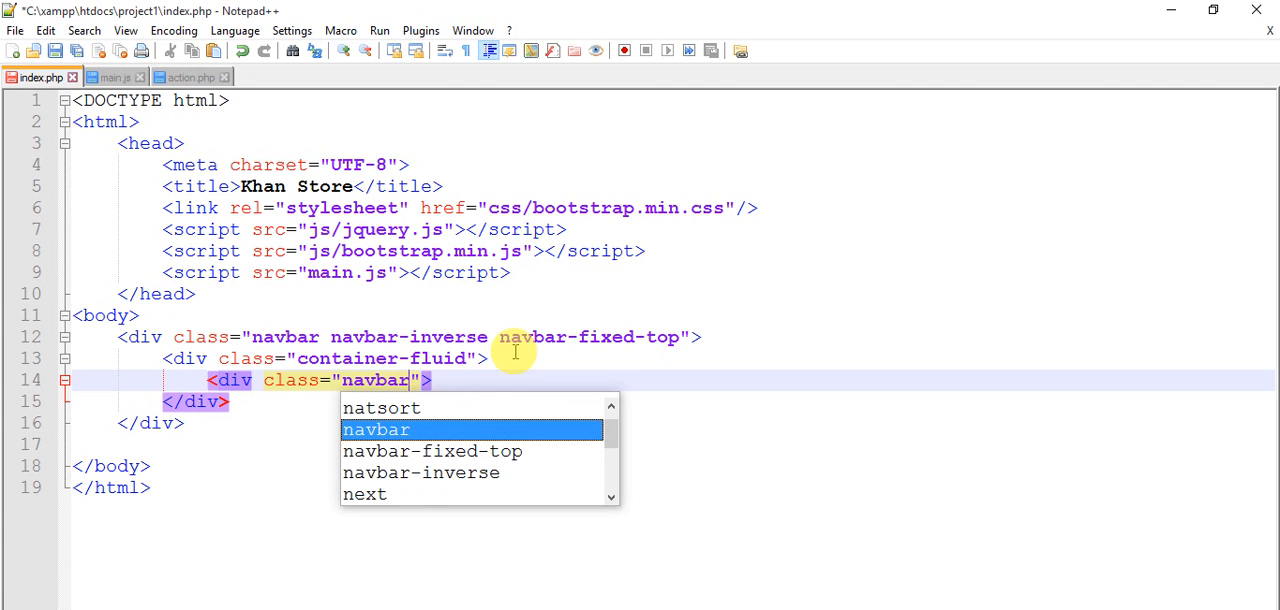
{"action": "type", "text": "navbar-he"}
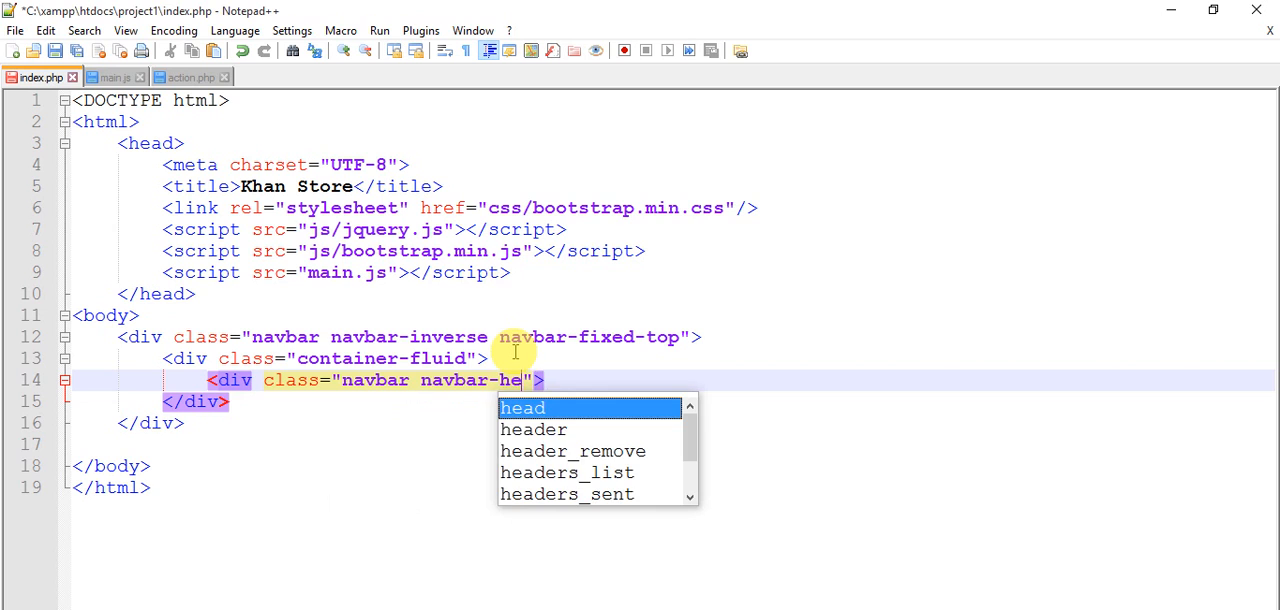
{"action": "key", "text": "Tab"}
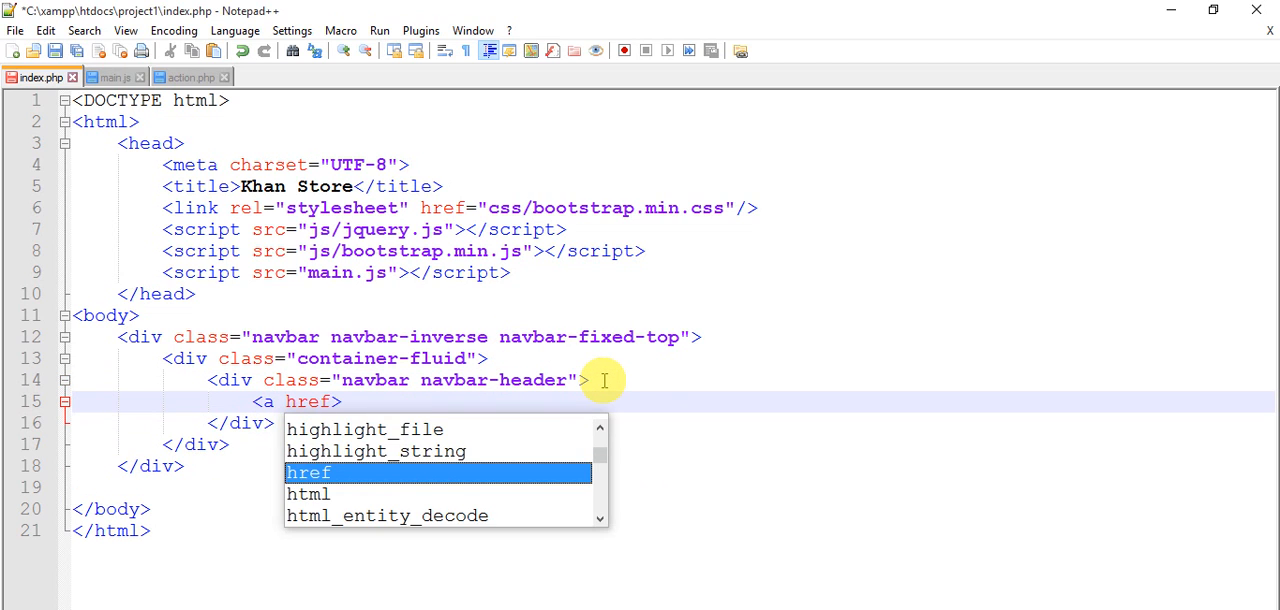
Step: Add an <a href="#" class="navbar-brand">Khan Store</a> link in the navbar header
{"action": "type", "text": "=\""}
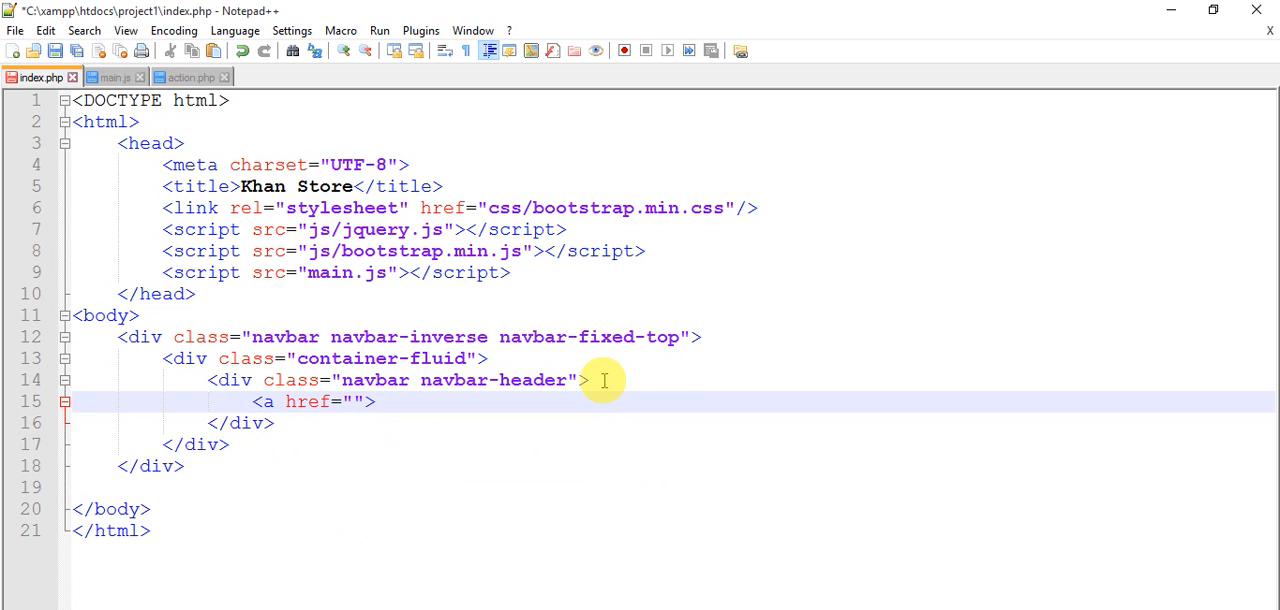
{"action": "type", "text": "#></"}
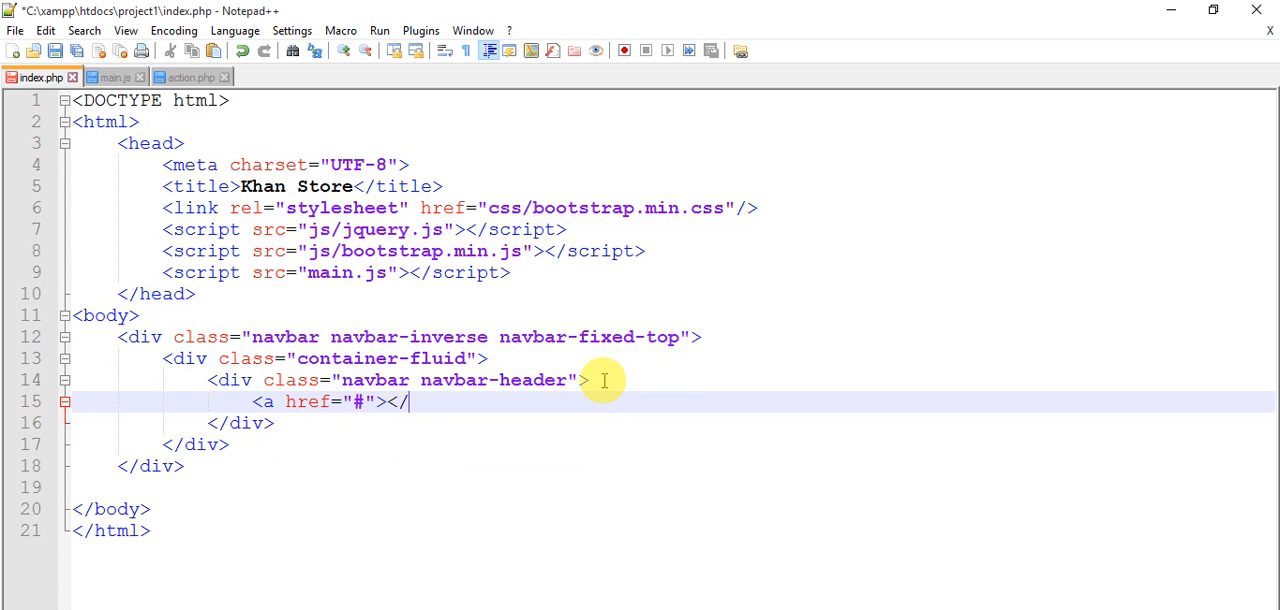
{"action": "type", "text": "a>"}
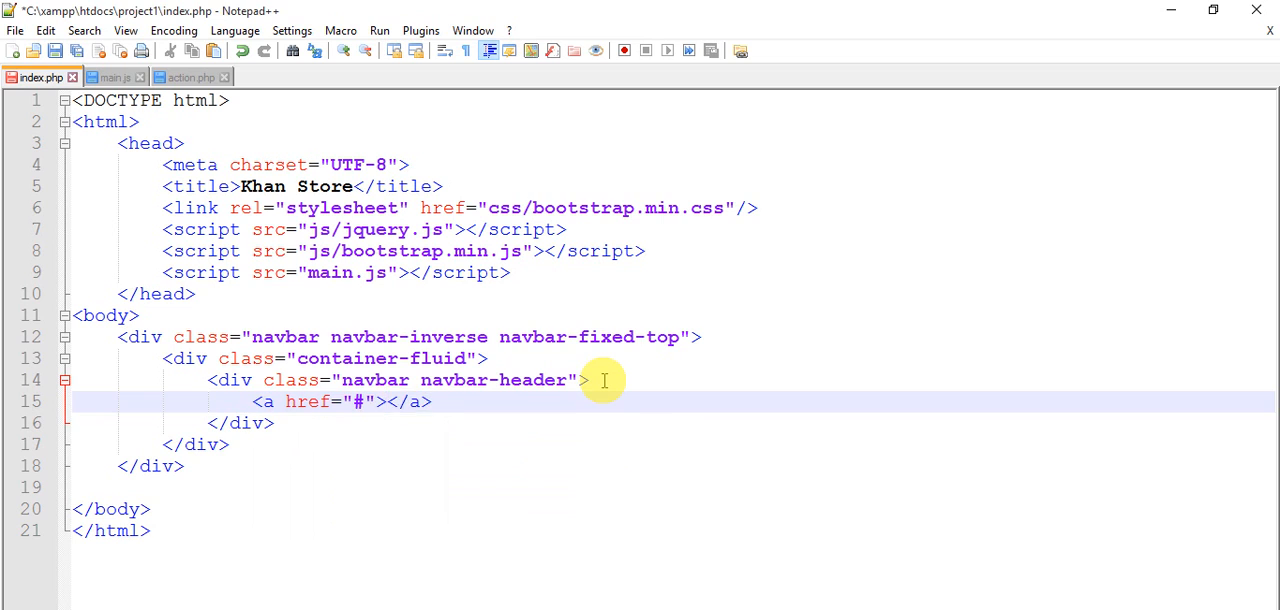
{"action": "type", "text": "class="}
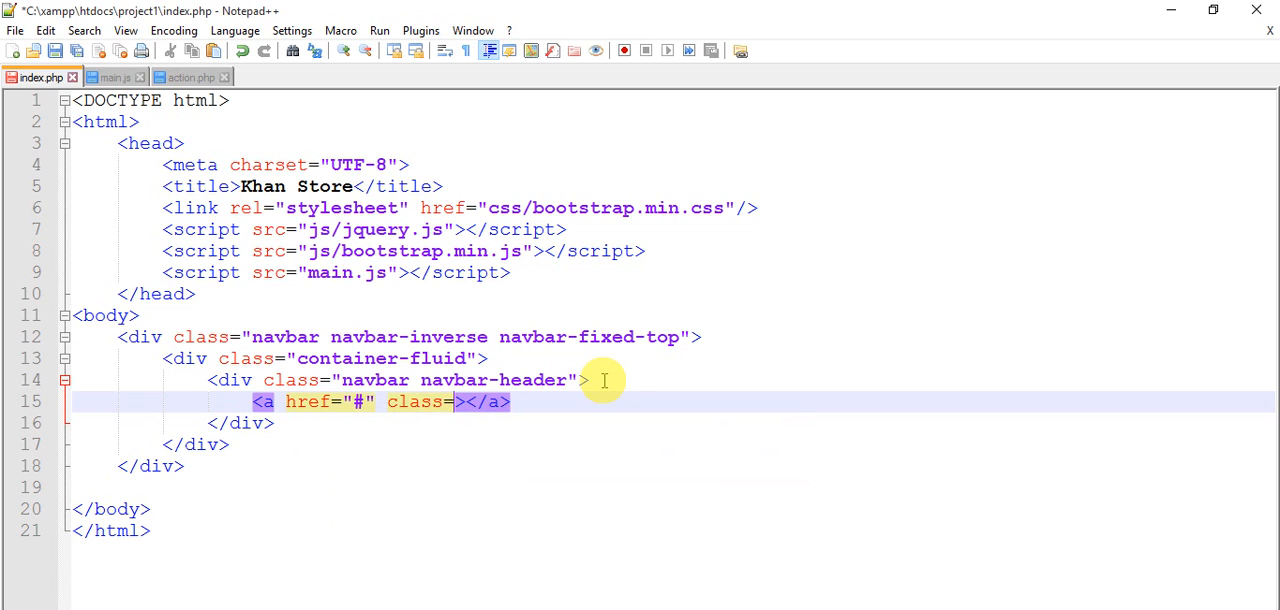
{"action": "type", "text": "\"\""}
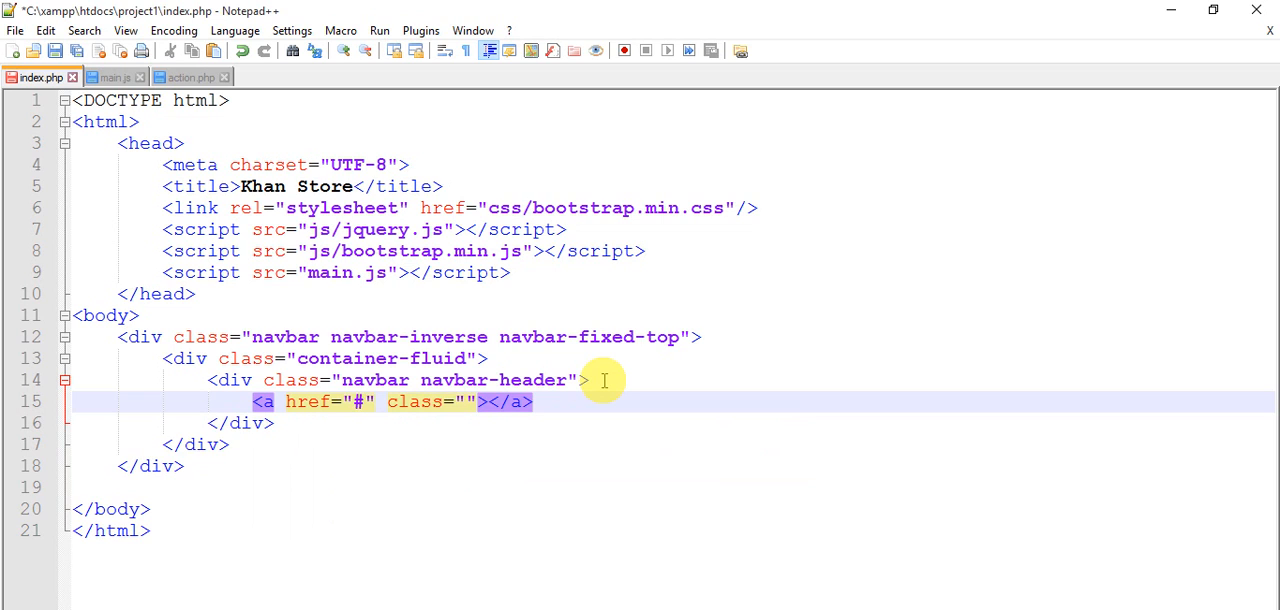
{"action": "type", "text": "navbar-brand"}
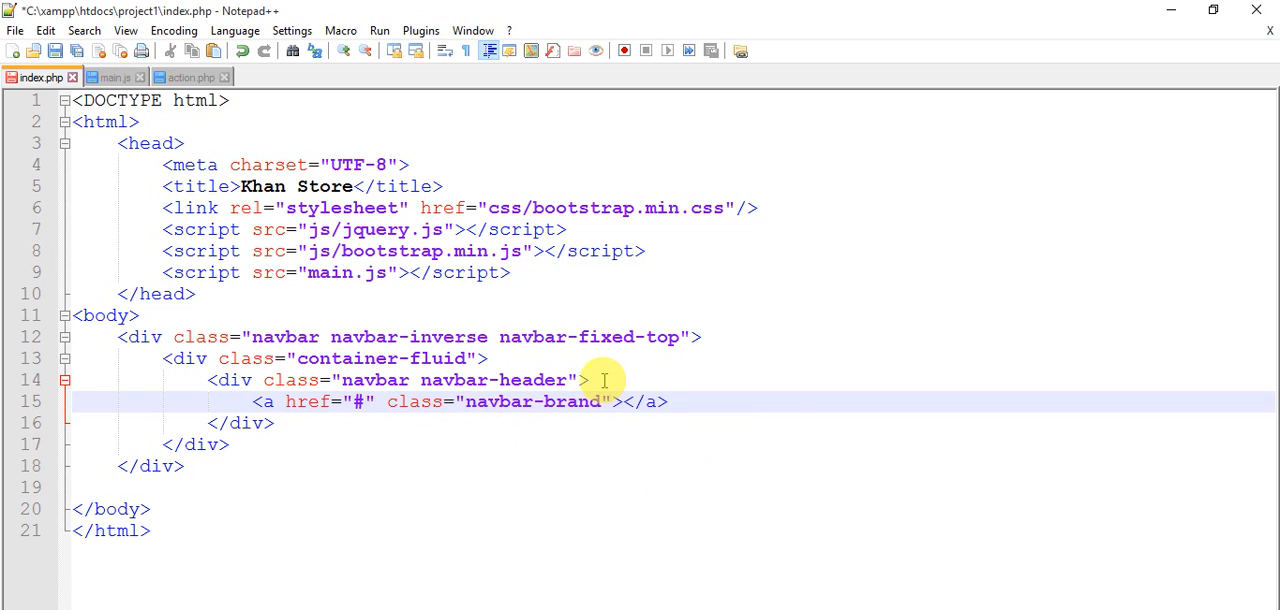
{"action": "type", "text": "Khan S"}
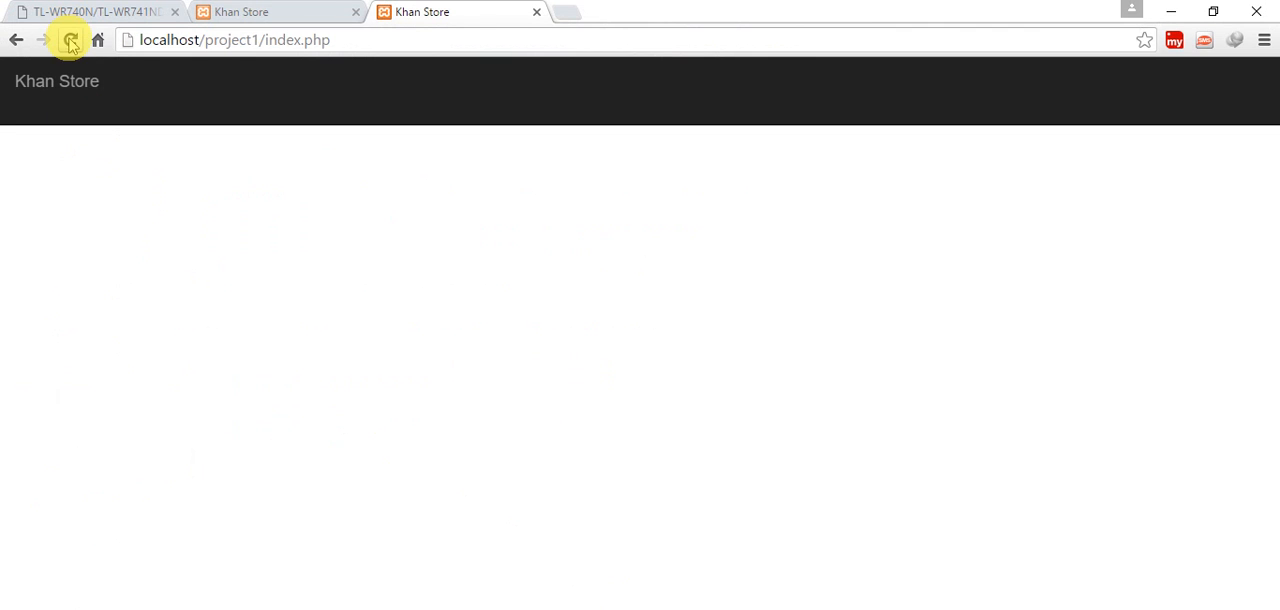
Step: Reload localhost/project1/index.php in Chrome to preview the dark Khan Store navbar
{"action": "left_click", "coordinate": [70, 40]}
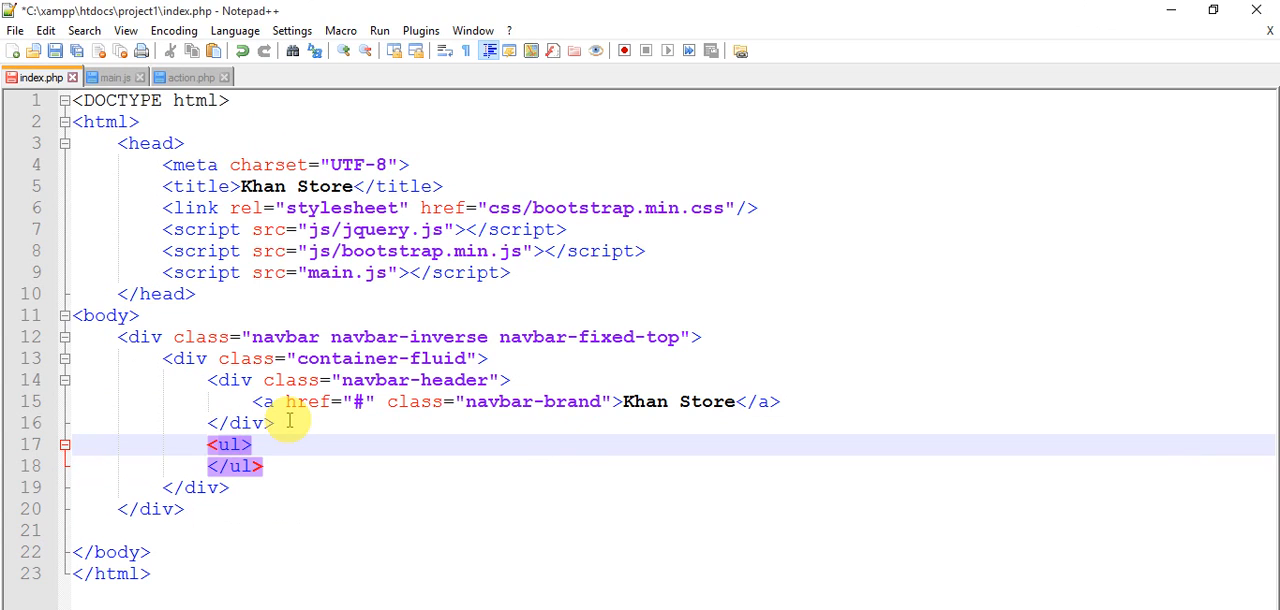
Step: Add a <ul class="nav navbar-nav"> list inside the container-fluid div
{"action": "type", "text": "c"}
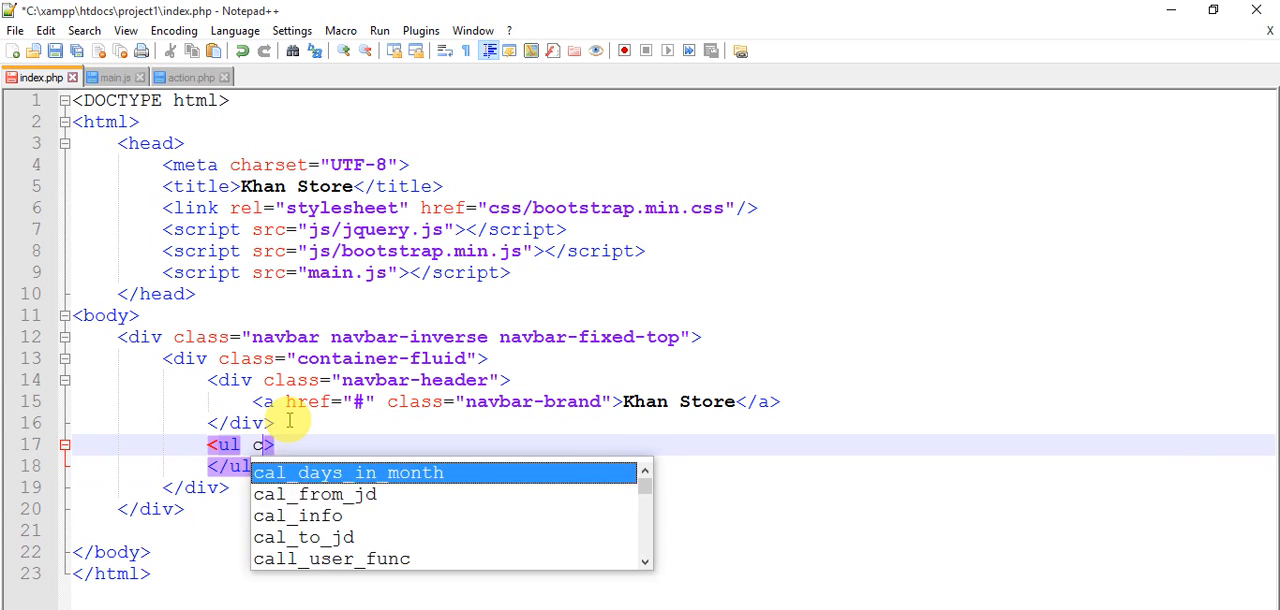
{"action": "type", "text": "class=\"\""}
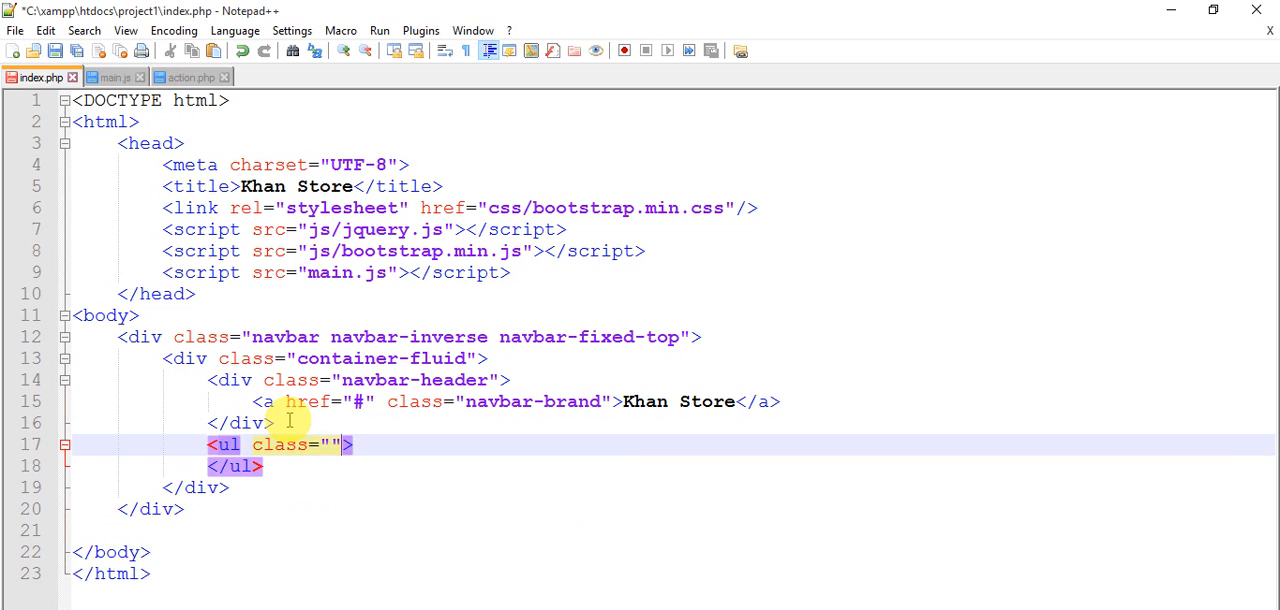
{"action": "type", "text": "nav n"}
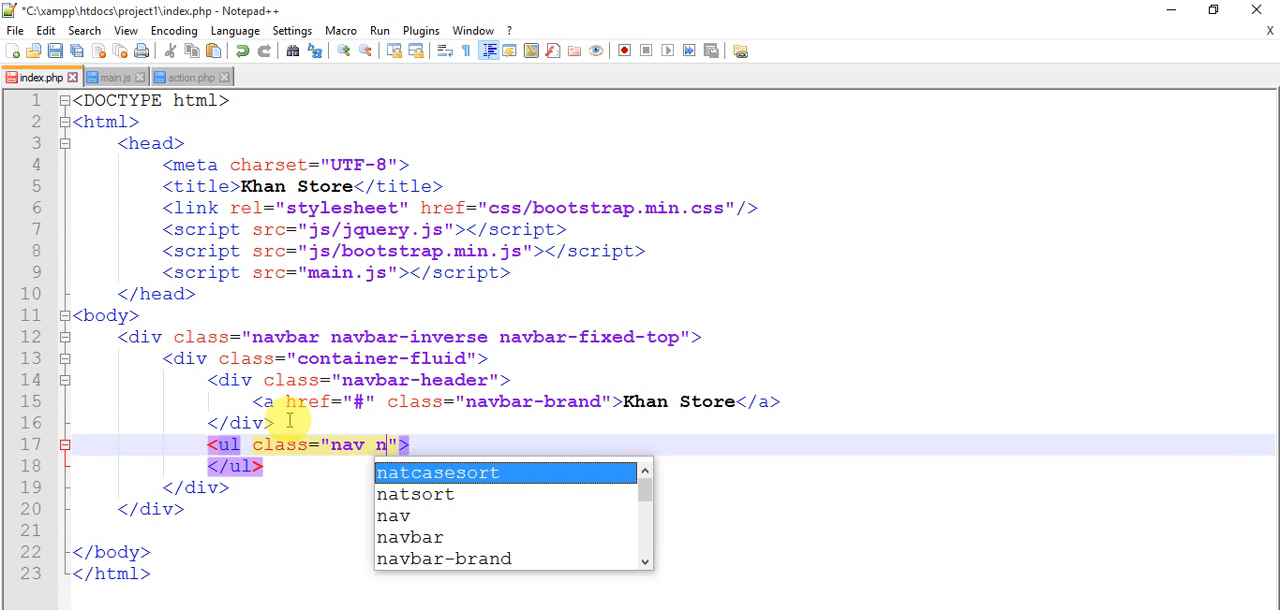
{"action": "type", "text": "avbar-nav"}
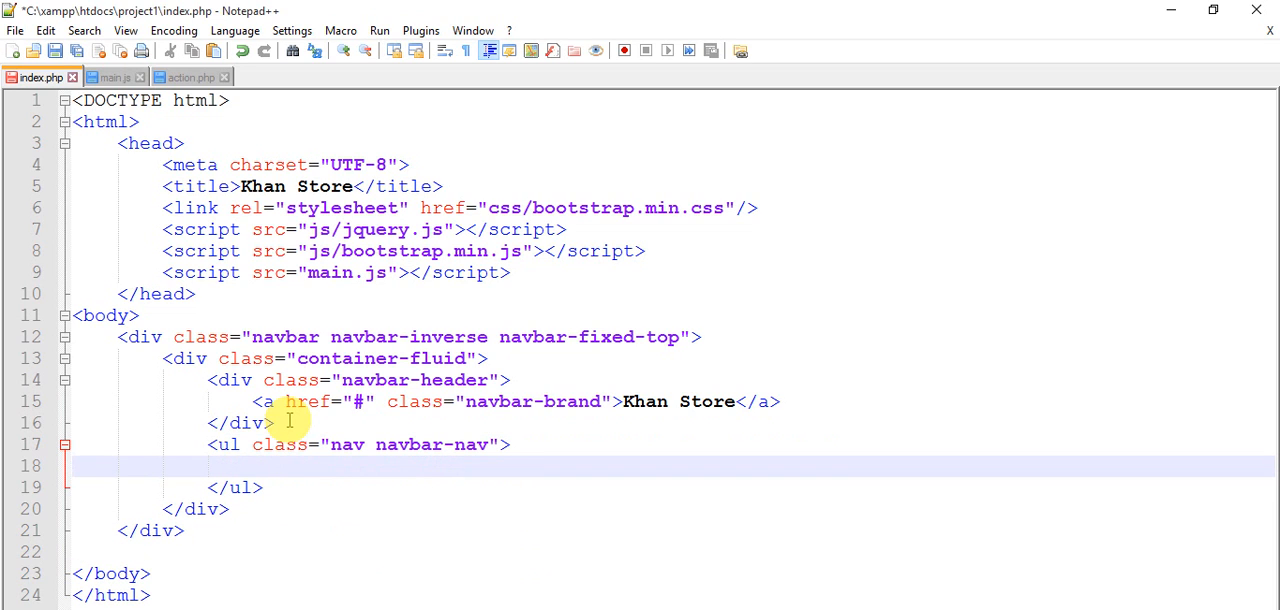
{"action": "mouse_move", "coordinate": [308, 484]}
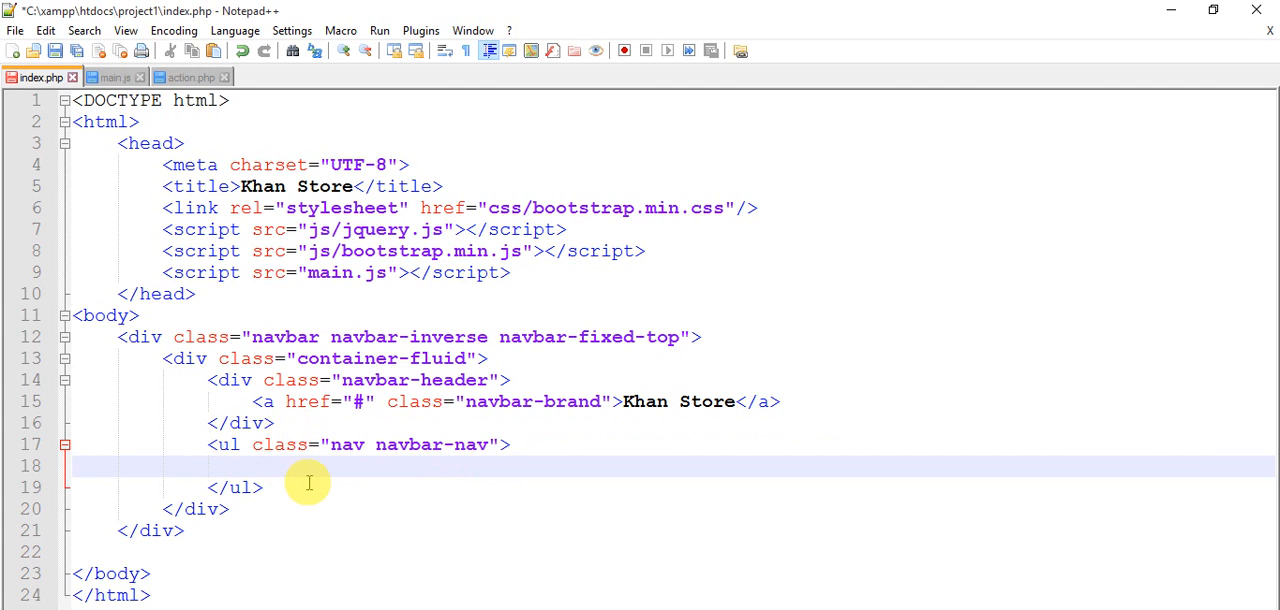
Step: Add <li><a href="#">Home</a></li> to the list and duplicate the line for more items
{"action": "type", "text": "<li>"}
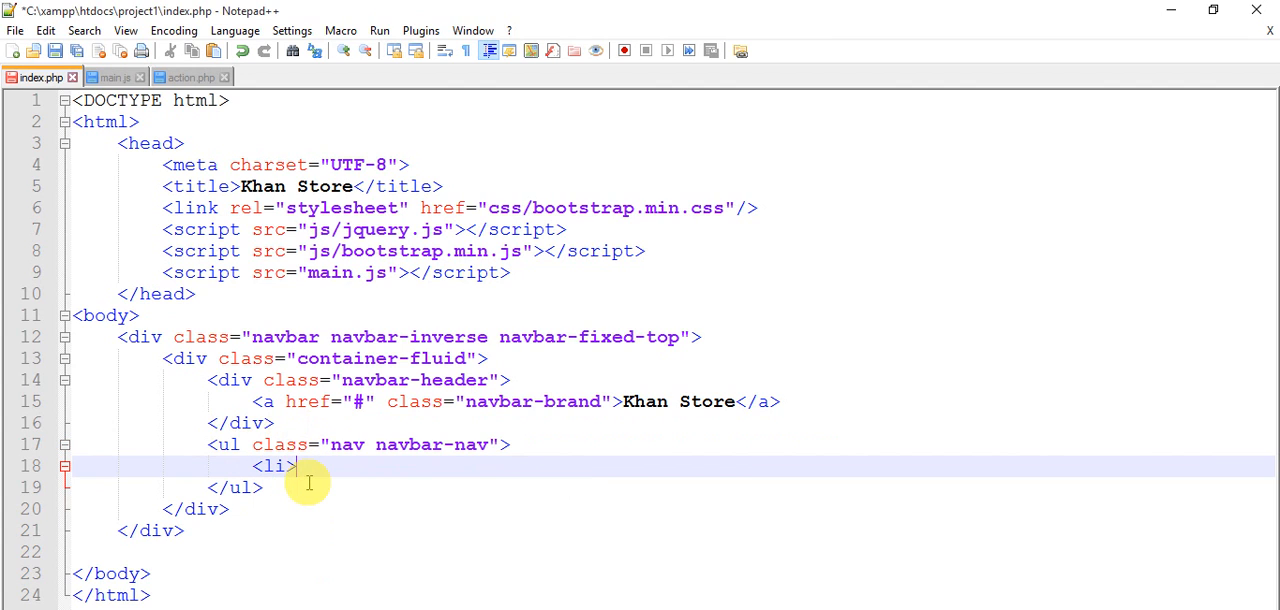
{"action": "type", "text": "<?/>"}
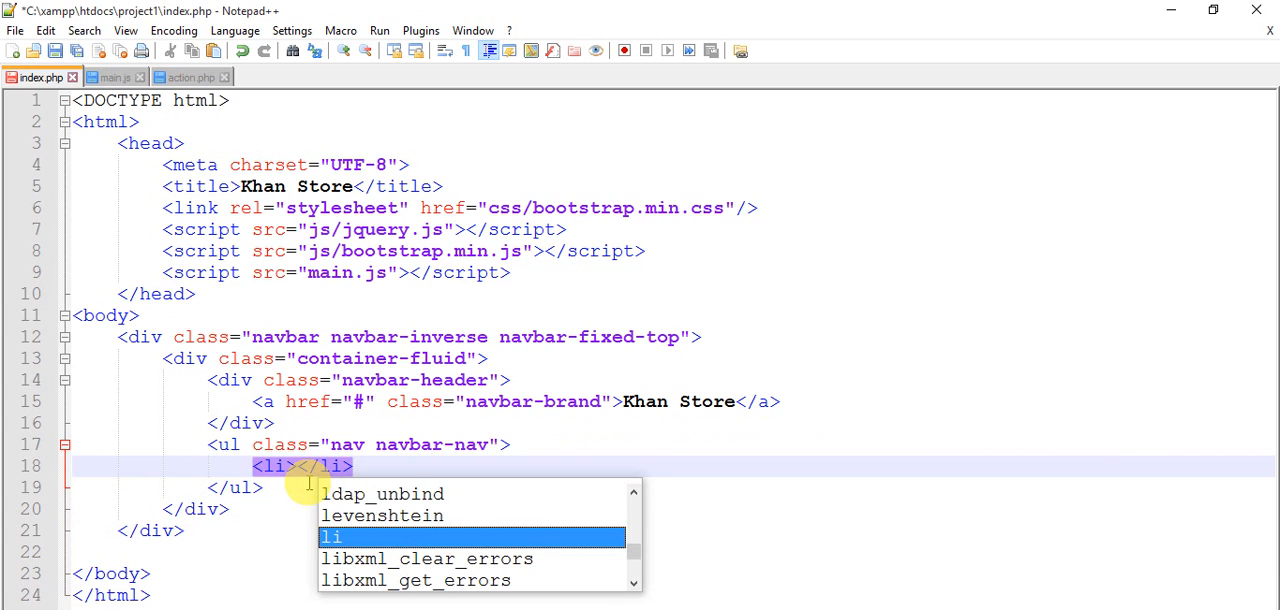
{"action": "type", "text": "<a"}
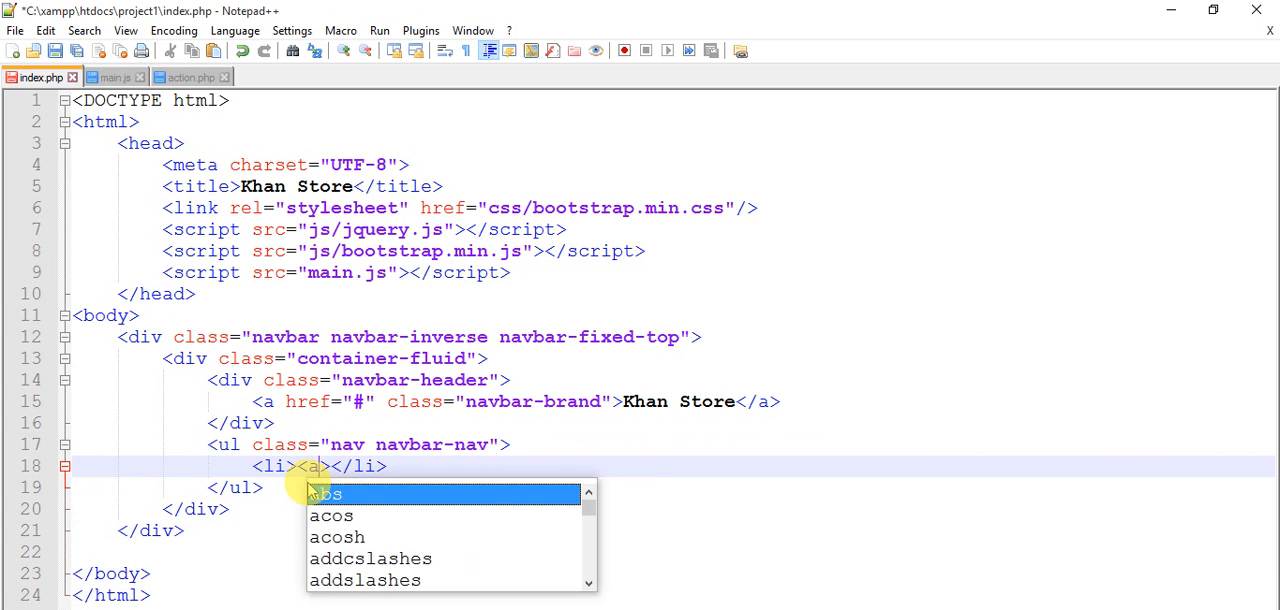
{"action": "type", "text": "her"}
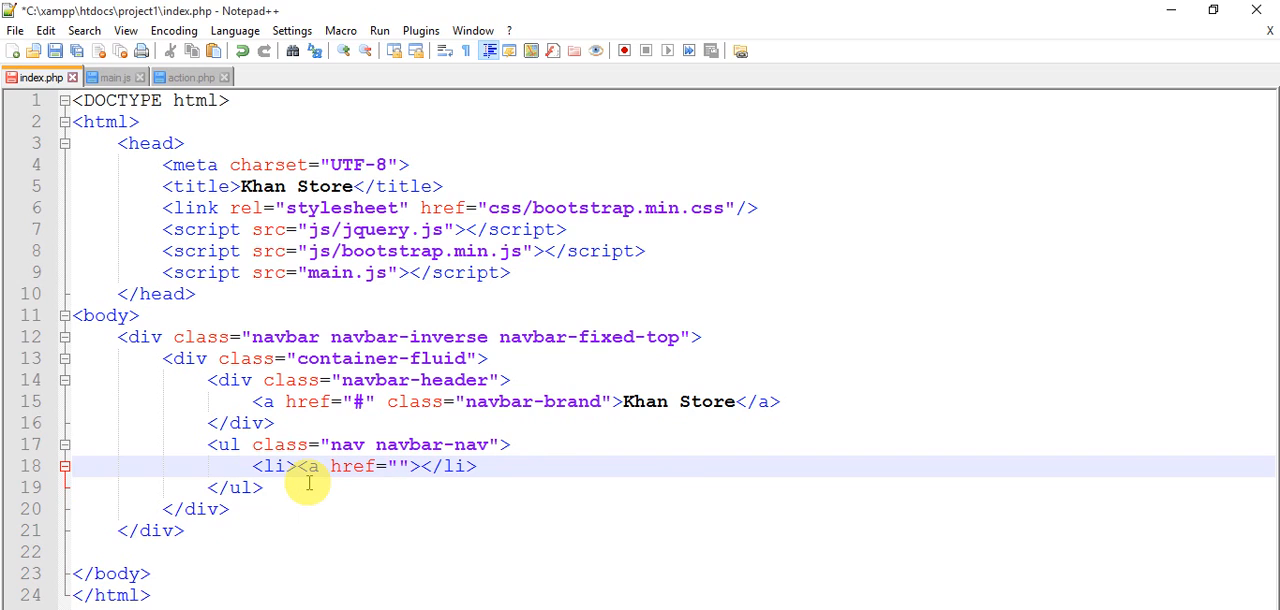
{"action": "type", "text": "#"}
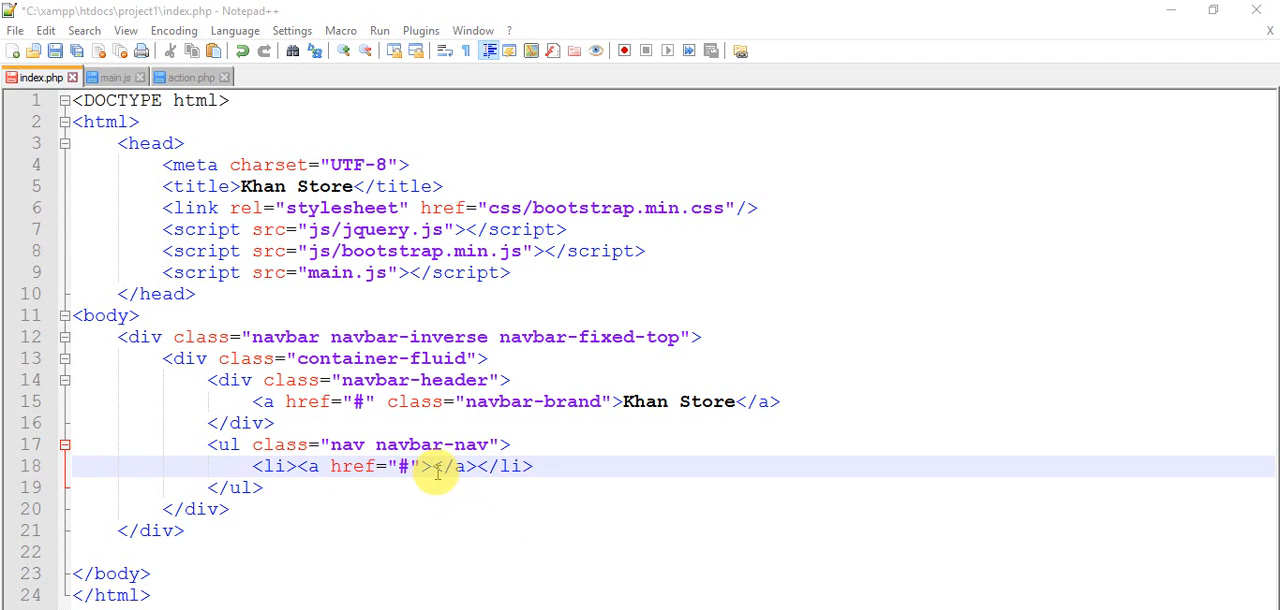
{"action": "type", "text": "ho"}
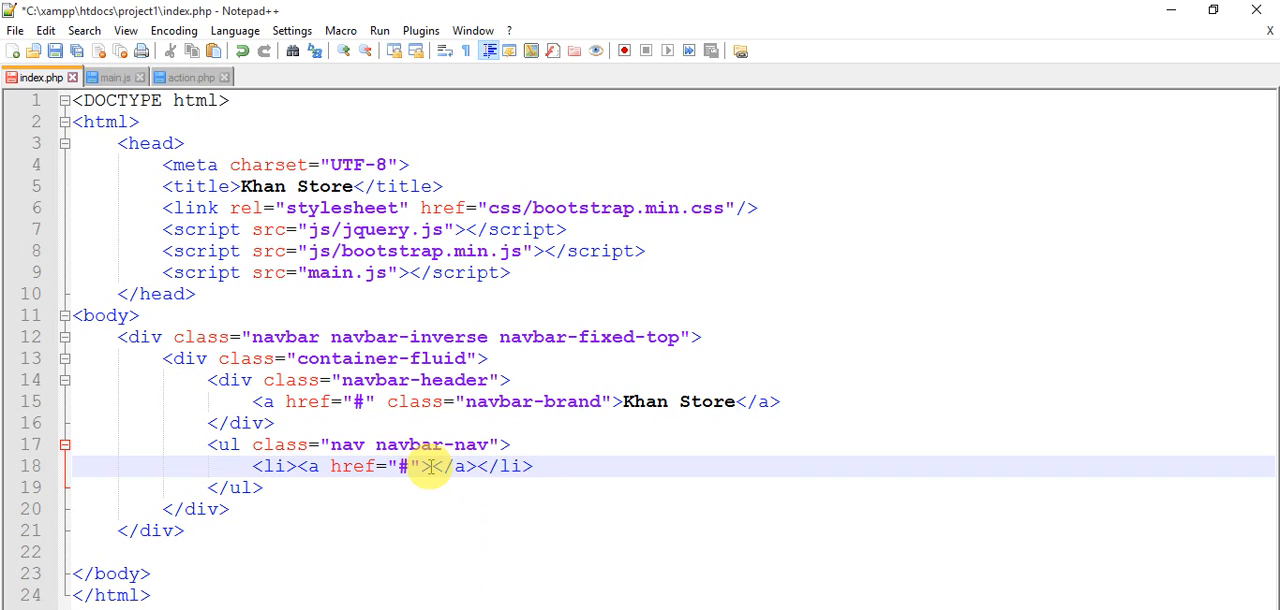
{"action": "type", "text": "ho"}
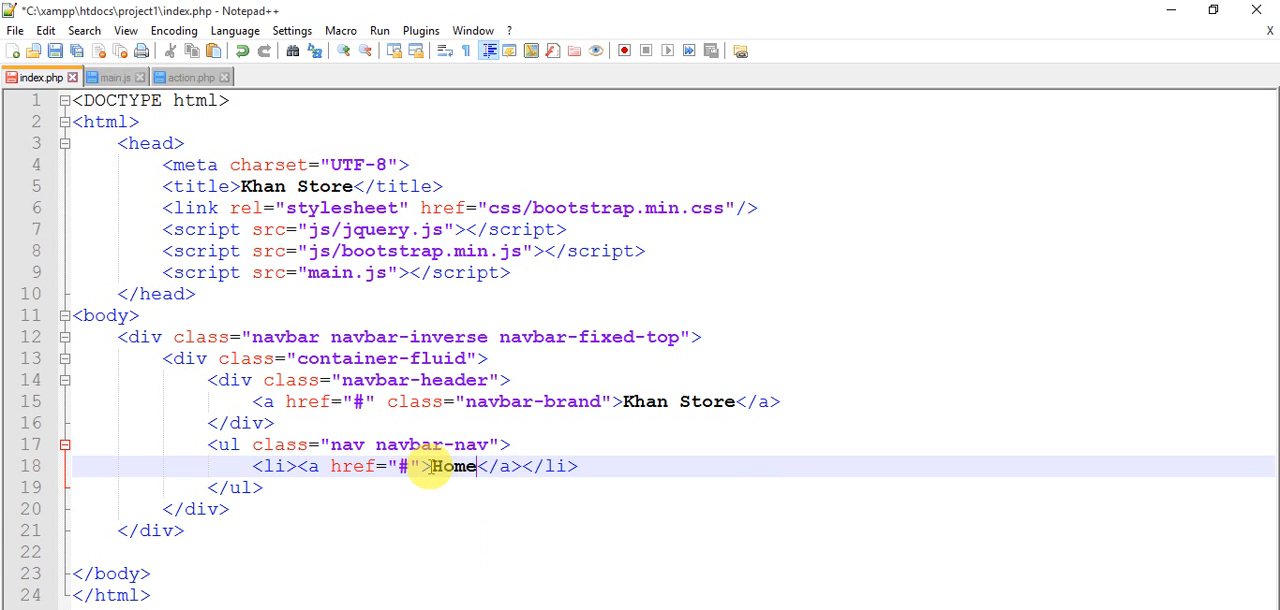
{"action": "mouse_move", "coordinate": [580, 466]}
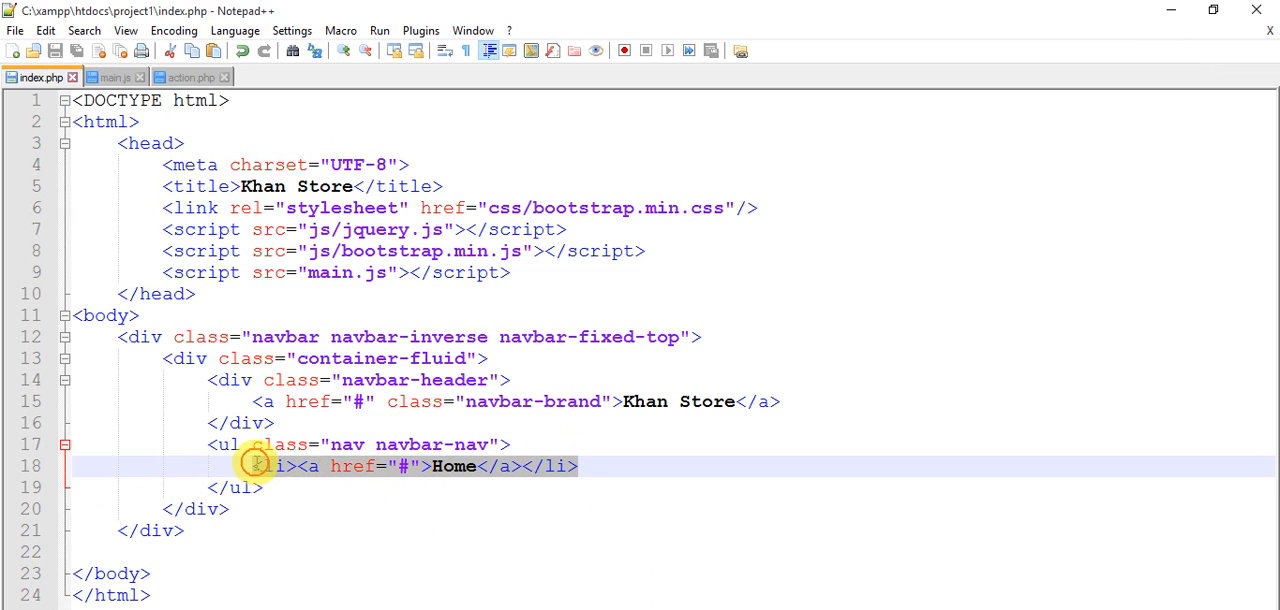
{"action": "key", "text": "Enter"}
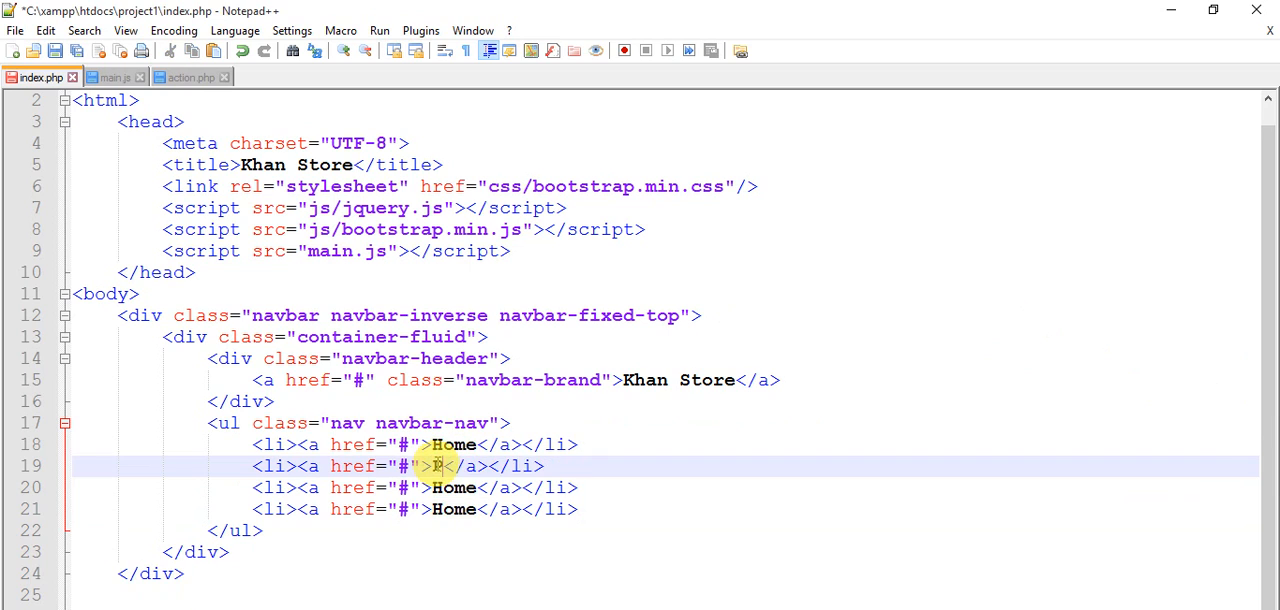
Step: Rename a link to Product and add a text input li with class form-control and id search
{"action": "type", "text": "roduct"}
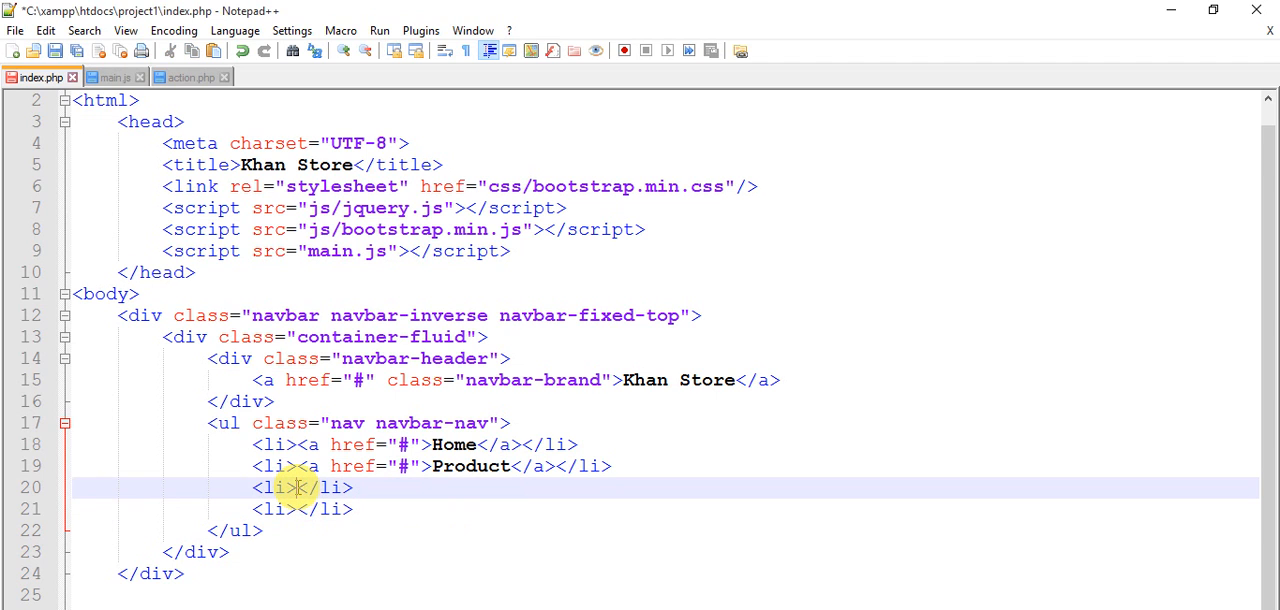
{"action": "type", "text": "input type"}
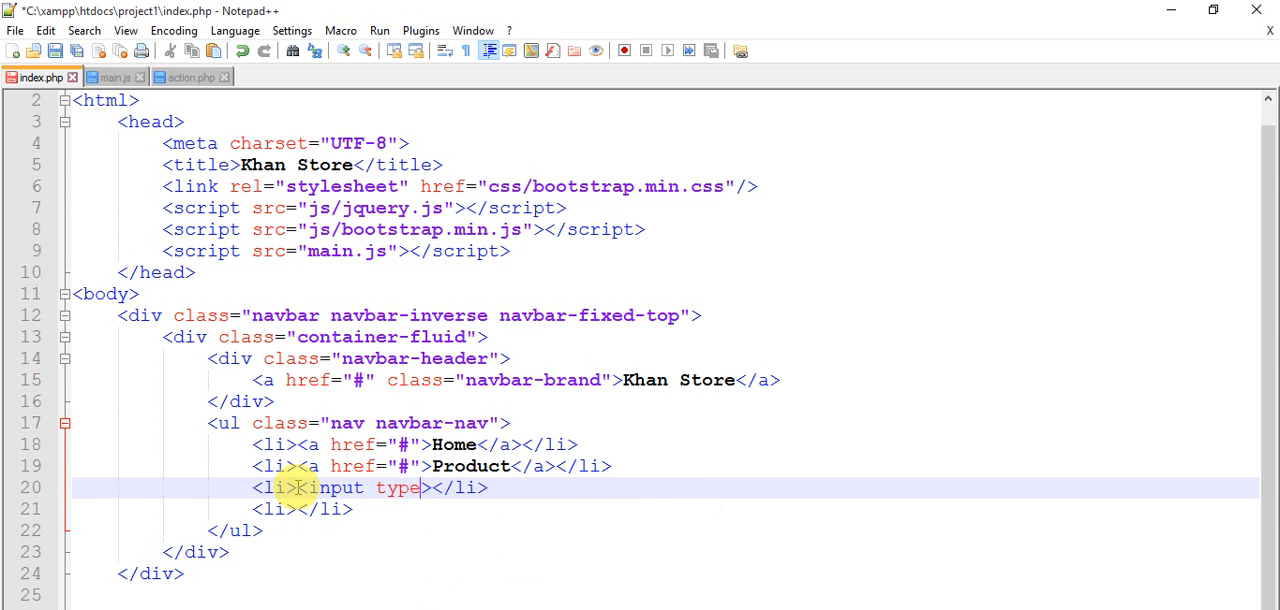
{"action": "type", "text": "=\""}
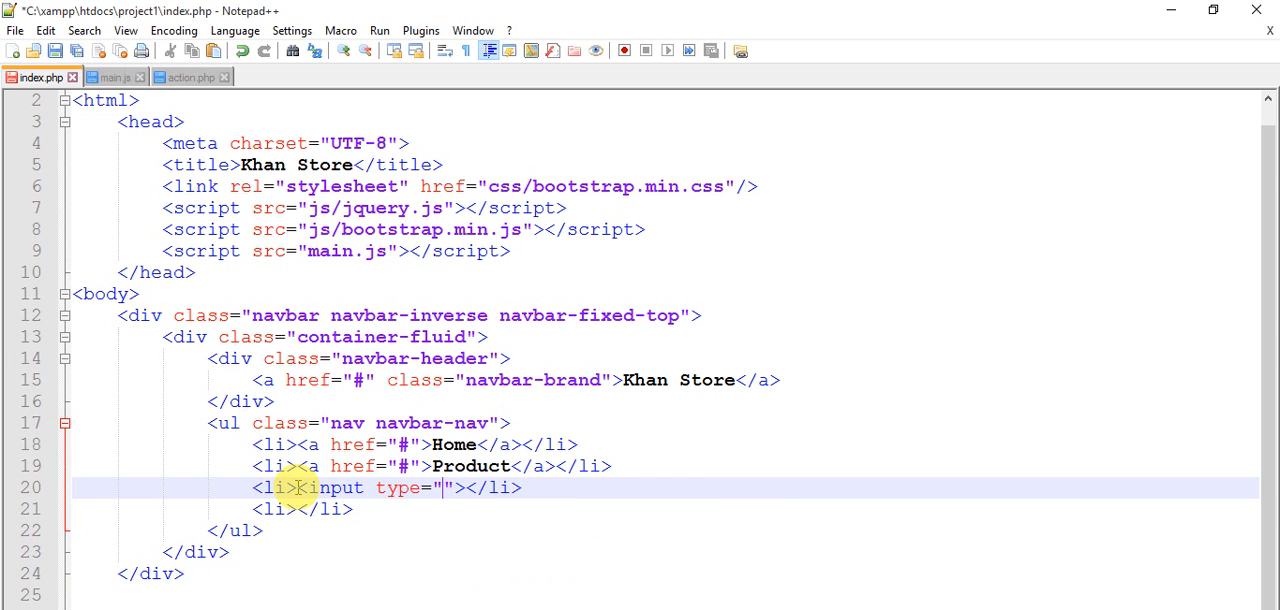
{"action": "type", "text": "text"}
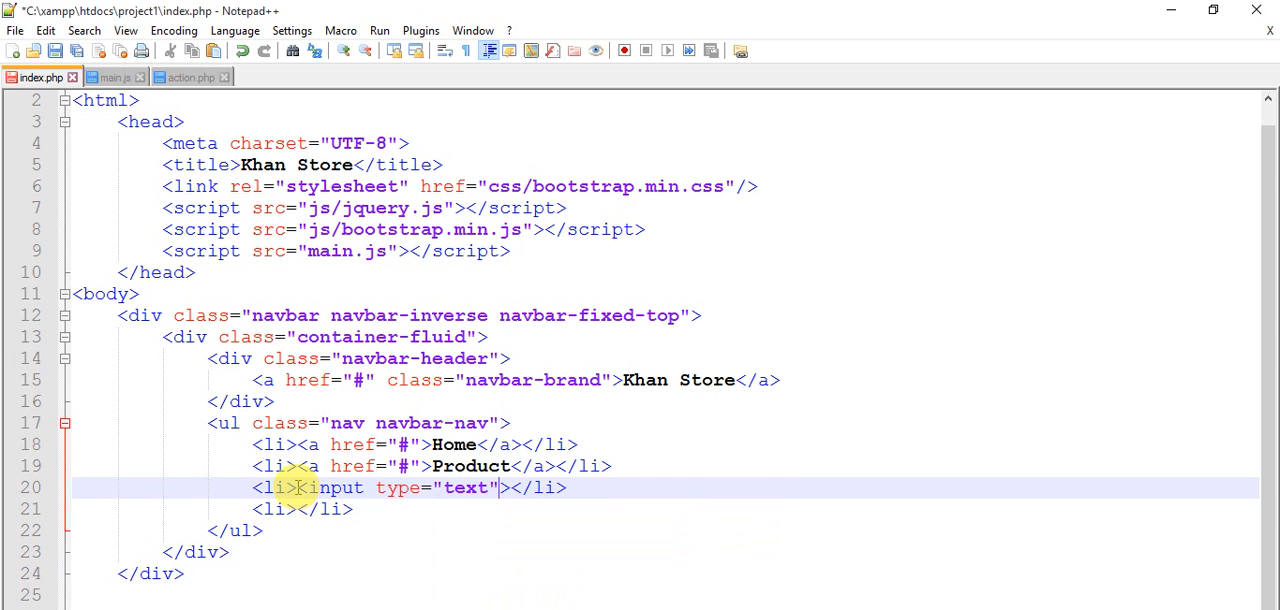
{"action": "type", "text": "class"}
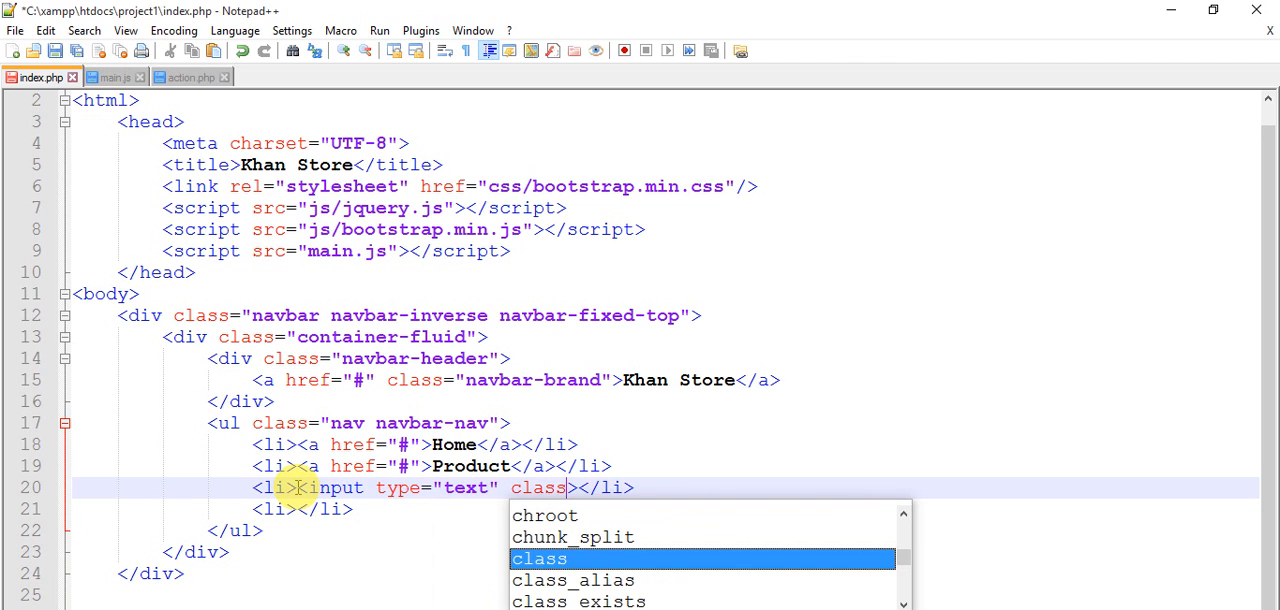
{"action": "type", "text": "\"form-contr\""}
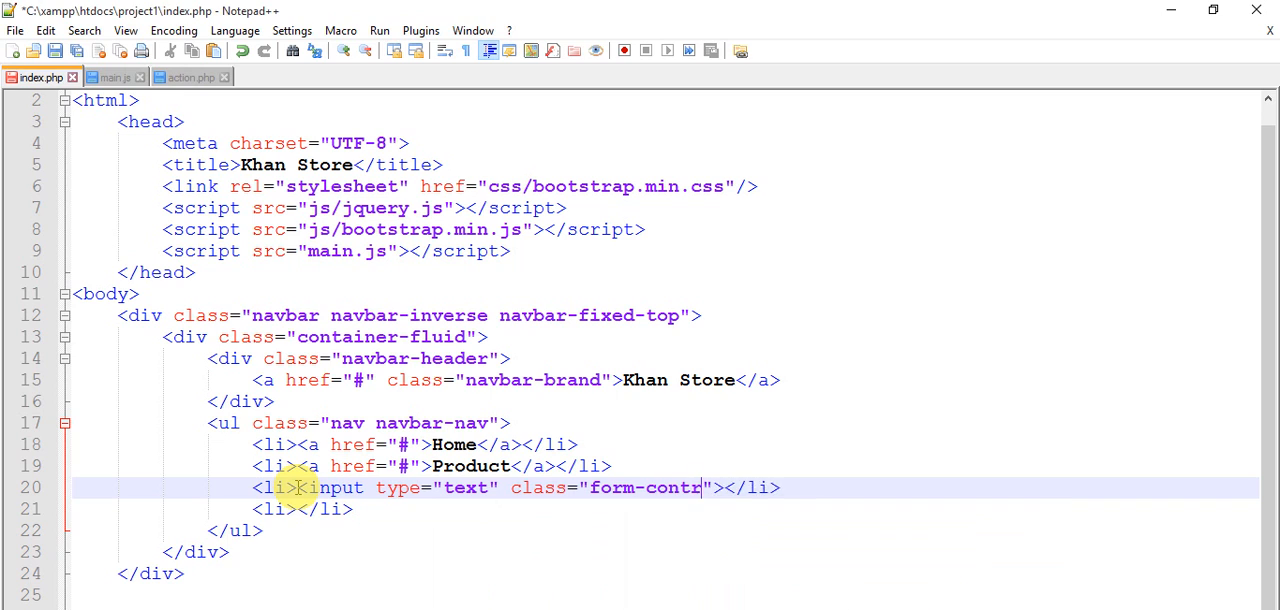
{"action": "type", "text": "ol"}
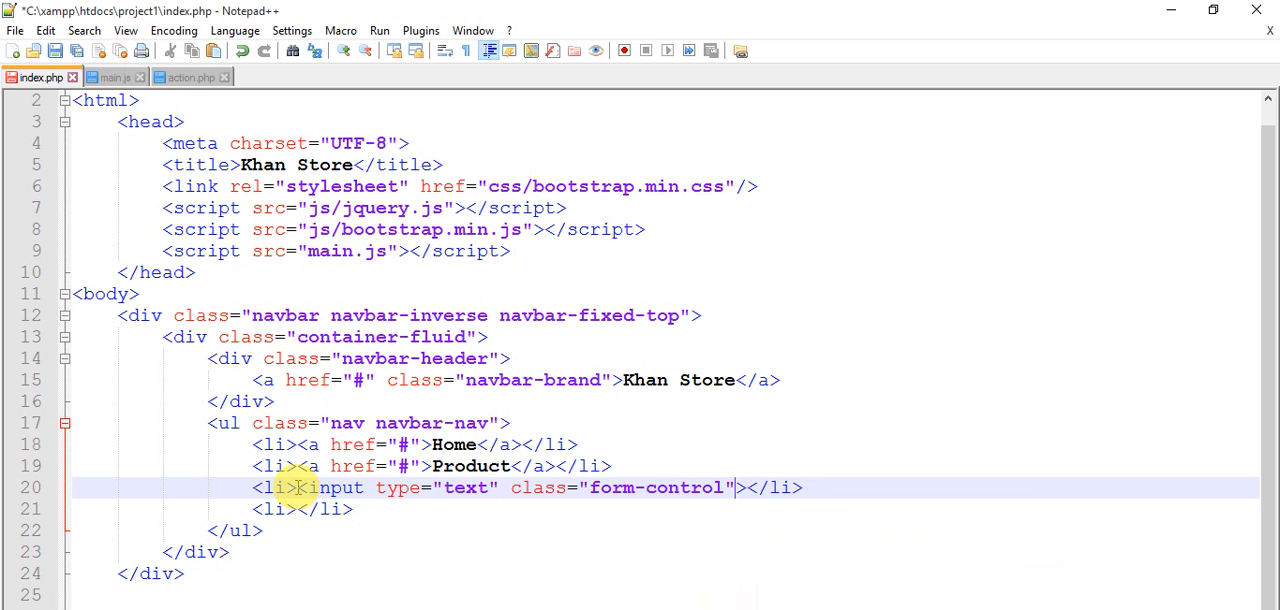
{"action": "type", "text": "id=\"\""}
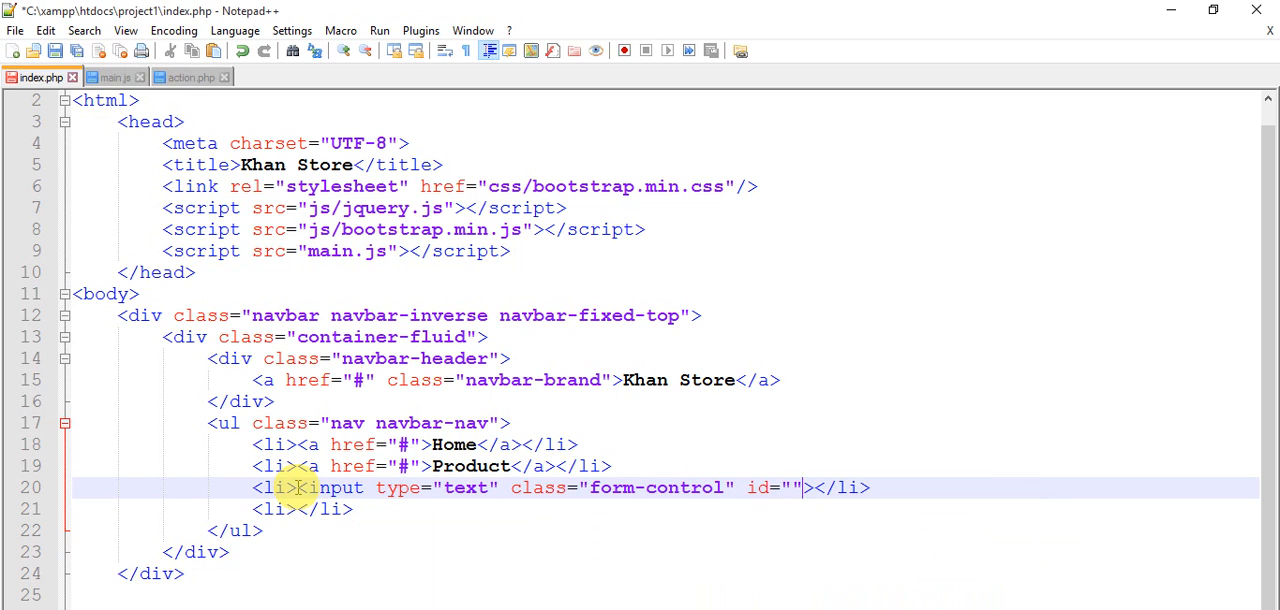
{"action": "type", "text": "searc"}
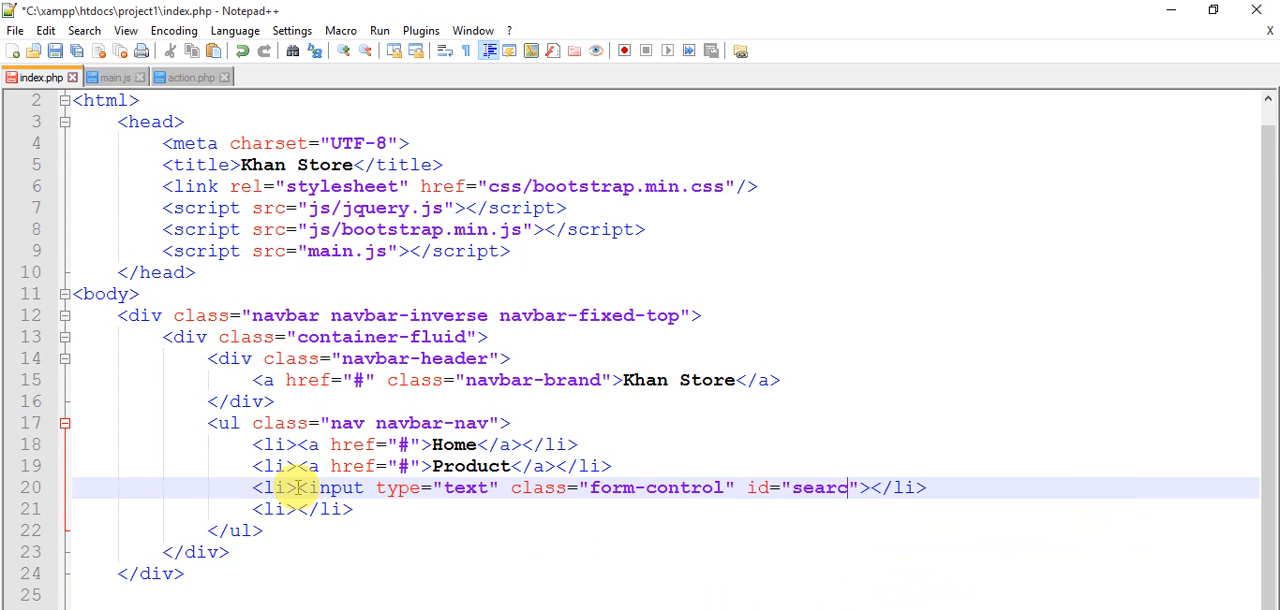
{"action": "type", "text": "h"}
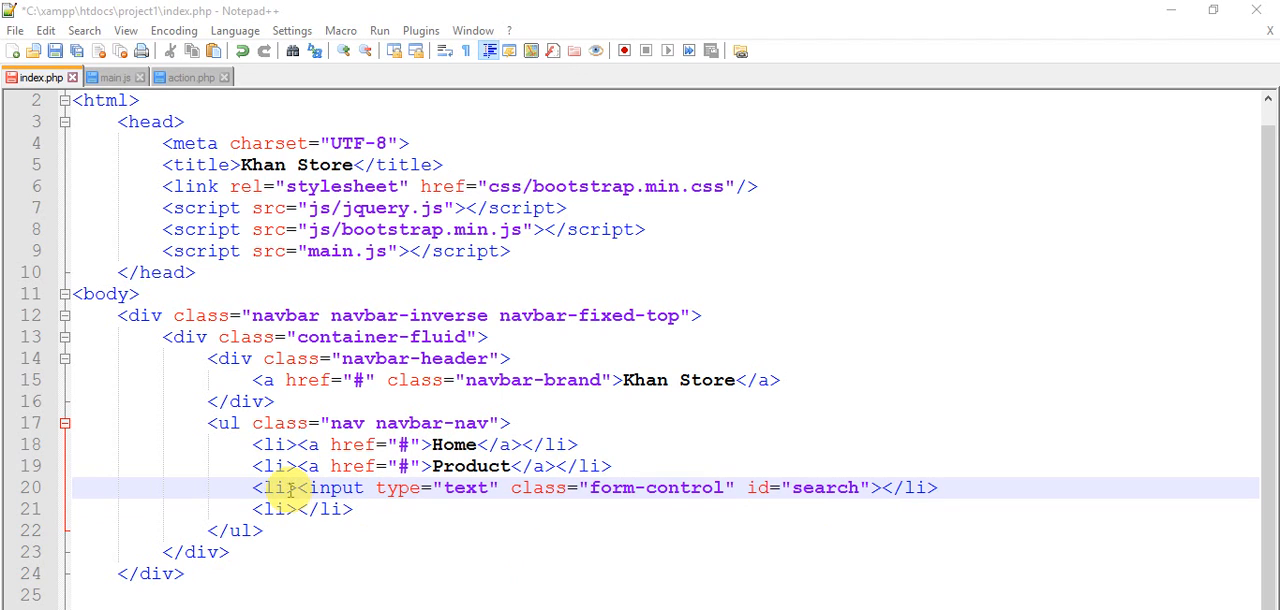
Step: Give the search input a style of width:300px
{"action": "type", "text": "st"}
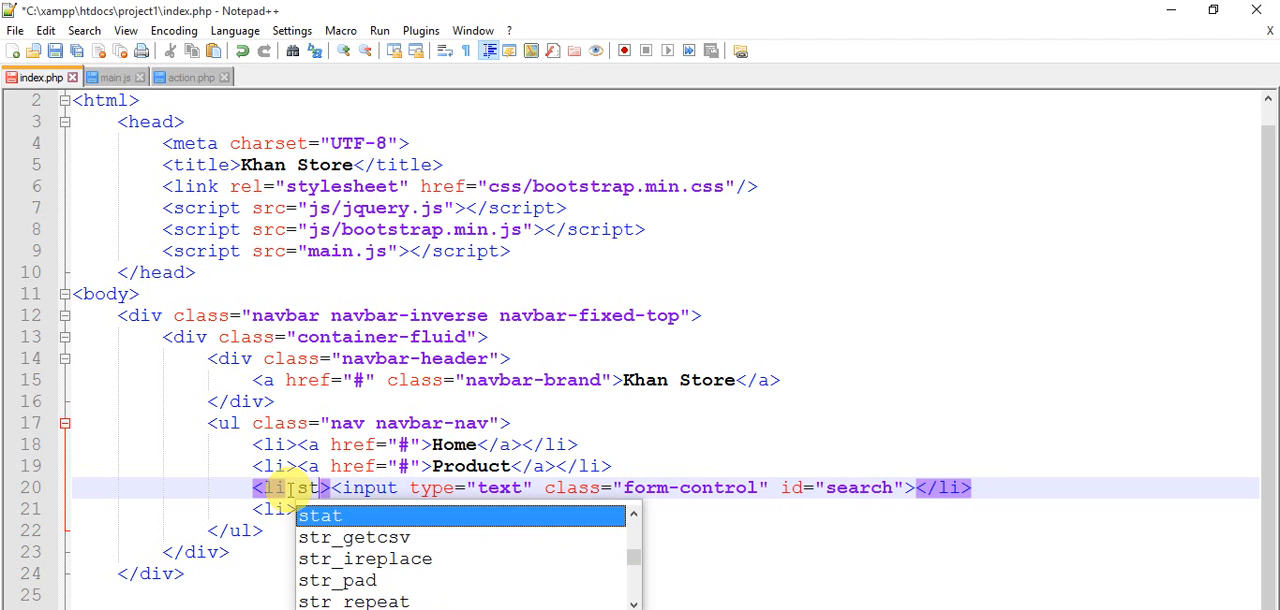
{"action": "type", "text": "yle=\""}
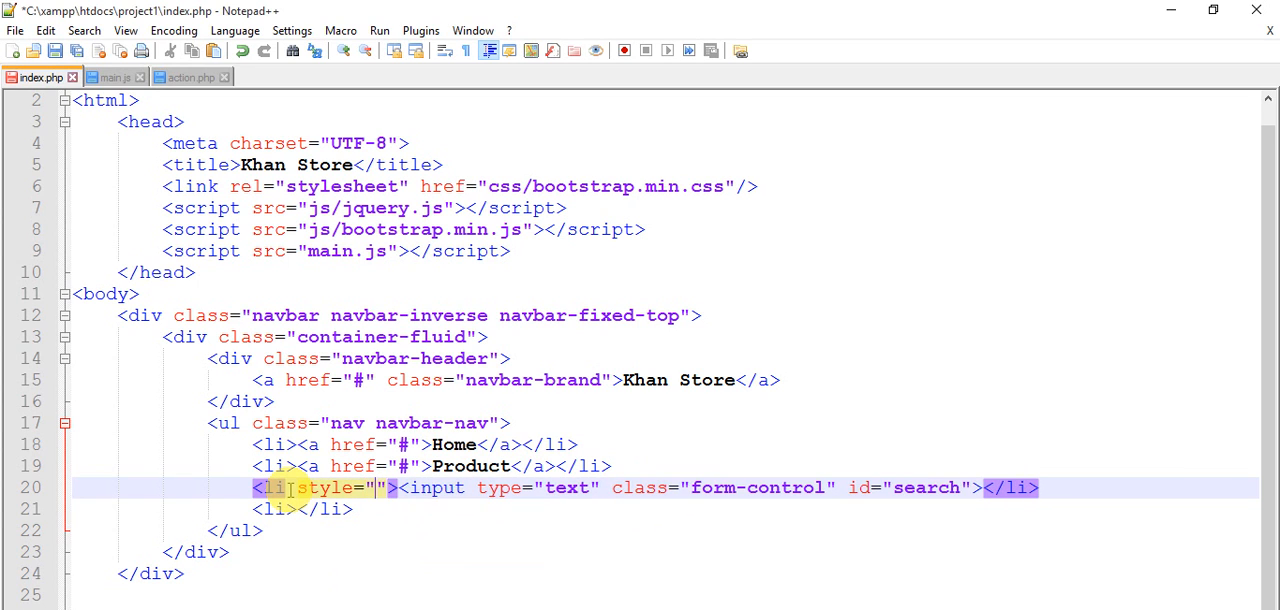
{"action": "type", "text": "width:"}
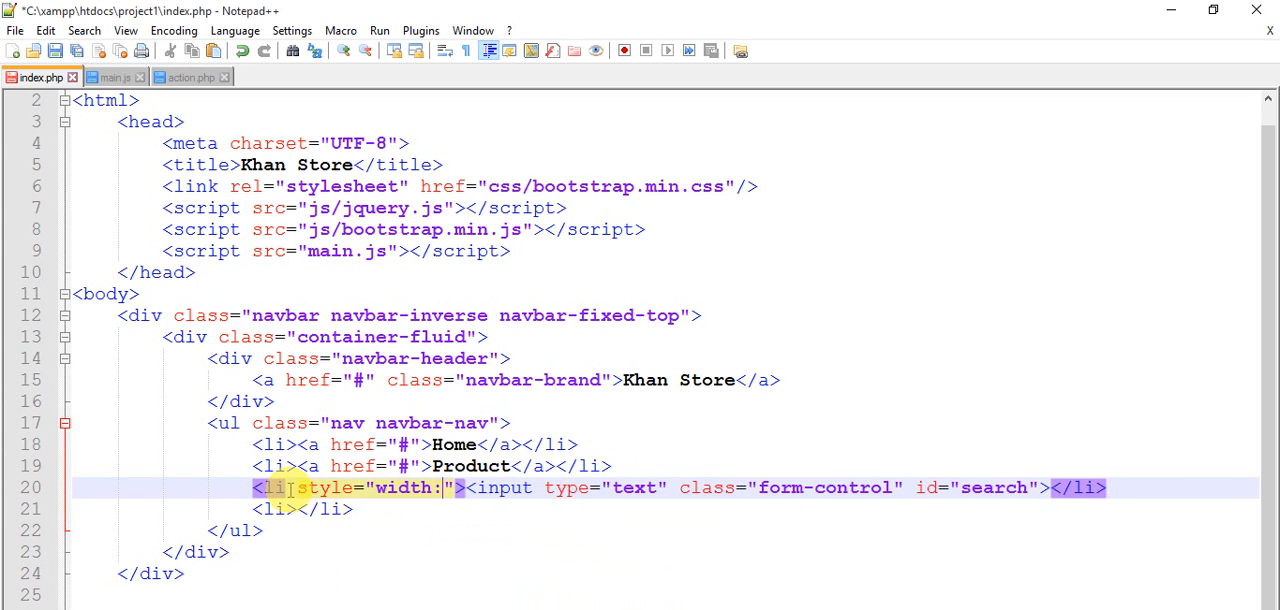
{"action": "type", "text": "300px;"}
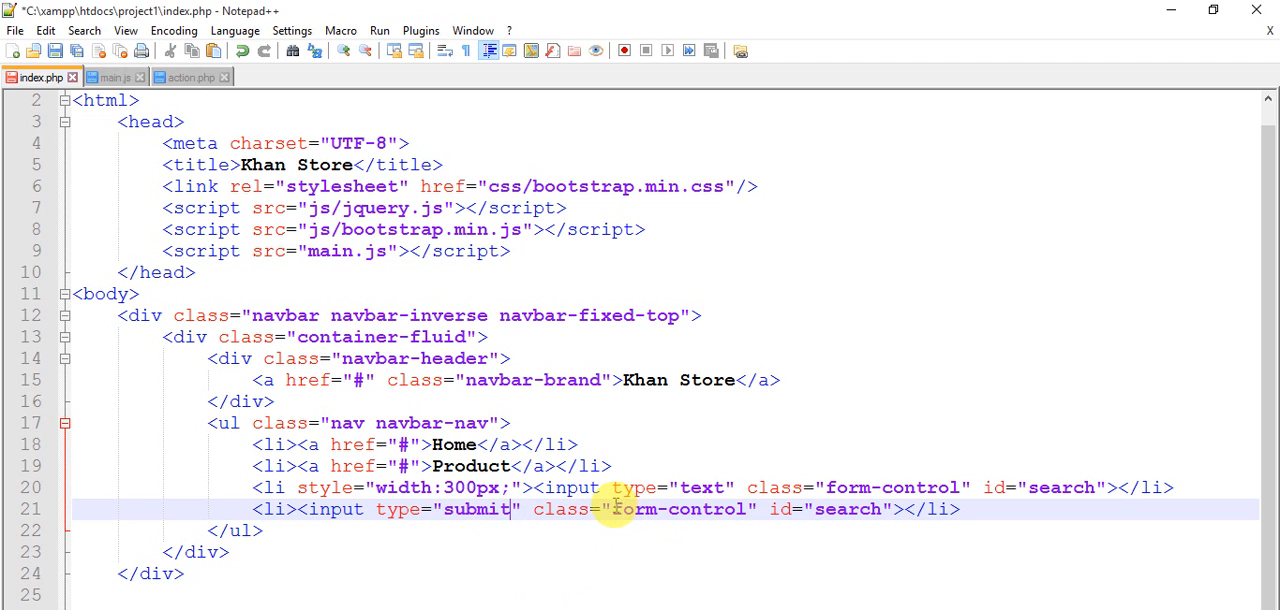
Step: Change the submit input's id to search_btn and its class to btn btn-primary
{"action": "double_click", "coordinate": [684, 508]}
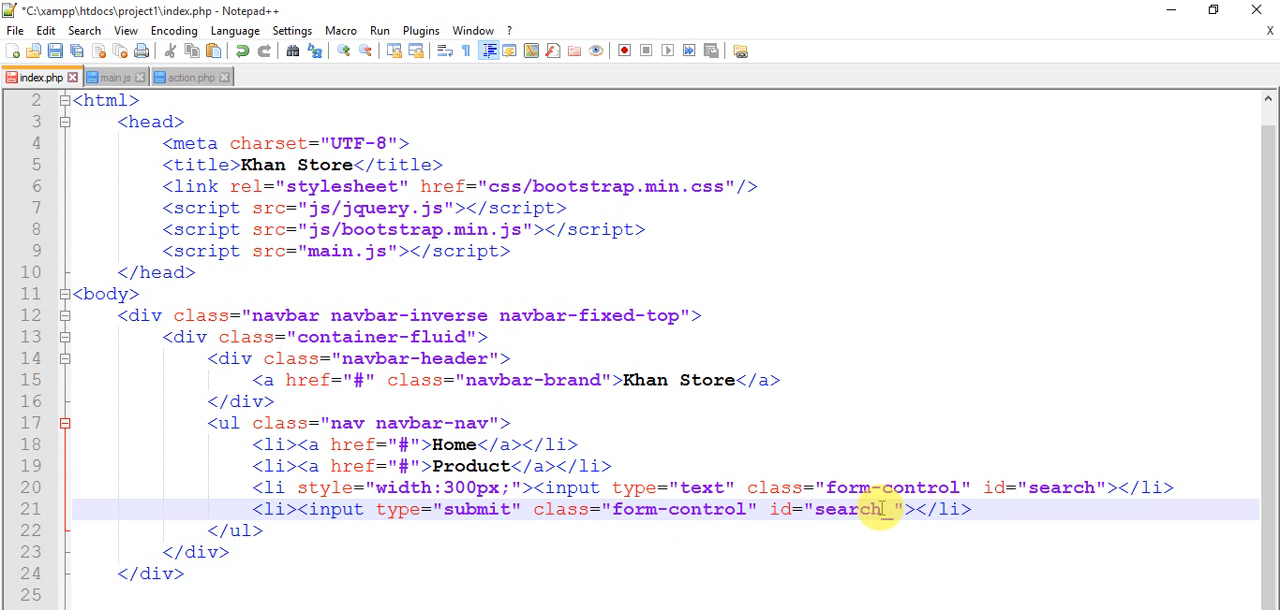
{"action": "type", "text": "_btn"}
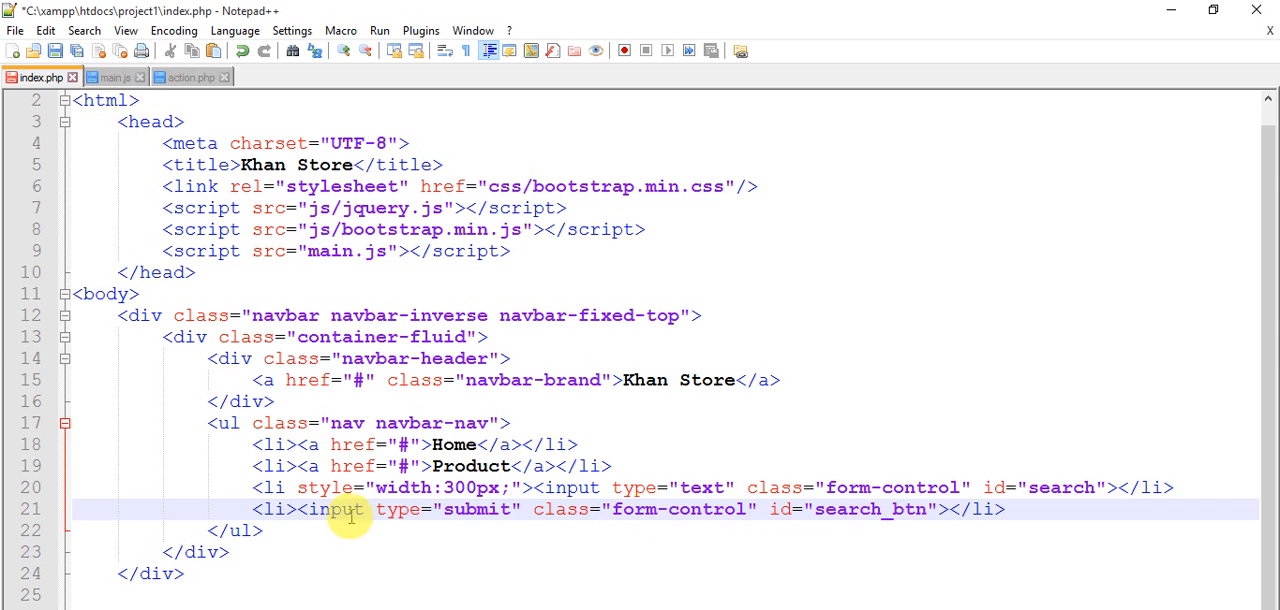
{"action": "type", "text": "style=\""}
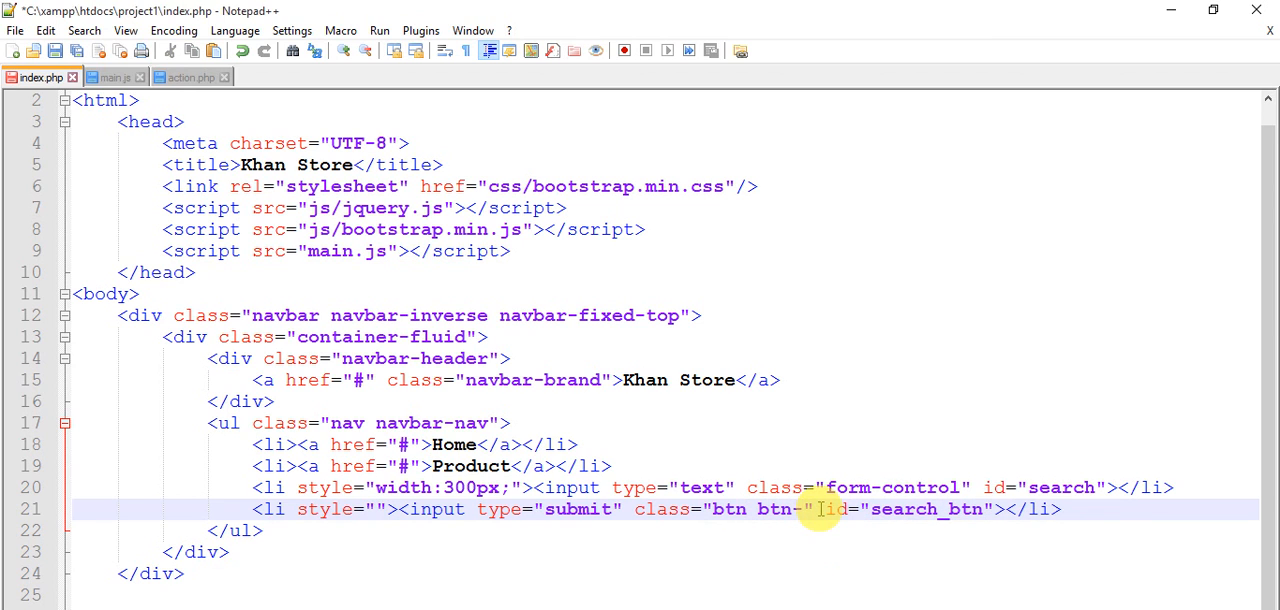
{"action": "type", "text": "primary"}
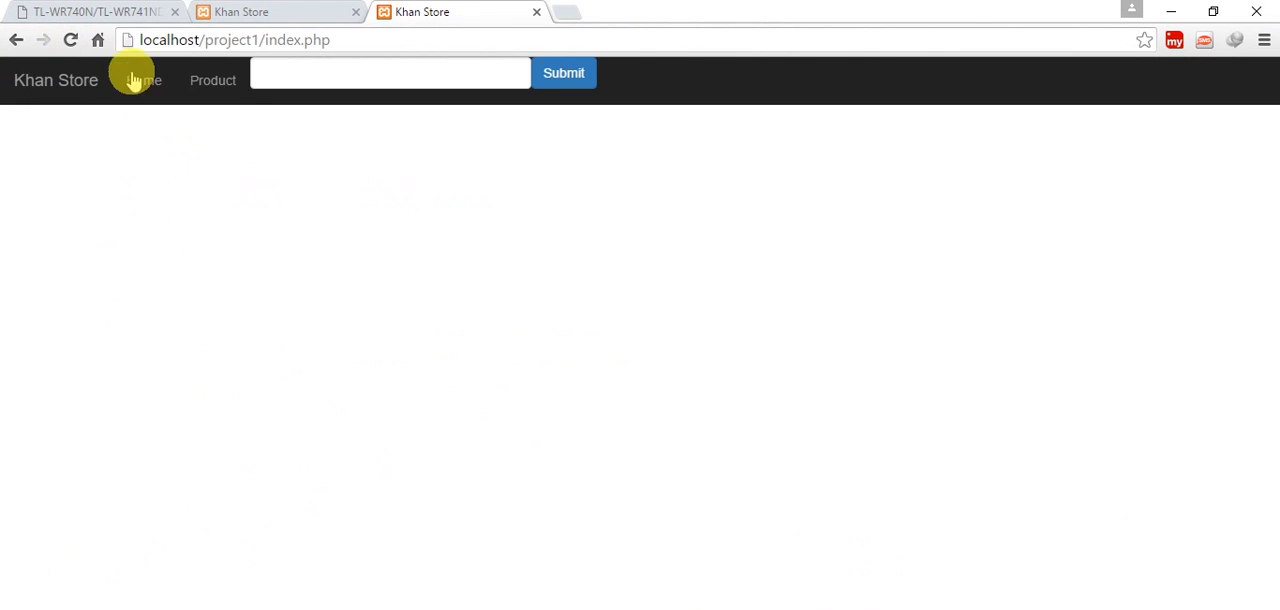
Step: Refresh the Chrome page to preview Home, Product, search box and blue Submit button
{"action": "left_click", "coordinate": [390, 72]}
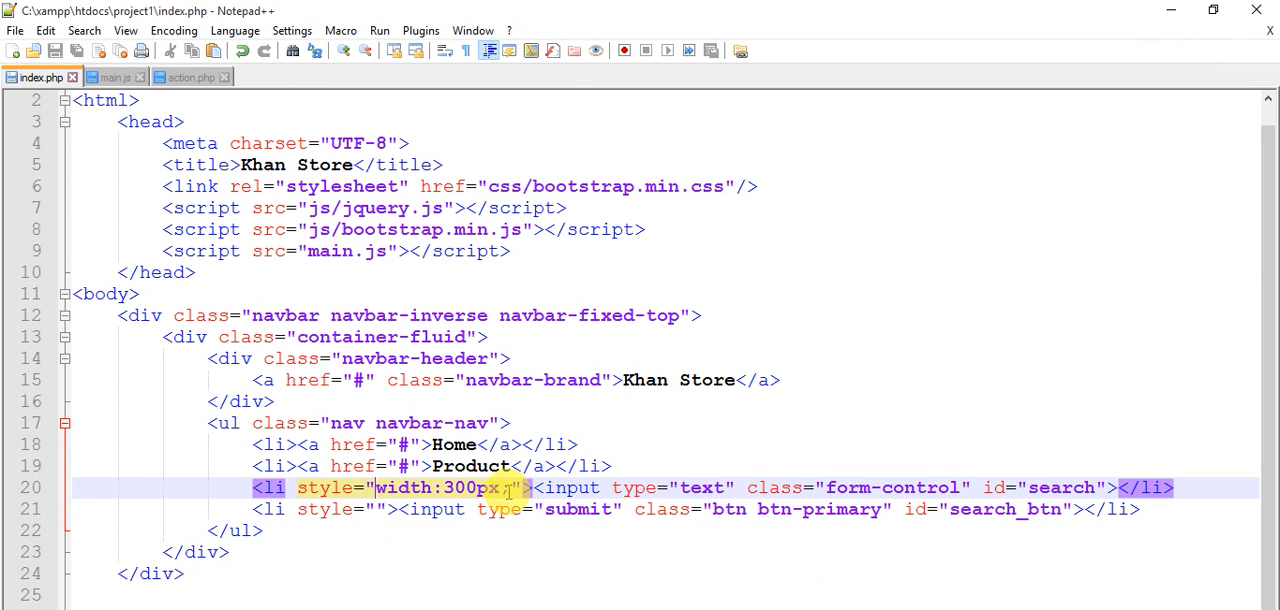
Step: Style the search li with left:10px;top:10px and the submit li with top:10px;left:
{"action": "type", "text": "left:10px;t"}
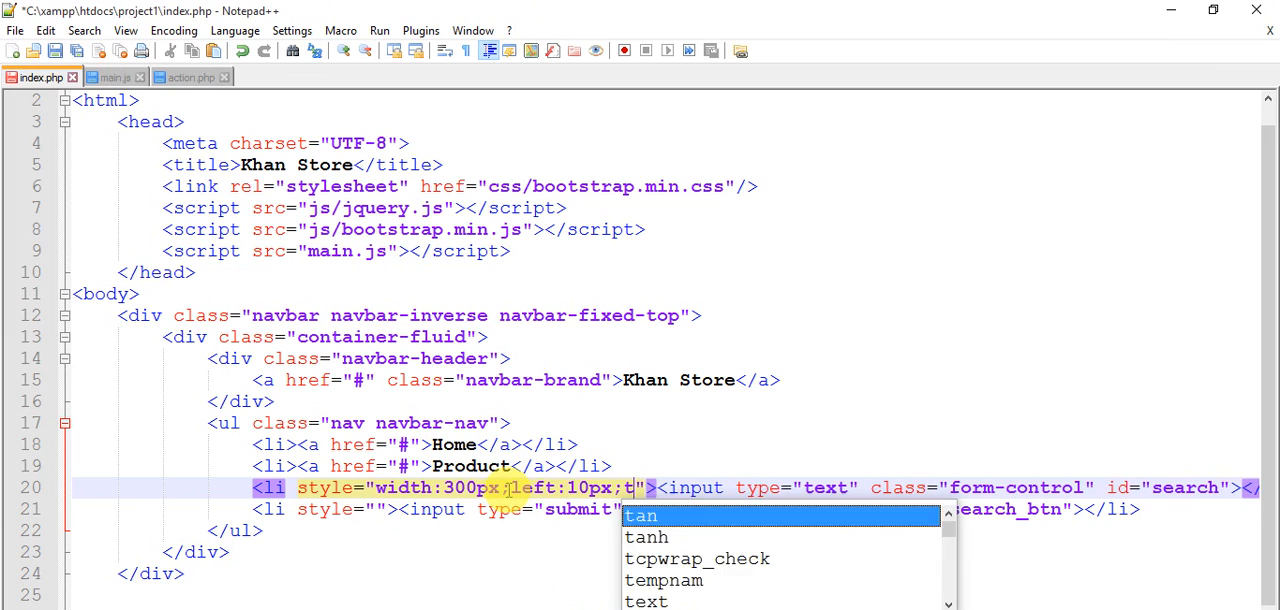
{"action": "type", "text": "op:1;"}
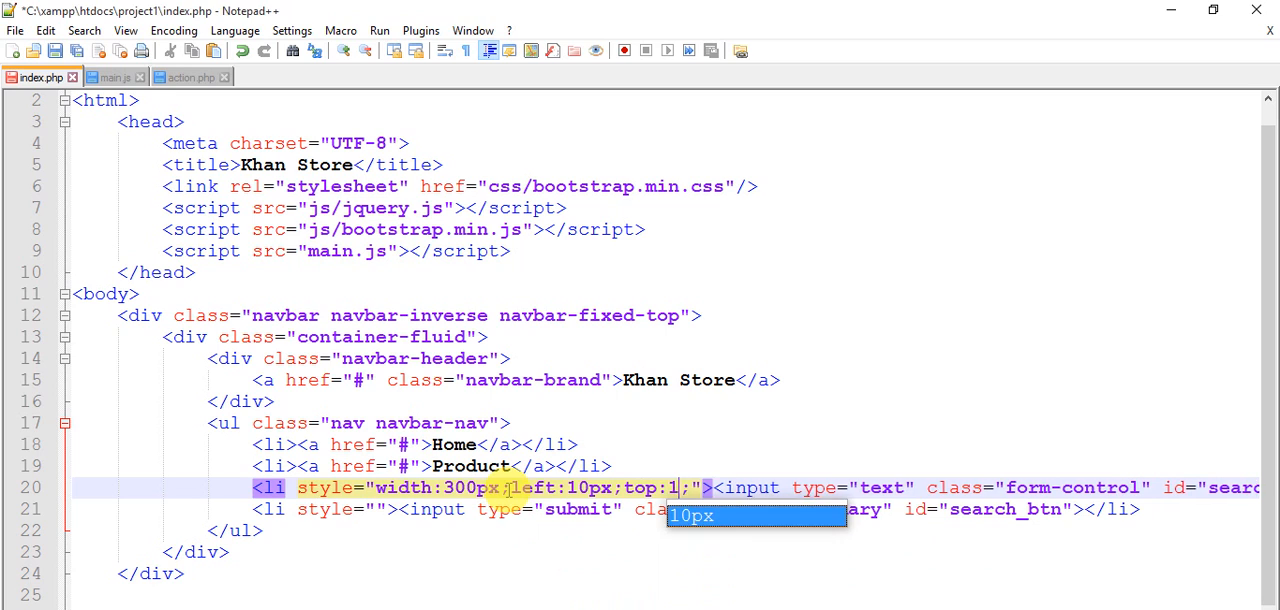
{"action": "type", "text": "0px"}
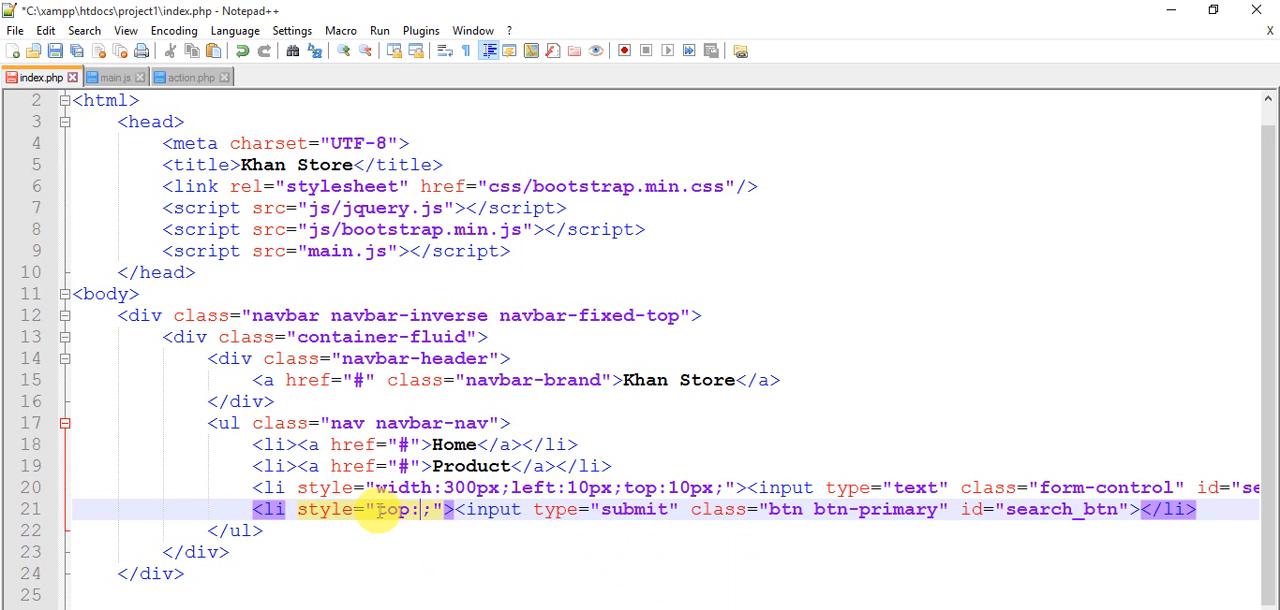
{"action": "type", "text": "10px"}
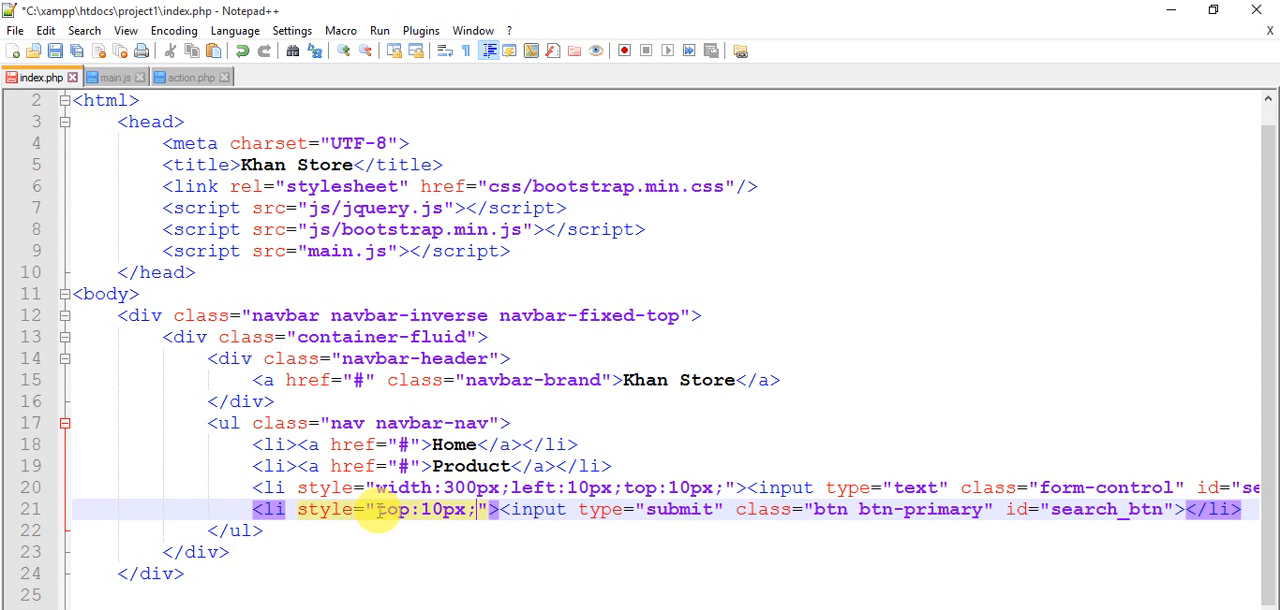
{"action": "type", "text": "left:"}
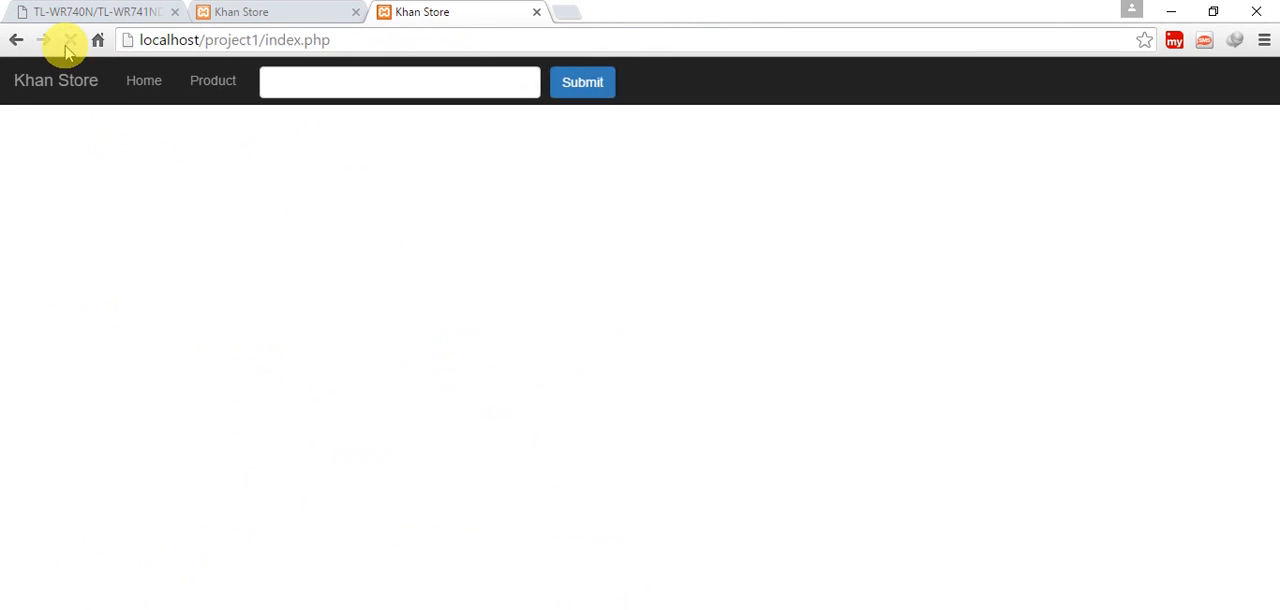
Step: Reload the Chrome page to see the repositioned search box and Submit button
{"action": "left_click", "coordinate": [400, 82]}
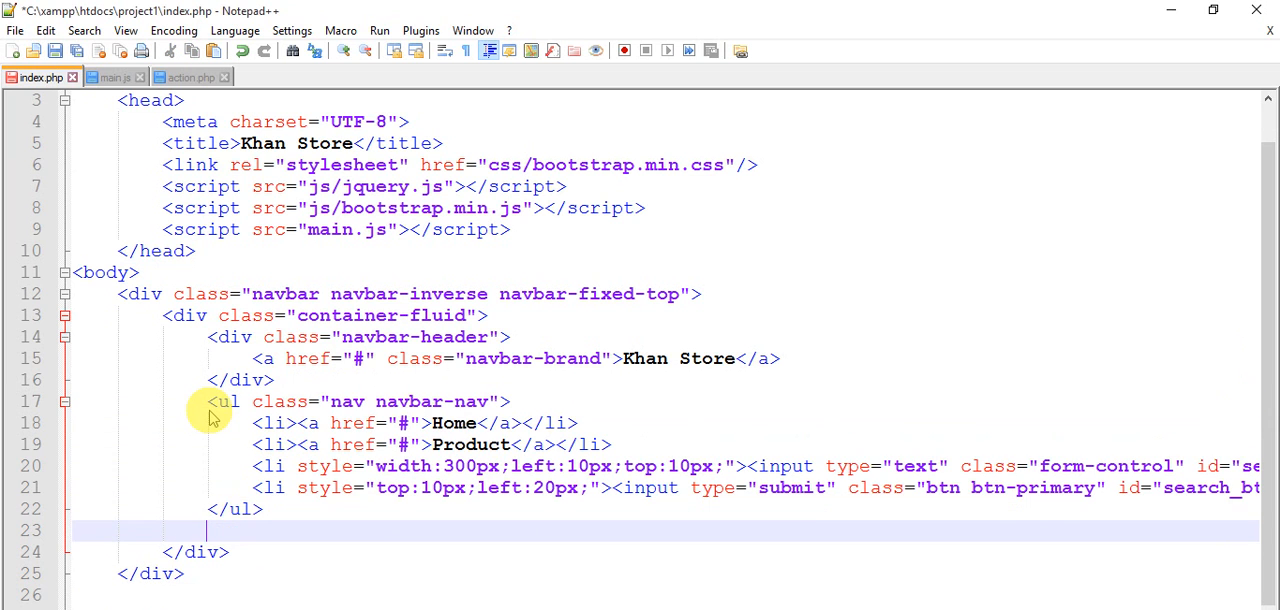
Step: Clear the Home text from the first link of the second navbar-nav list
{"action": "scroll", "scroll_direction": "down", "scroll_amount": 3}
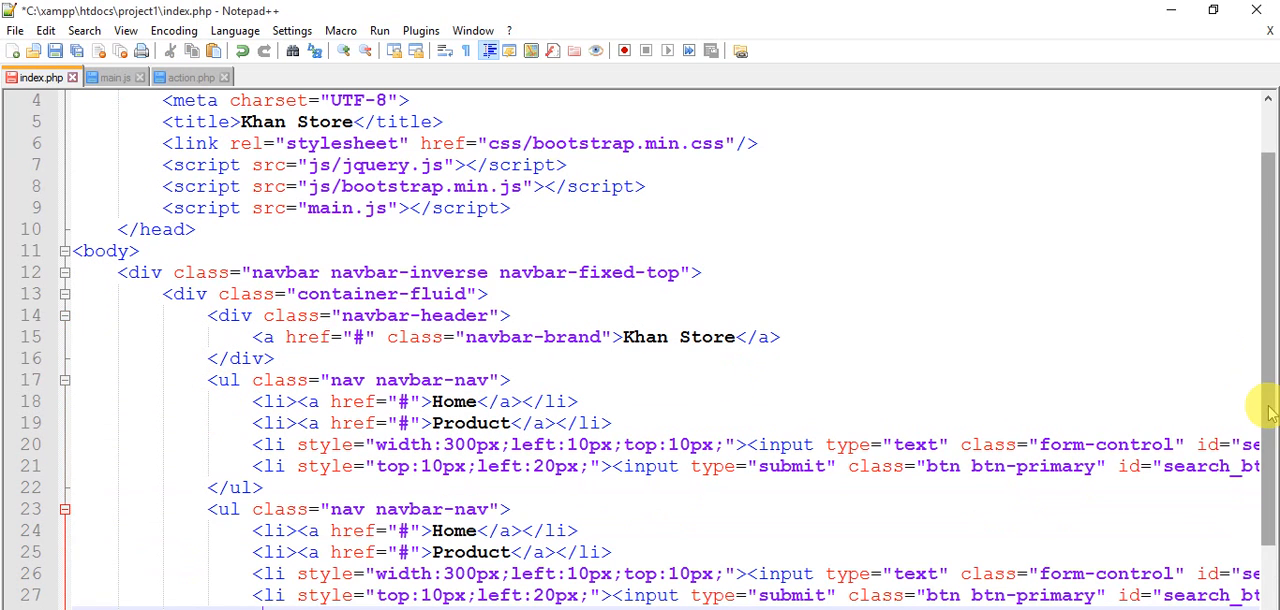
{"action": "scroll", "scroll_direction": "down", "scroll_amount": 3}
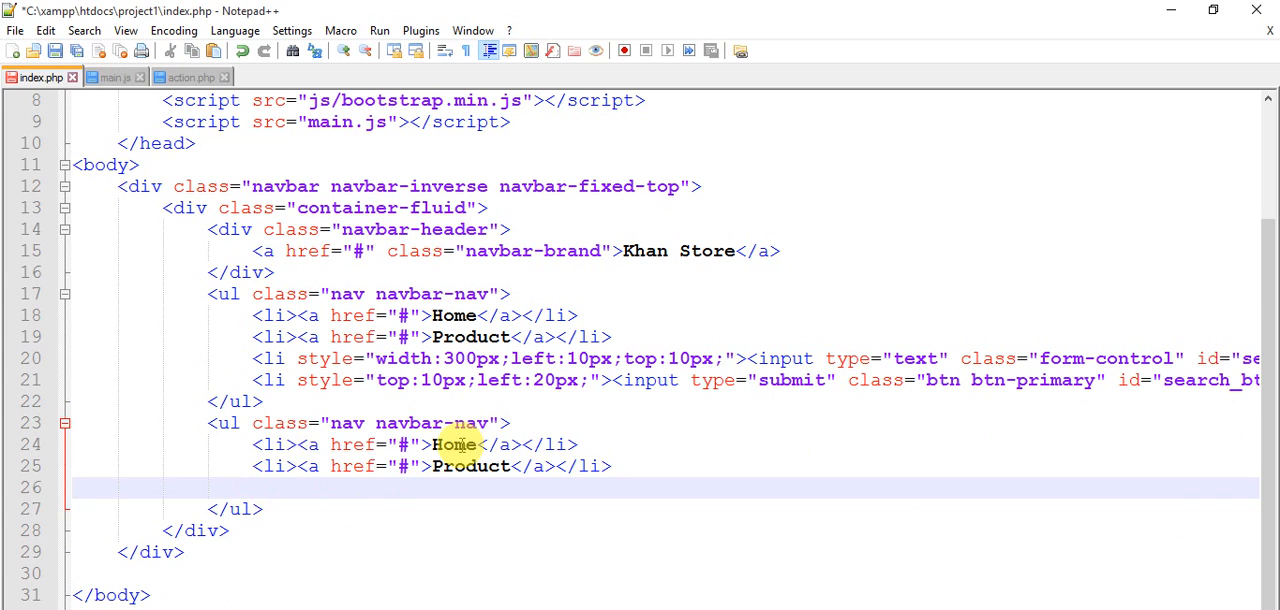
{"action": "double_click", "coordinate": [454, 444]}
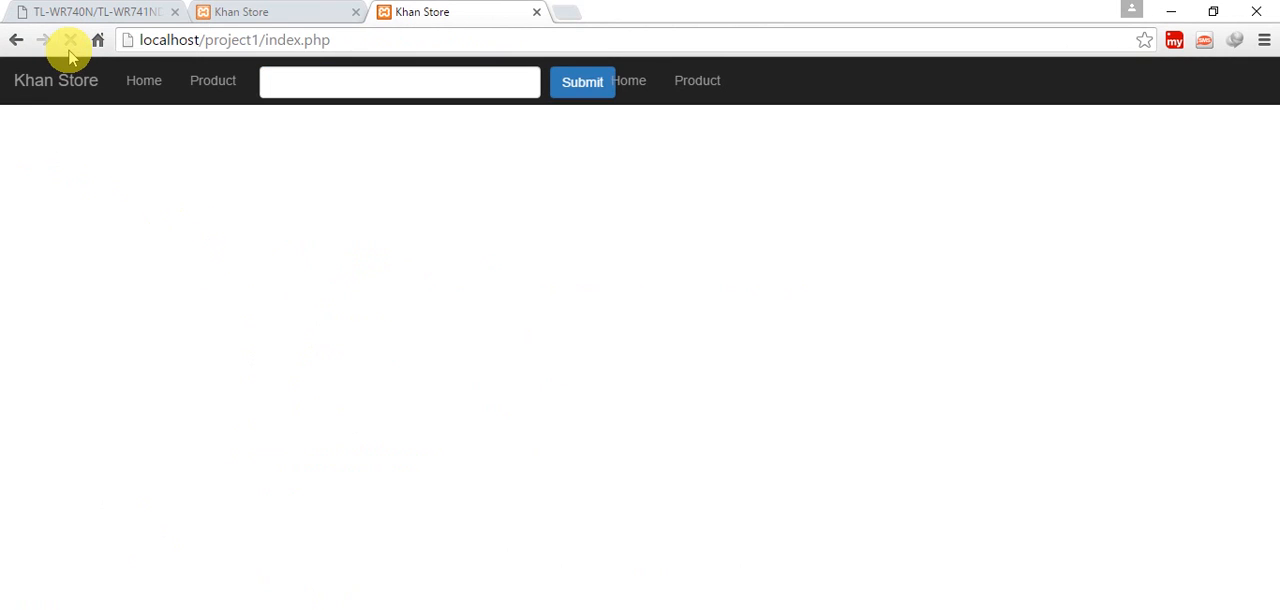
{"action": "left_click", "coordinate": [70, 40]}
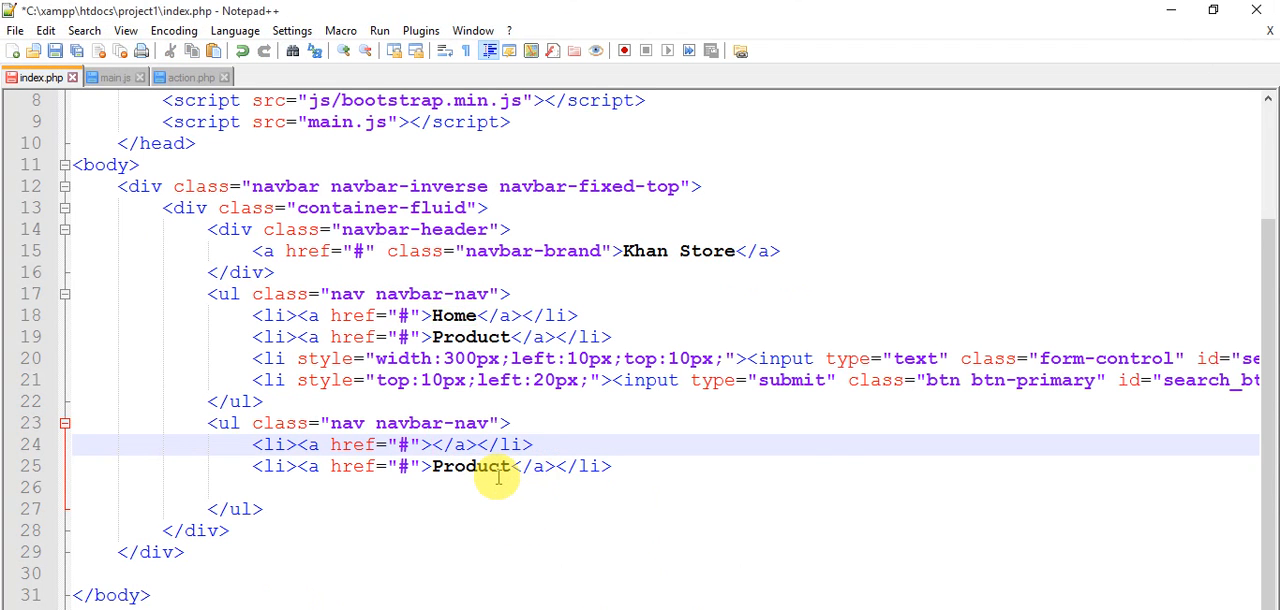
Step: Set the second list's link texts to Cart, SignIn and SignUp
{"action": "type", "text": "cart"}
{"action": "left_click", "coordinate": [432, 466]}
{"action": "type", "text": "SignIn"}
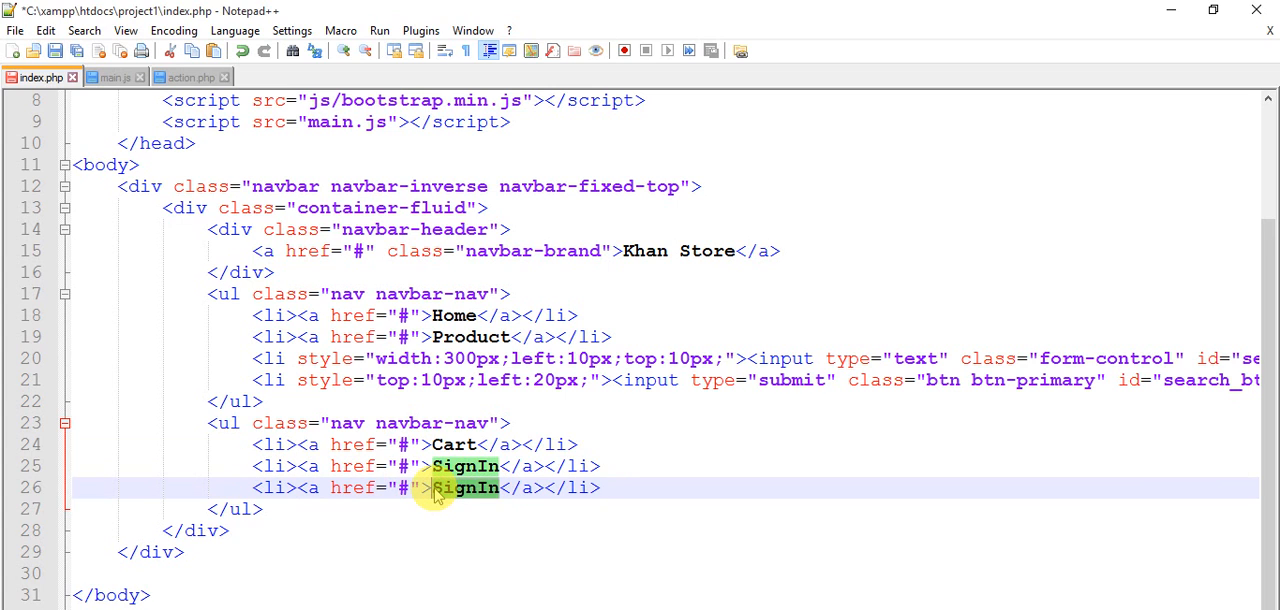
{"action": "type", "text": "Login"}
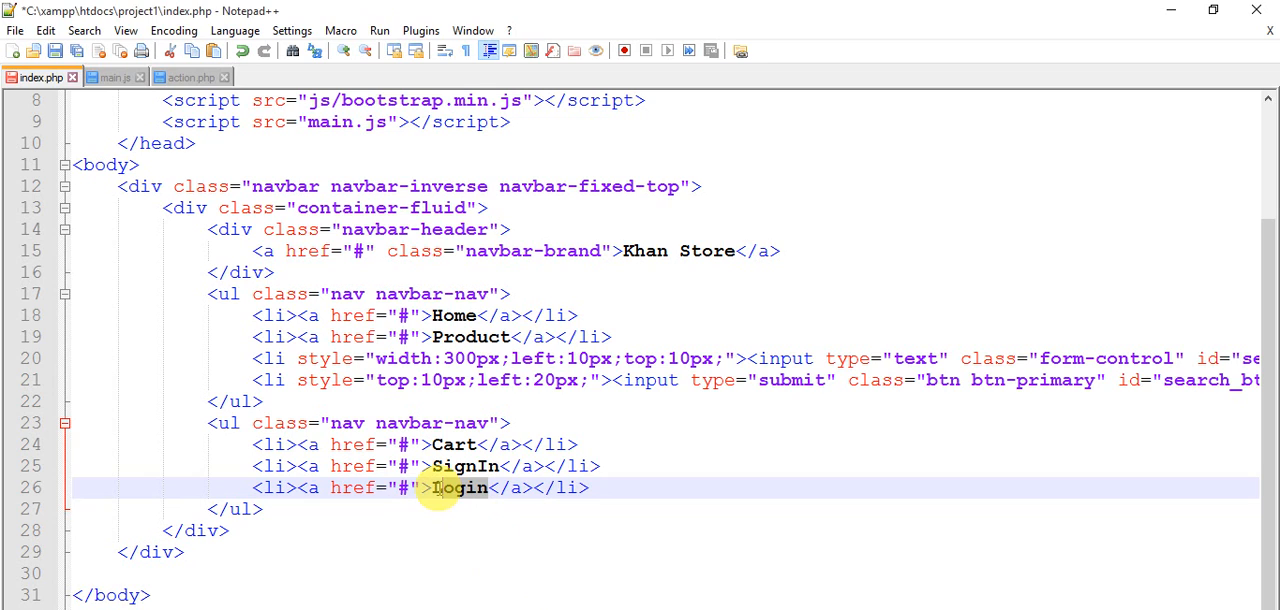
{"action": "type", "text": "SignUp"}
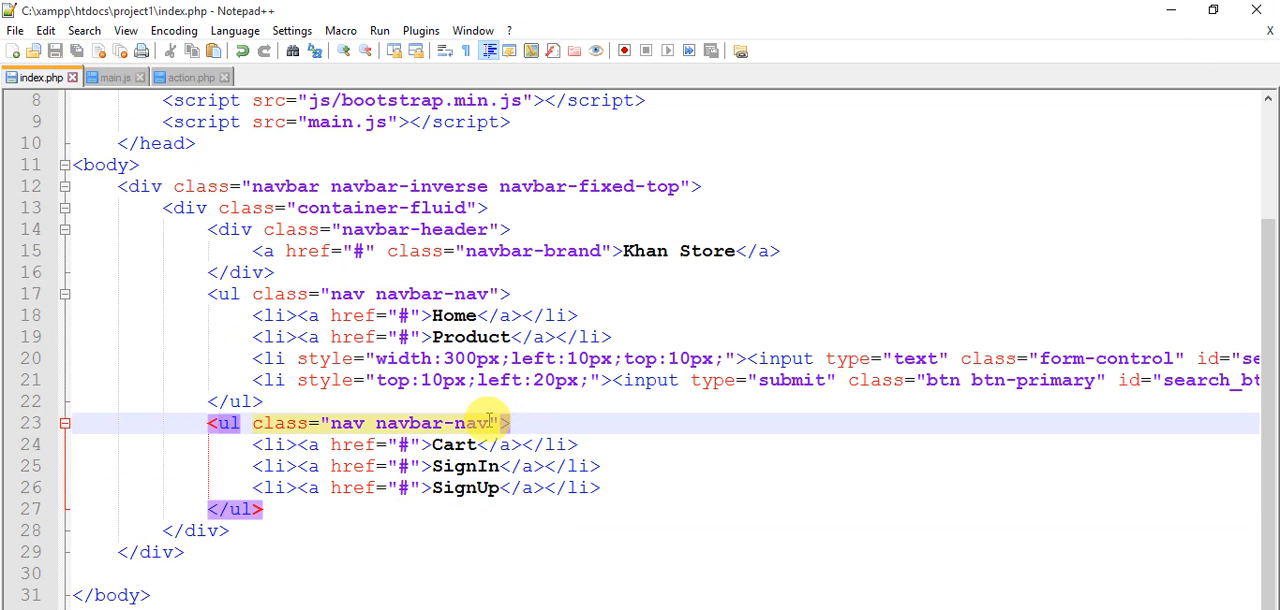
Step: Append navbar-right to the second ul's class so Cart, SignIn and SignUp sit right
{"action": "type", "text": "n"}
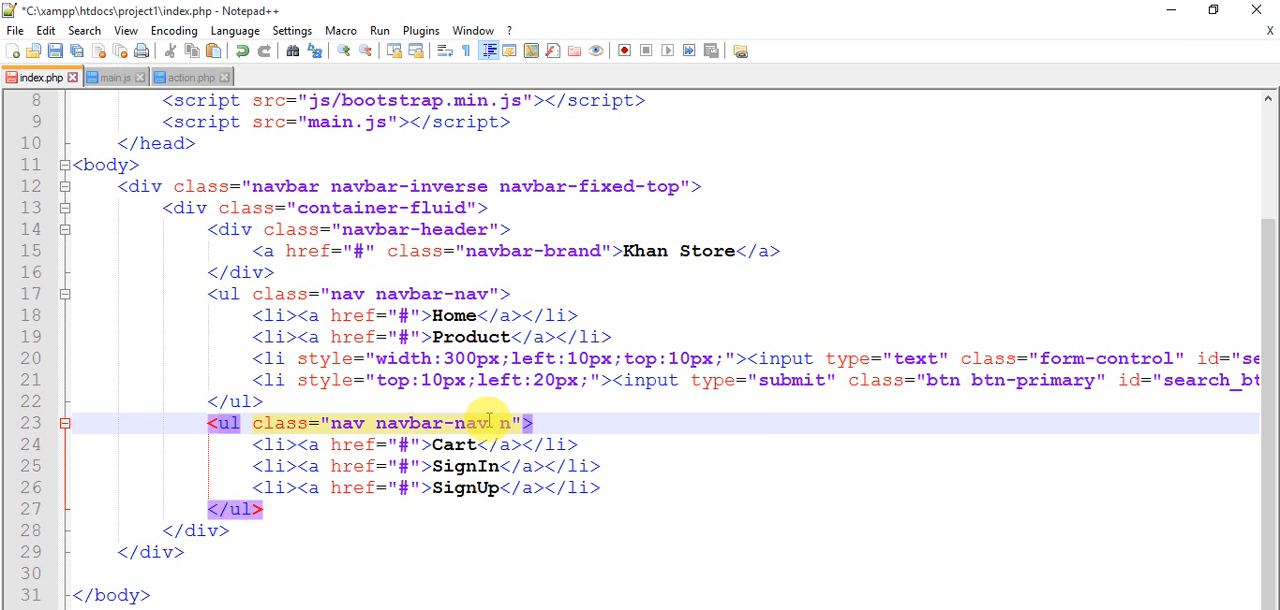
{"action": "type", "text": "avbar"}
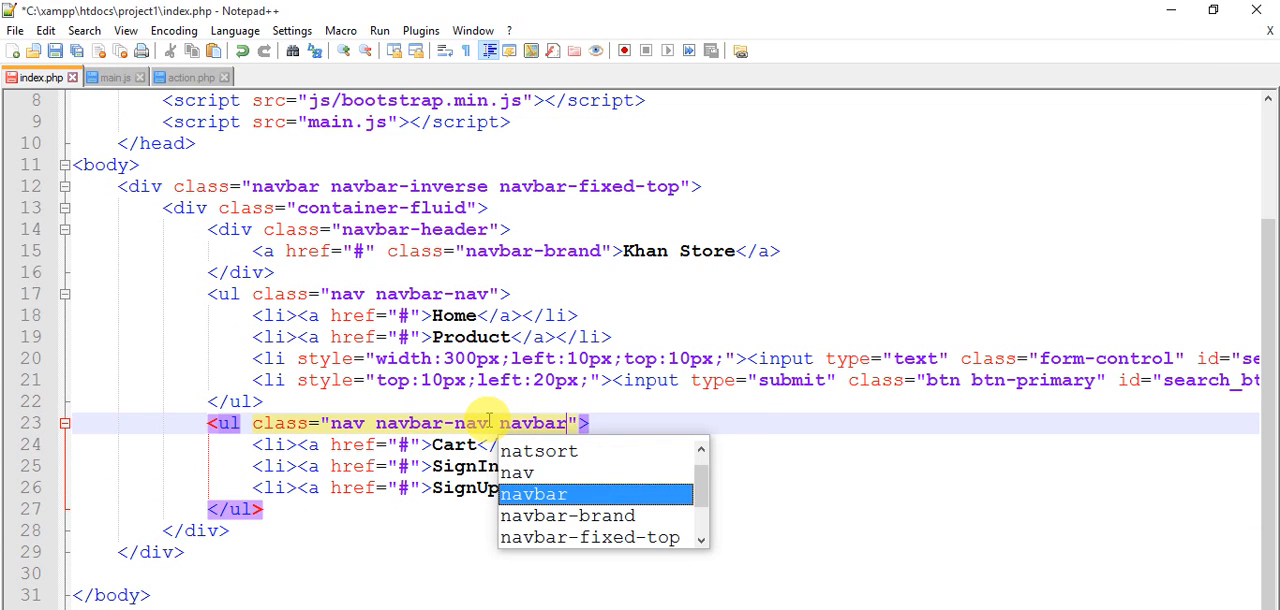
{"action": "type", "text": "-"}
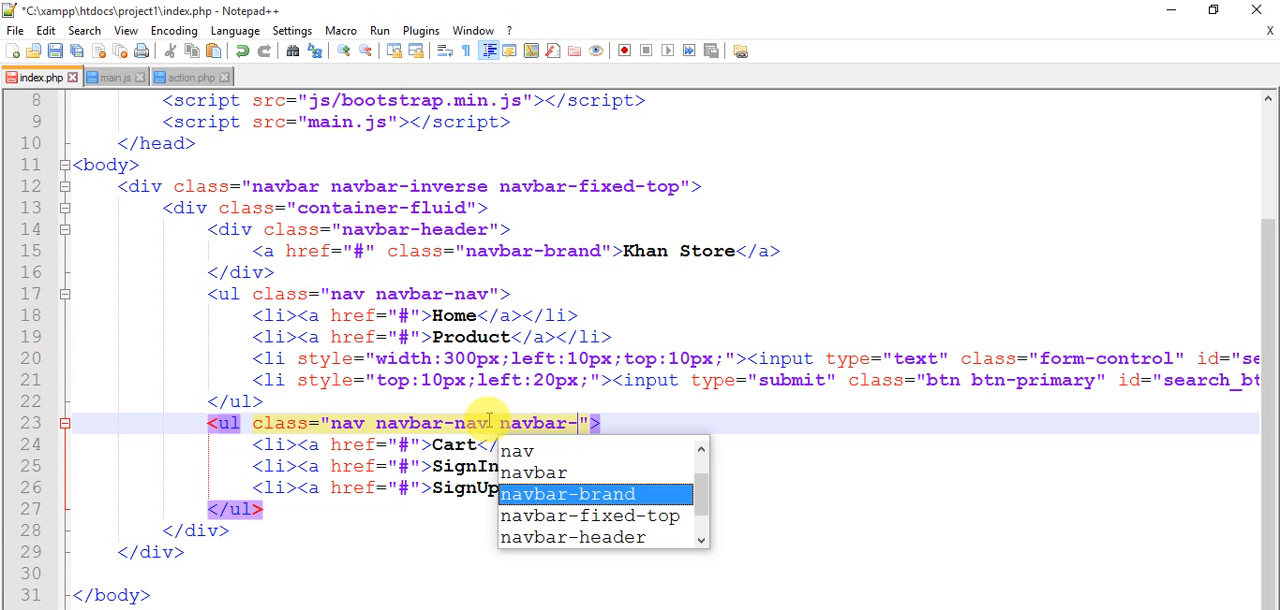
{"action": "type", "text": "right"}
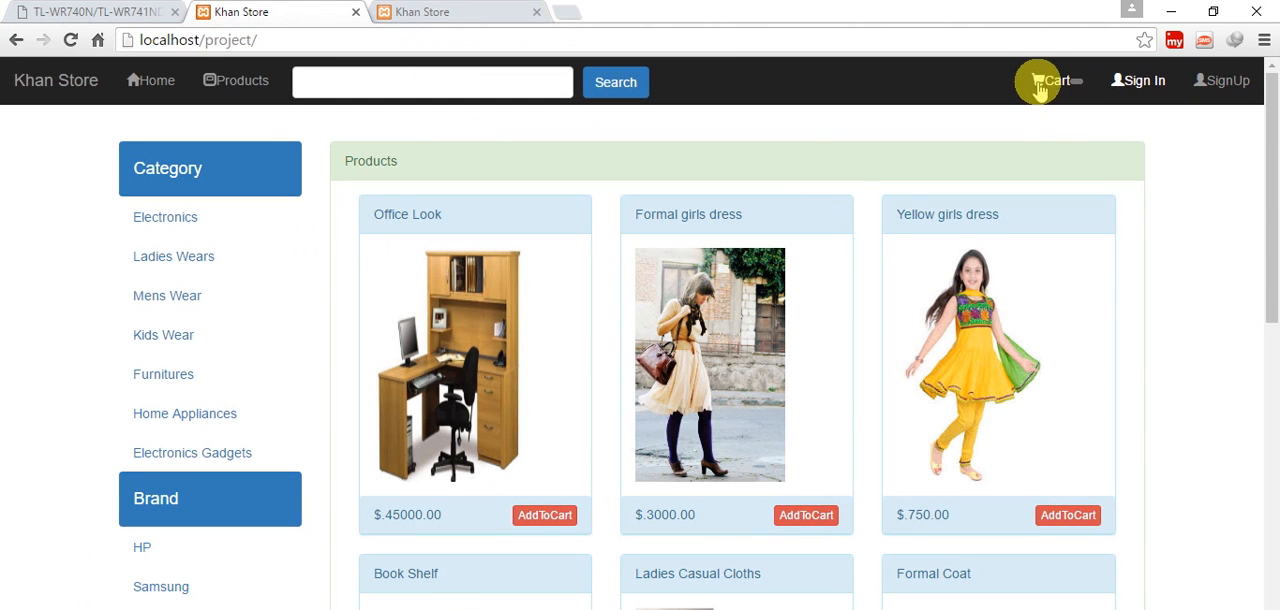
Step: Refresh the project store page showing right-aligned Cart/SignIn/SignUp and head to getbootstrap.com in a new tab
{"action": "left_click", "coordinate": [1052, 80]}
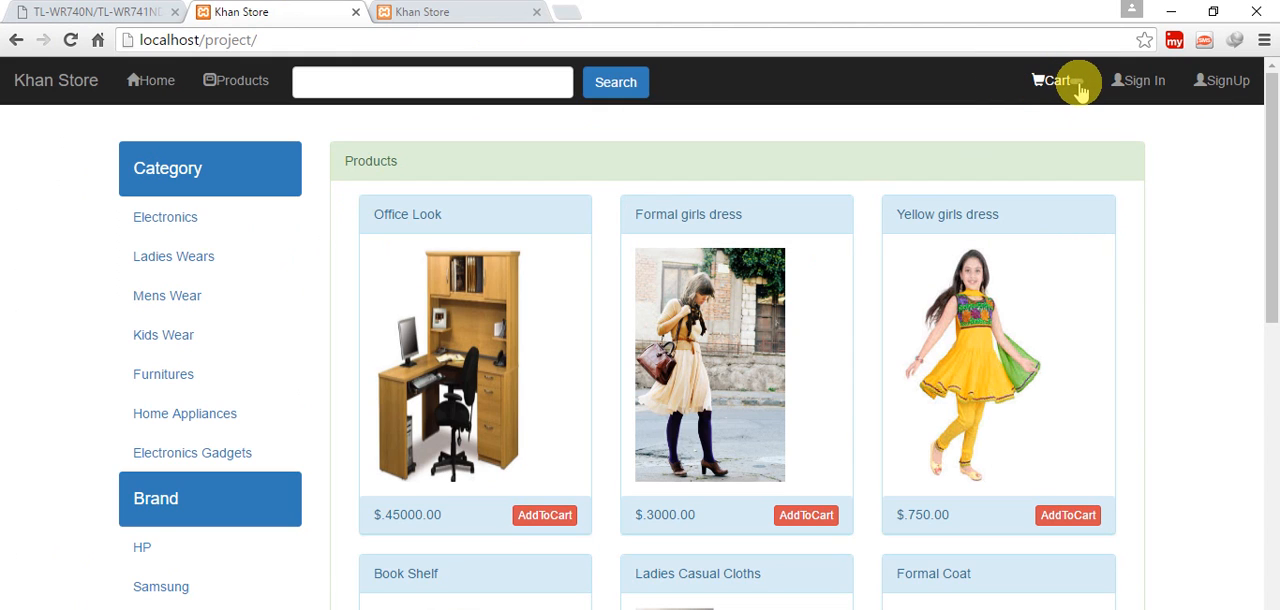
{"action": "mouse_move", "coordinate": [1144, 80]}
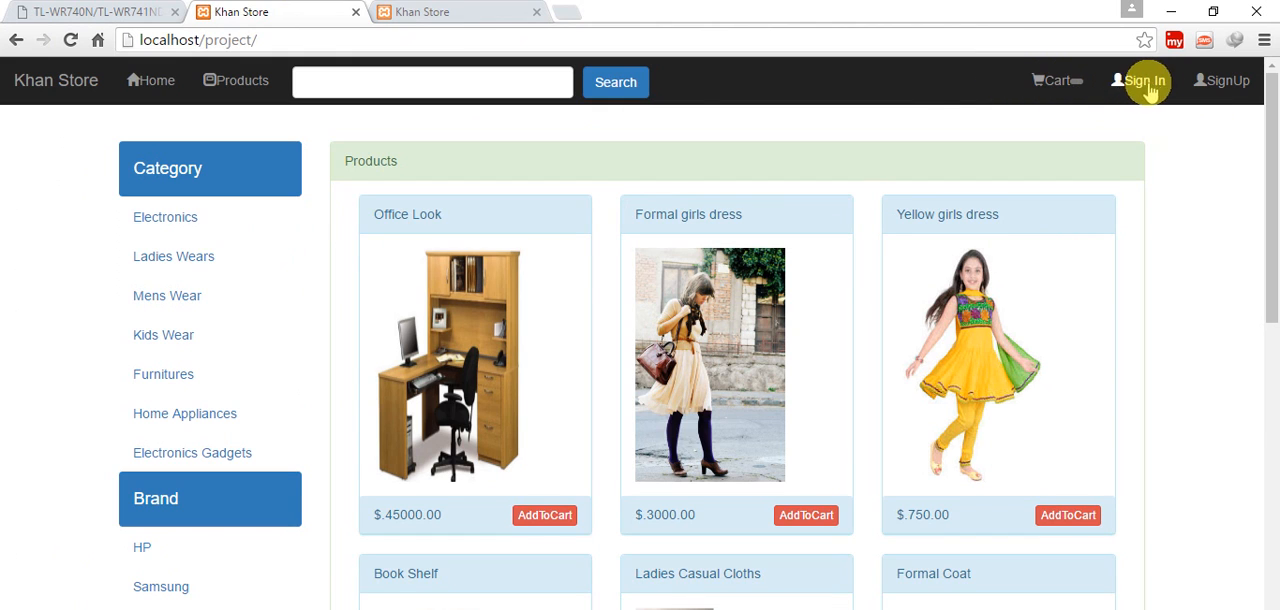
{"action": "mouse_move", "coordinate": [150, 80]}
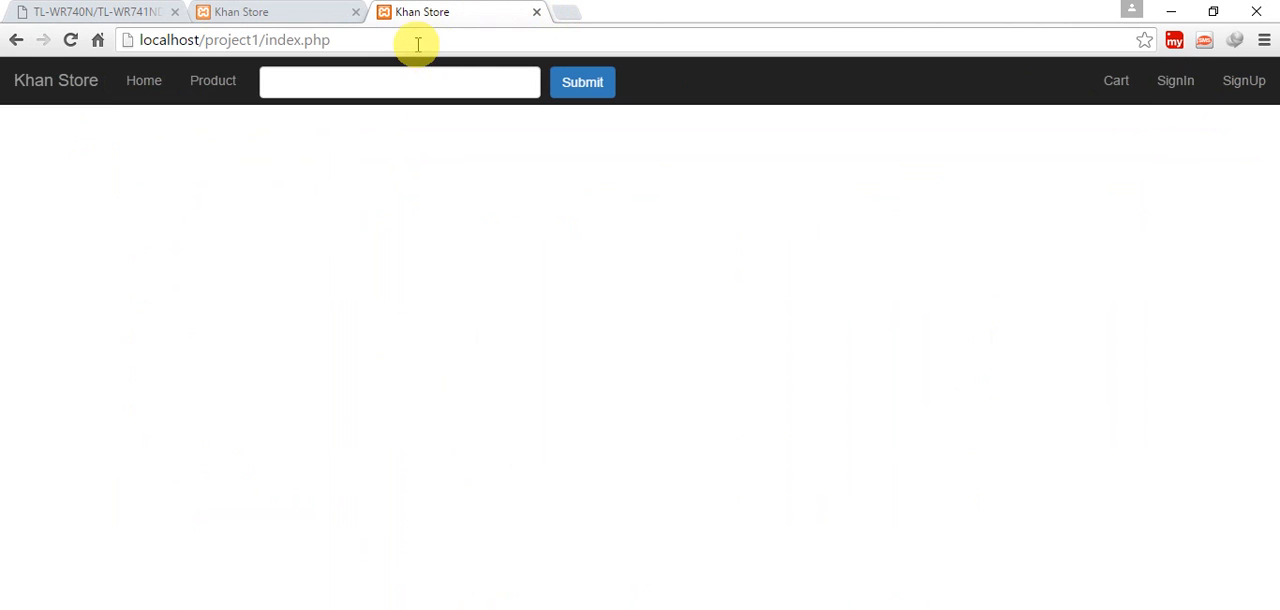
{"action": "left_click", "coordinate": [236, 40]}
{"action": "type", "text": "getbootstrap.com"}
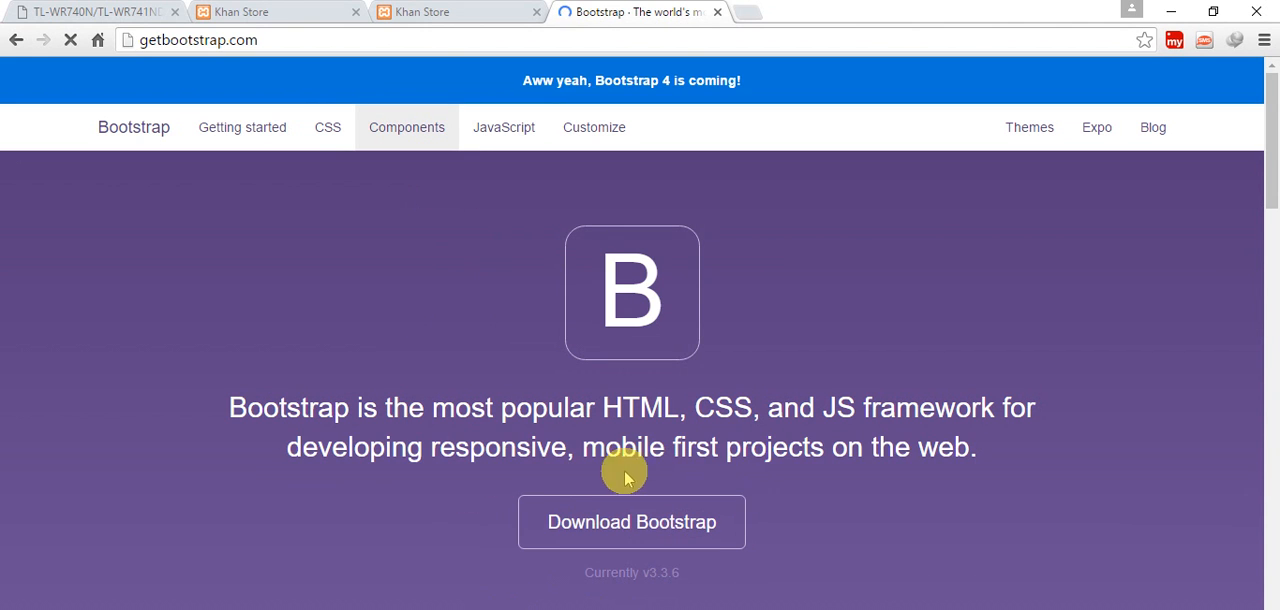
Step: Browse Bootstrap's Components page down to the Glyphicons grid of icon class names
{"action": "left_click", "coordinate": [406, 128]}
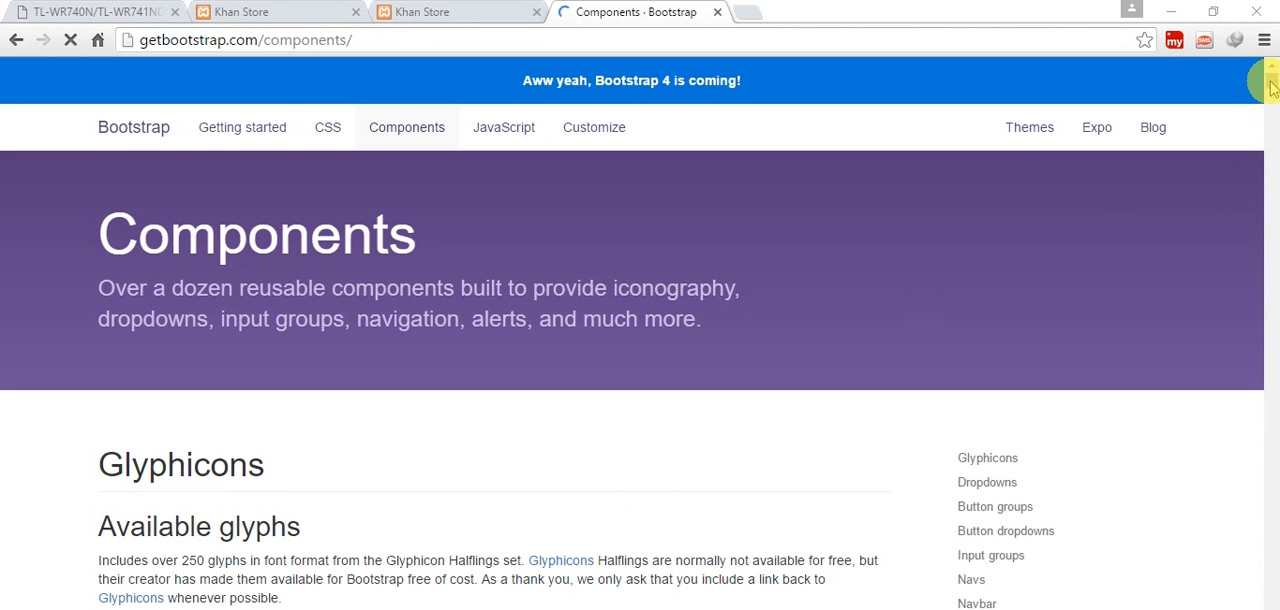
{"action": "scroll", "scroll_direction": "down", "scroll_amount": 3}
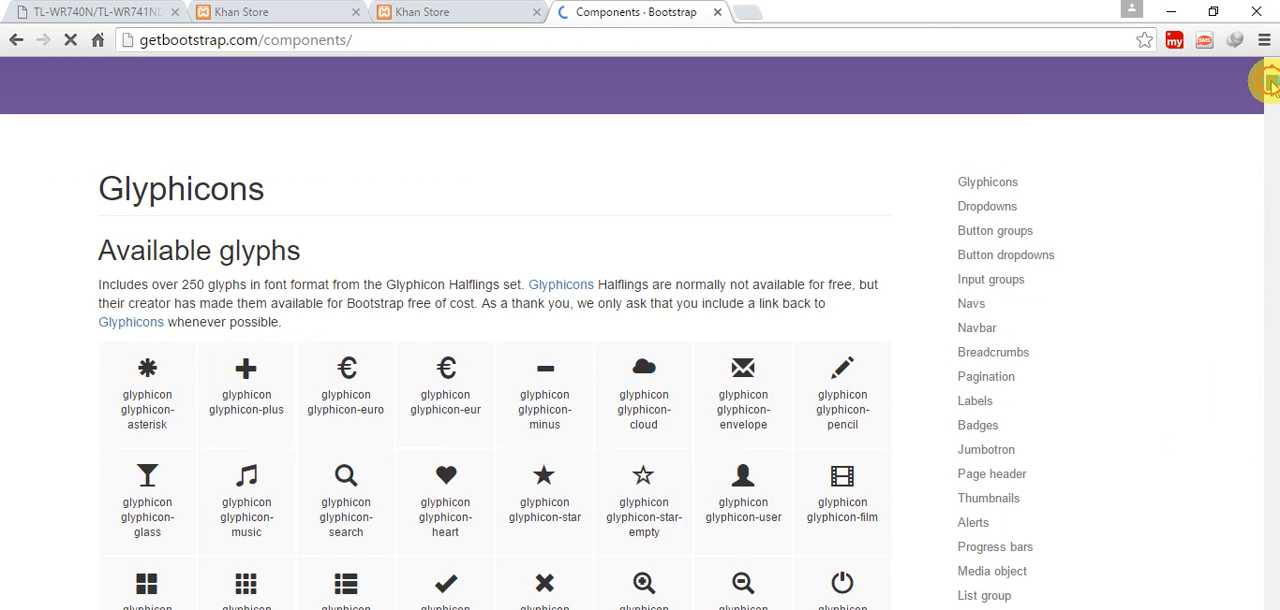
{"action": "scroll", "scroll_direction": "down", "scroll_amount": 3}
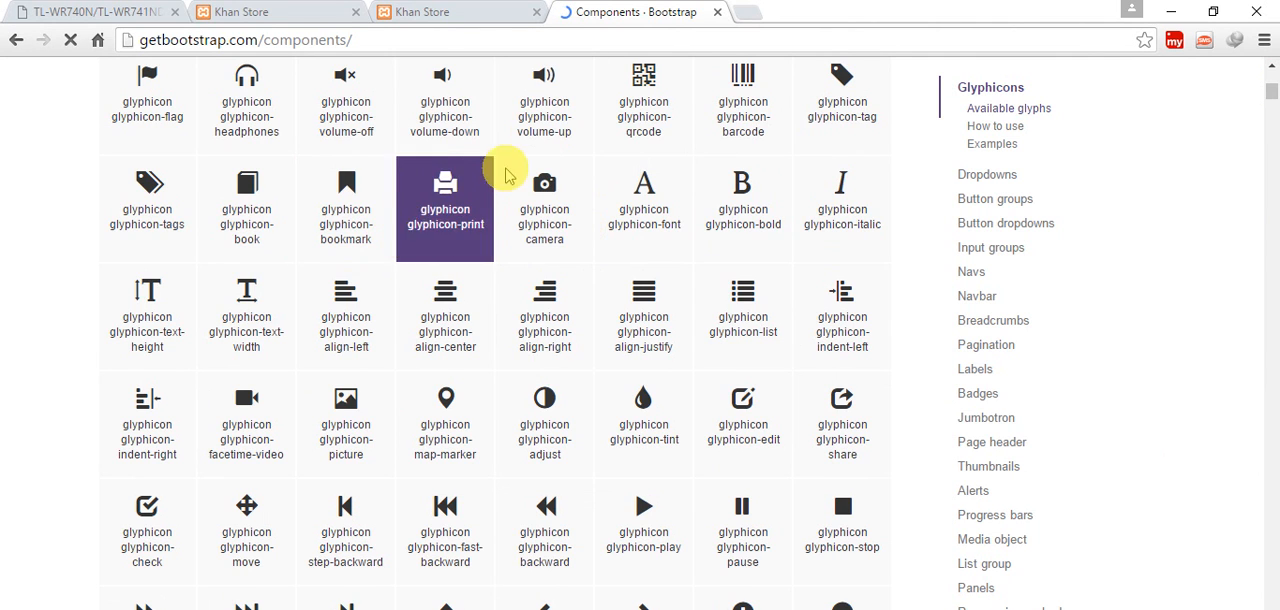
{"action": "mouse_move", "coordinate": [444, 316]}
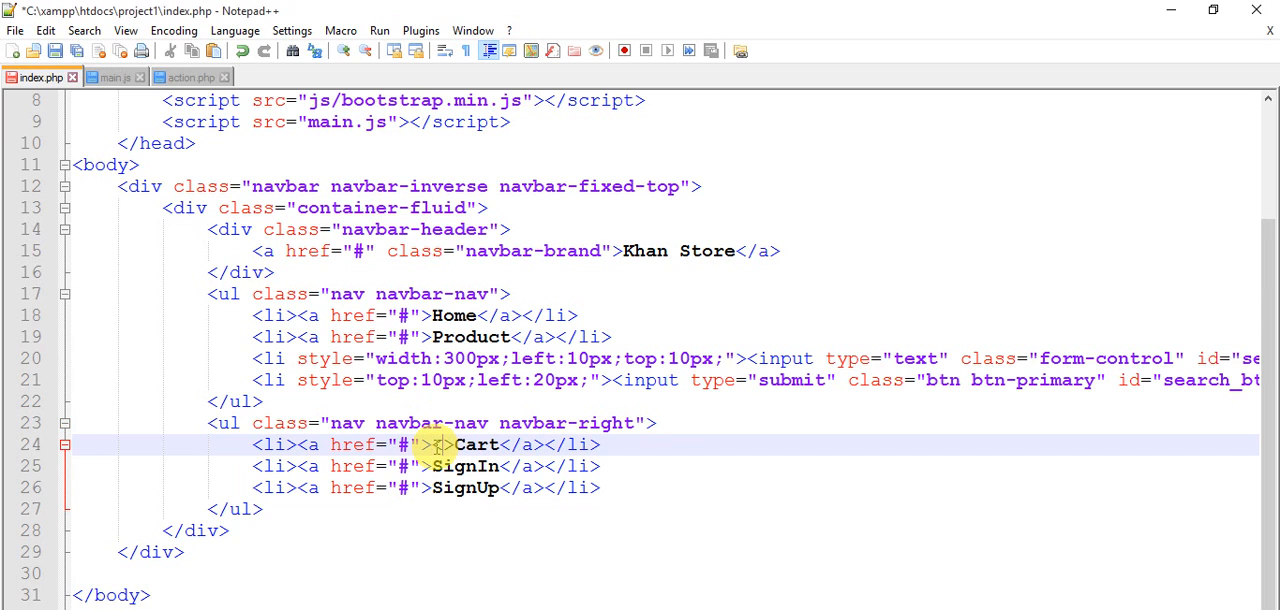
Step: Add glyphicon spans before navbar links: home, modal-window, shopping-cart, and user for SignIn/SignUp
{"action": "type", "text": "span"}
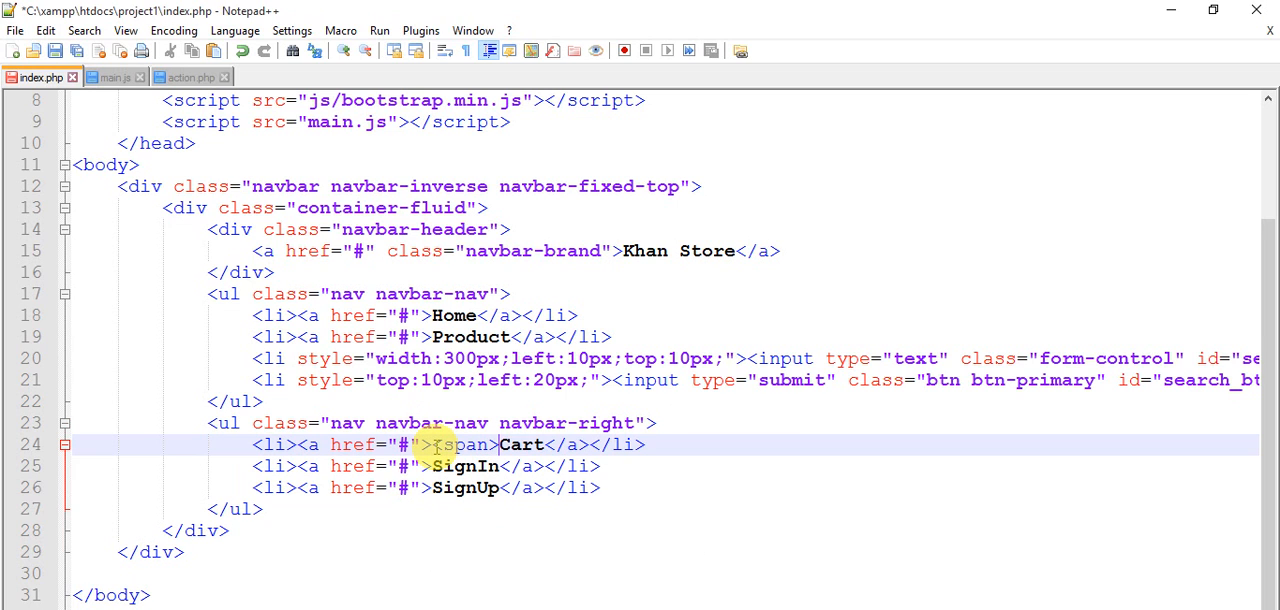
{"action": "type", "text": "</span>"}
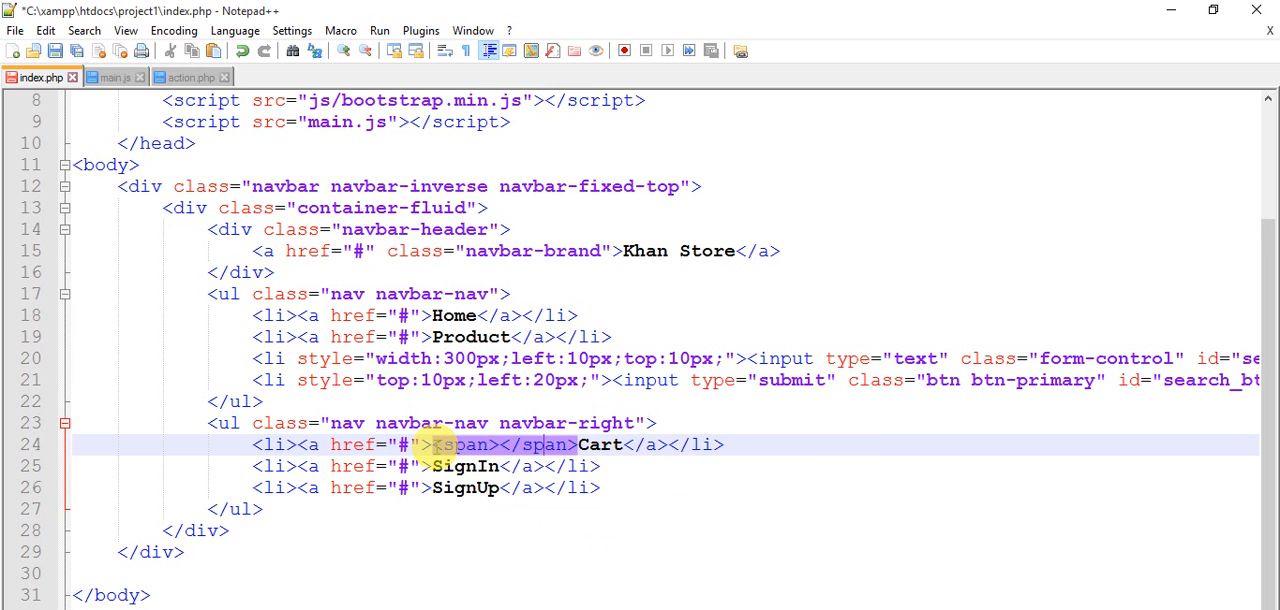
{"action": "type", "text": "class=\""}
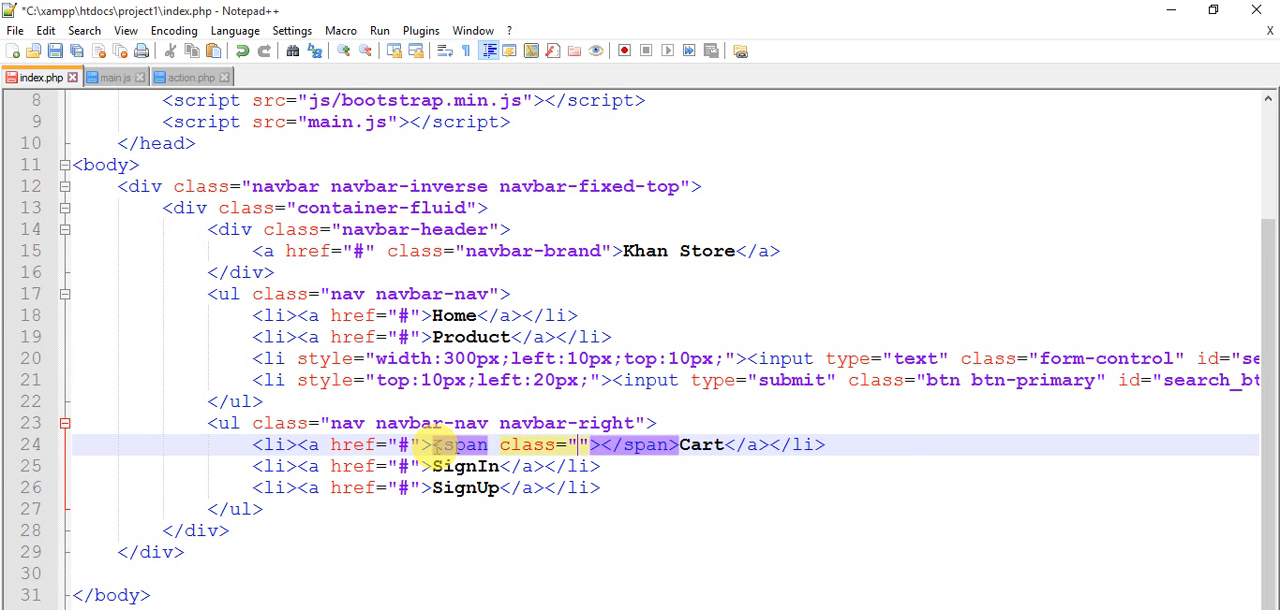
{"action": "type", "text": "glyphicon"}
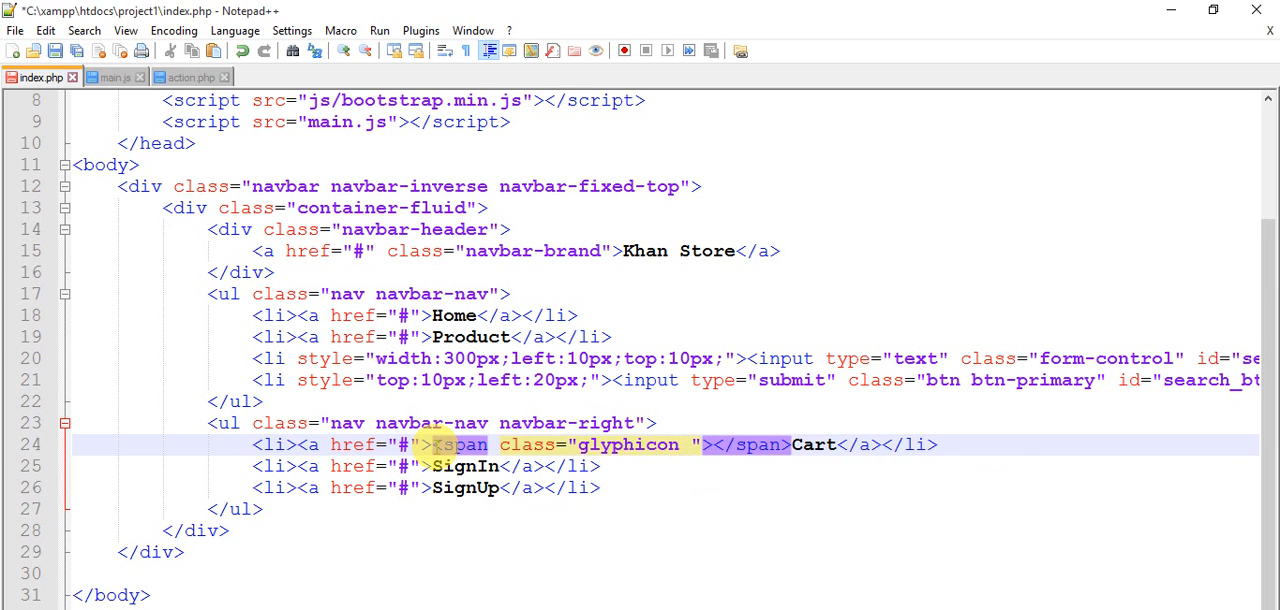
{"action": "type", "text": "glyphicon-"}
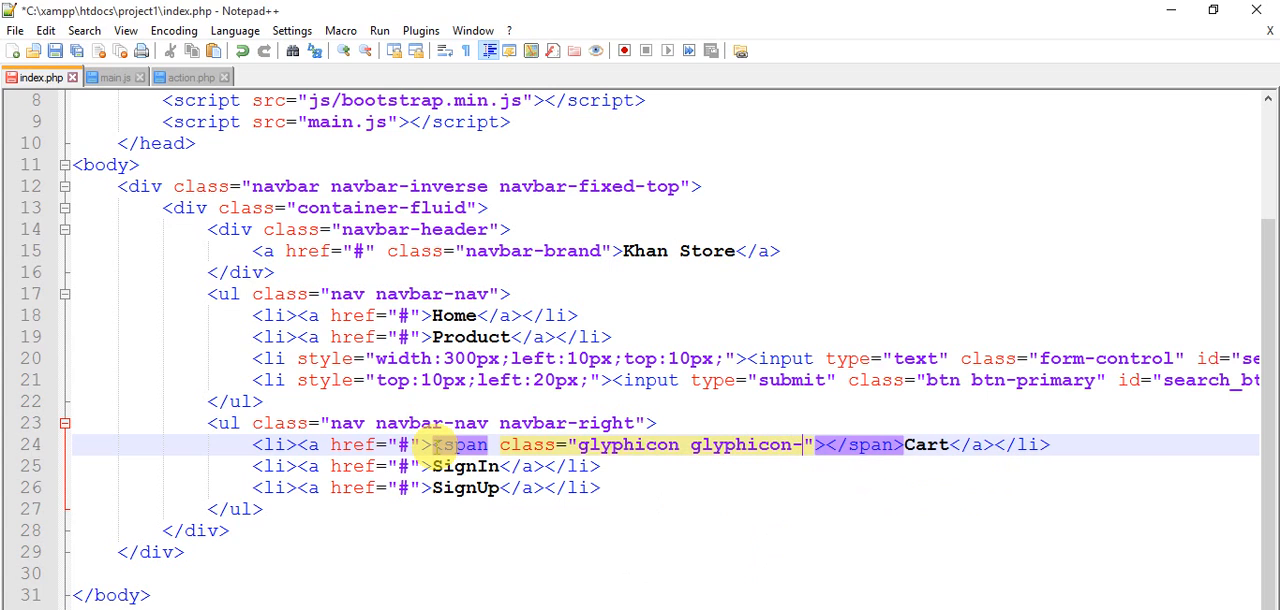
{"action": "type", "text": "shoping-cart"}
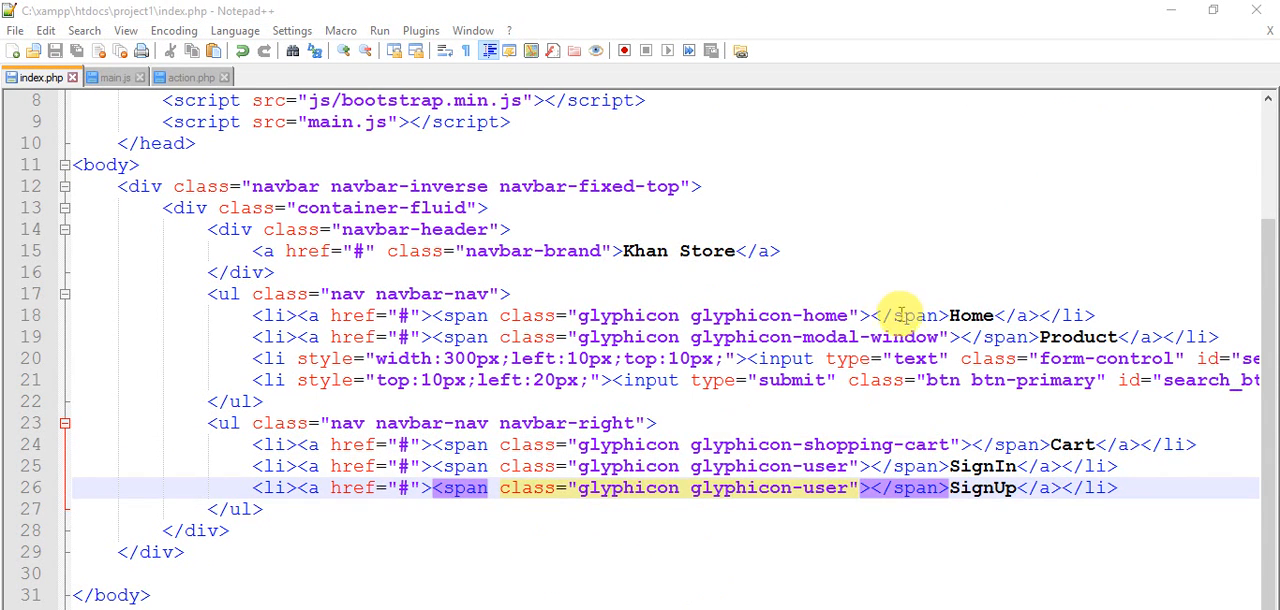
{"action": "mouse_move", "coordinate": [862, 304]}
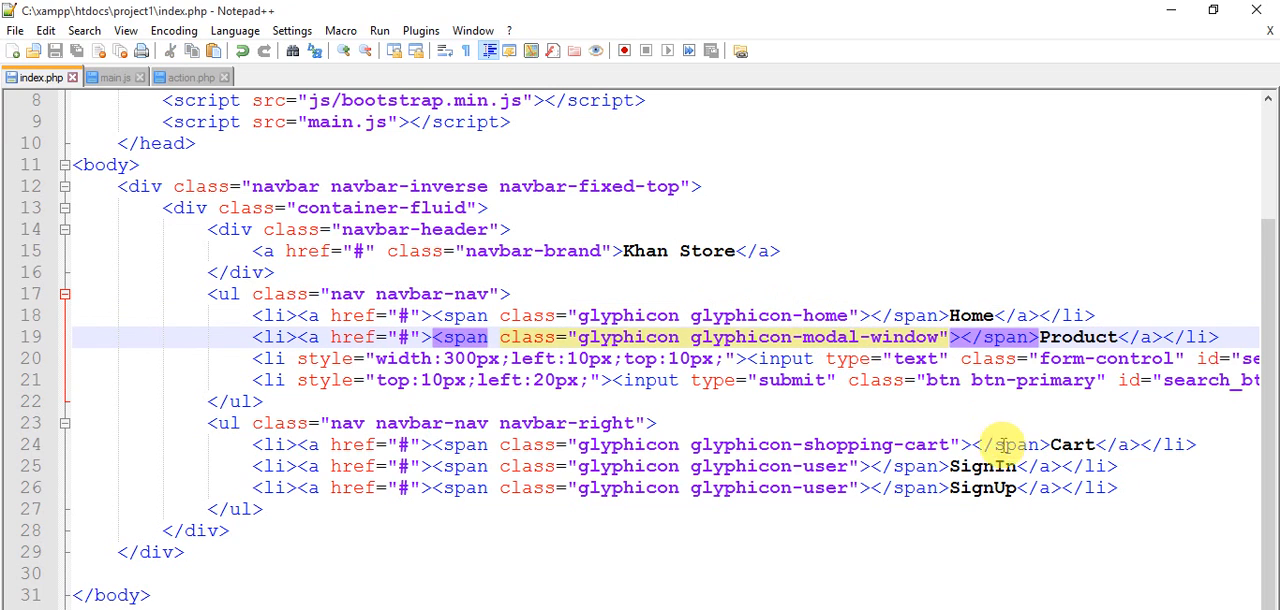
{"action": "mouse_move", "coordinate": [796, 466]}
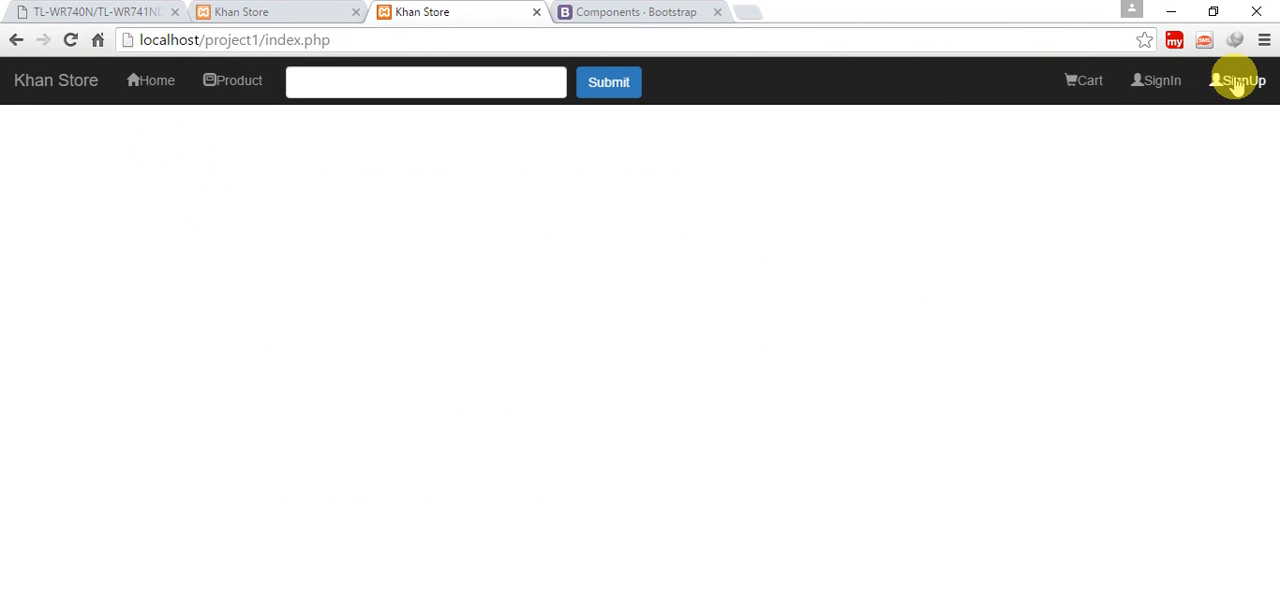
{"action": "mouse_move", "coordinate": [232, 80]}
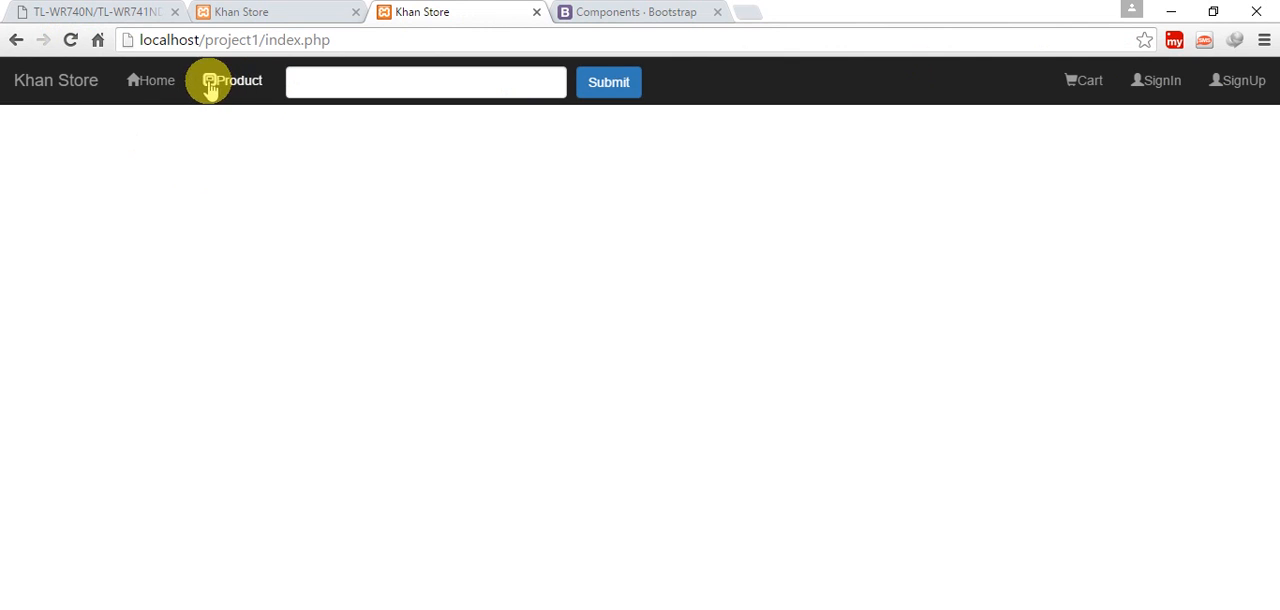